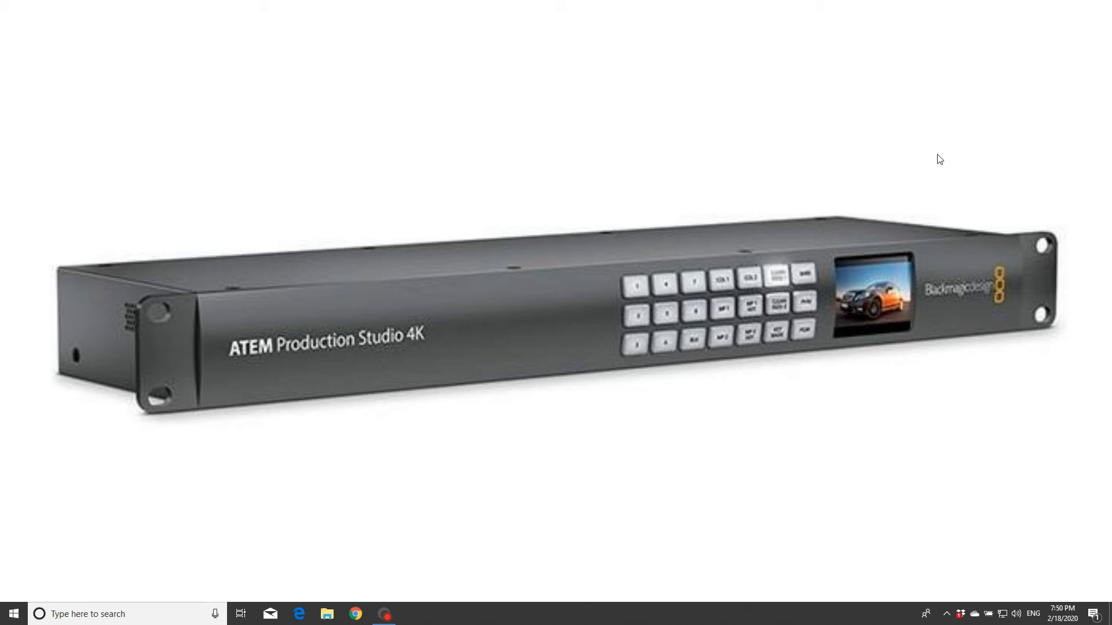
mouse_move(863, 385)
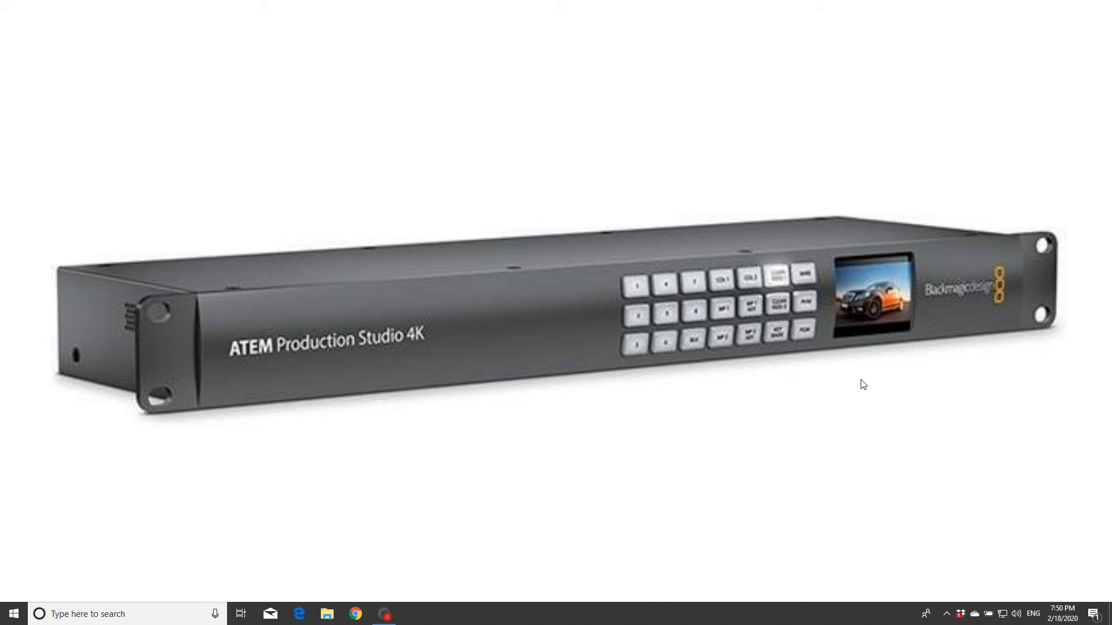
mouse_move(13, 614)
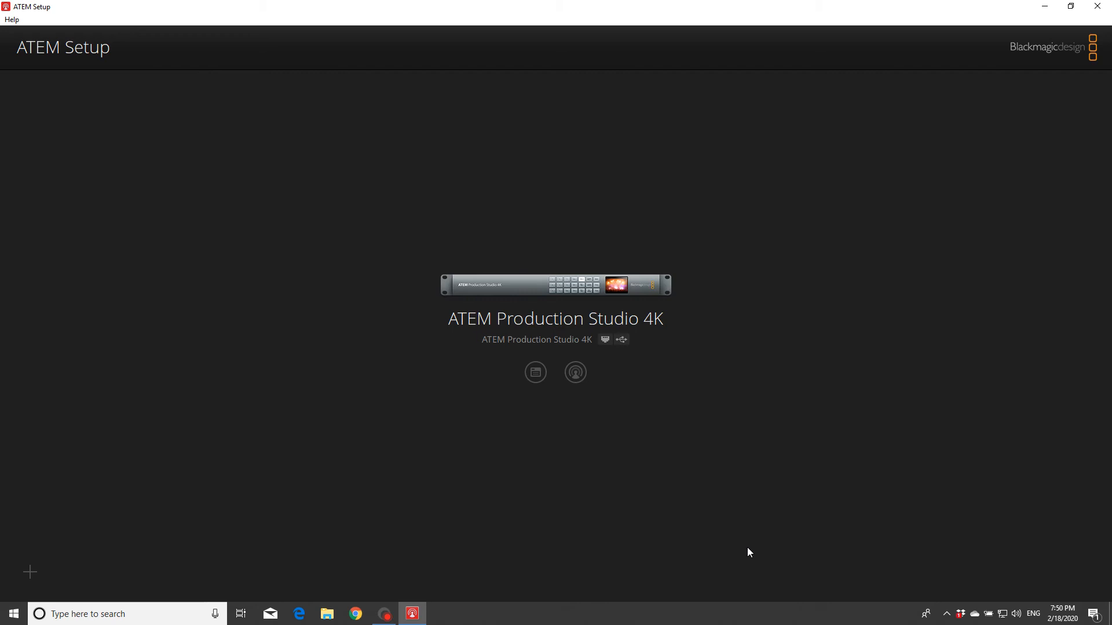
mouse_move(535, 372)
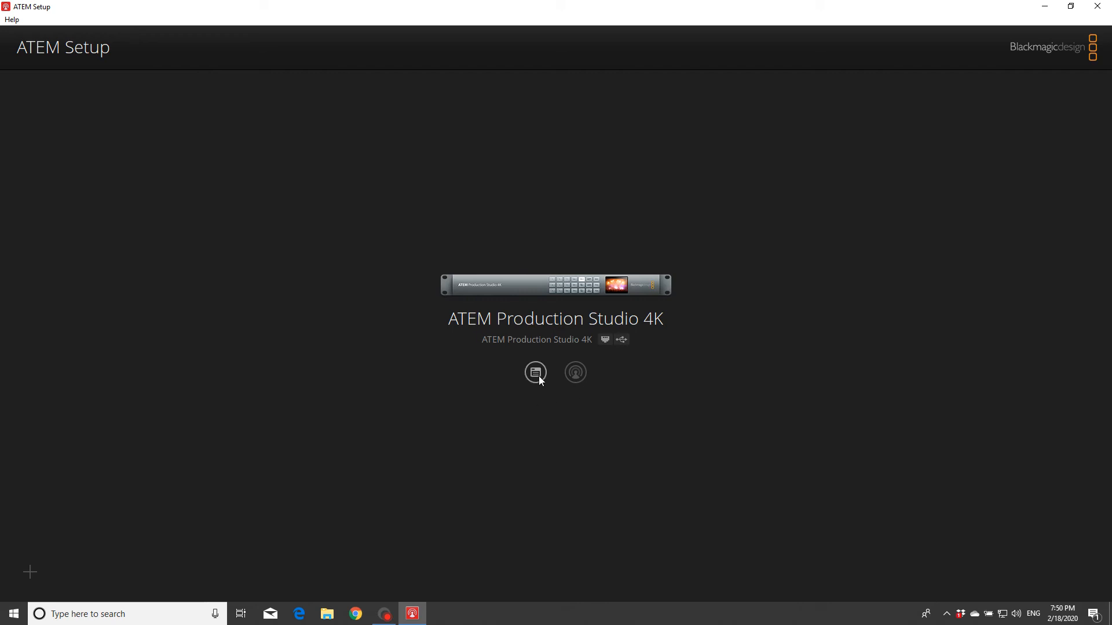
Step: Open the Production Studio 4K's Configure tab showing IP 192.168.10.240 and gateway 192.168.10.1
click(534, 373)
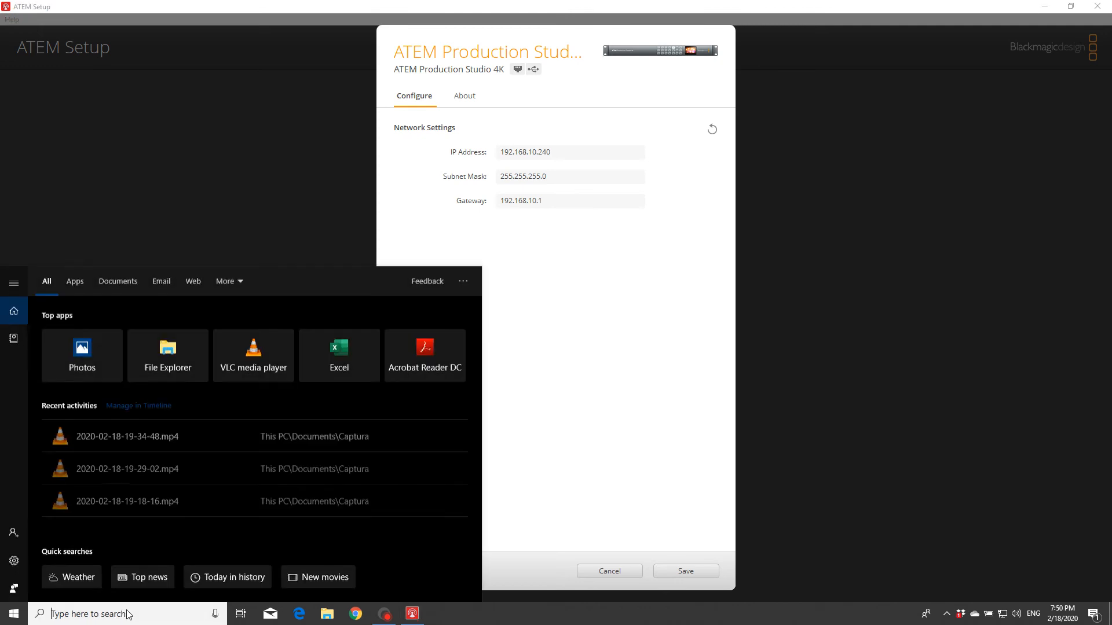
Step: Open Command Prompt and run ipconfig, showing IPv4 192.168.0.174 and gateway 192.168.0.1
text(com)
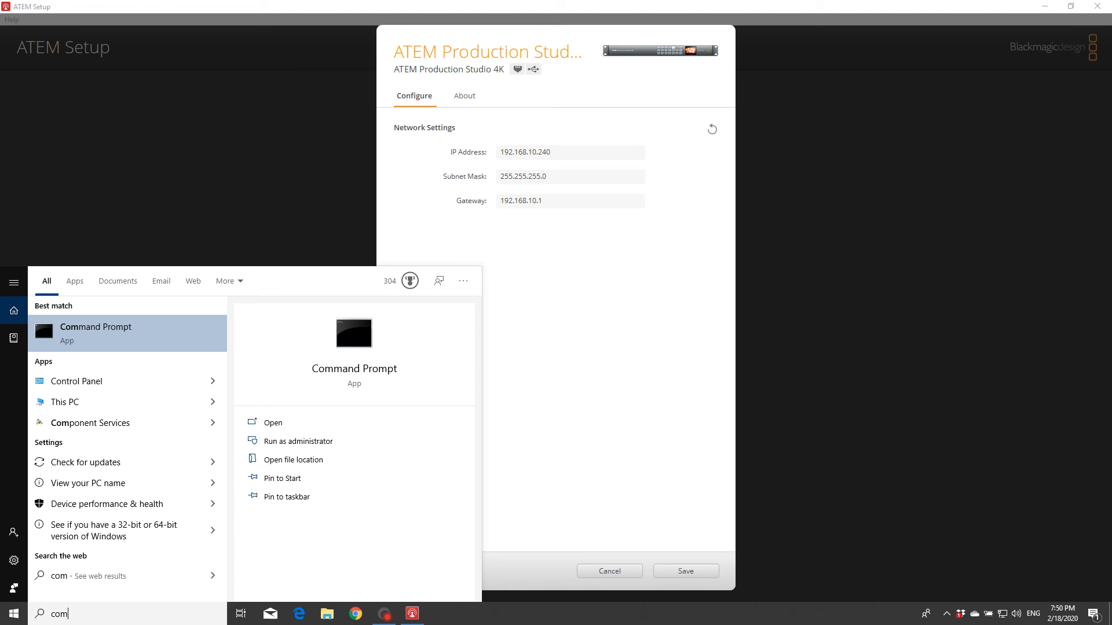
click(273, 422)
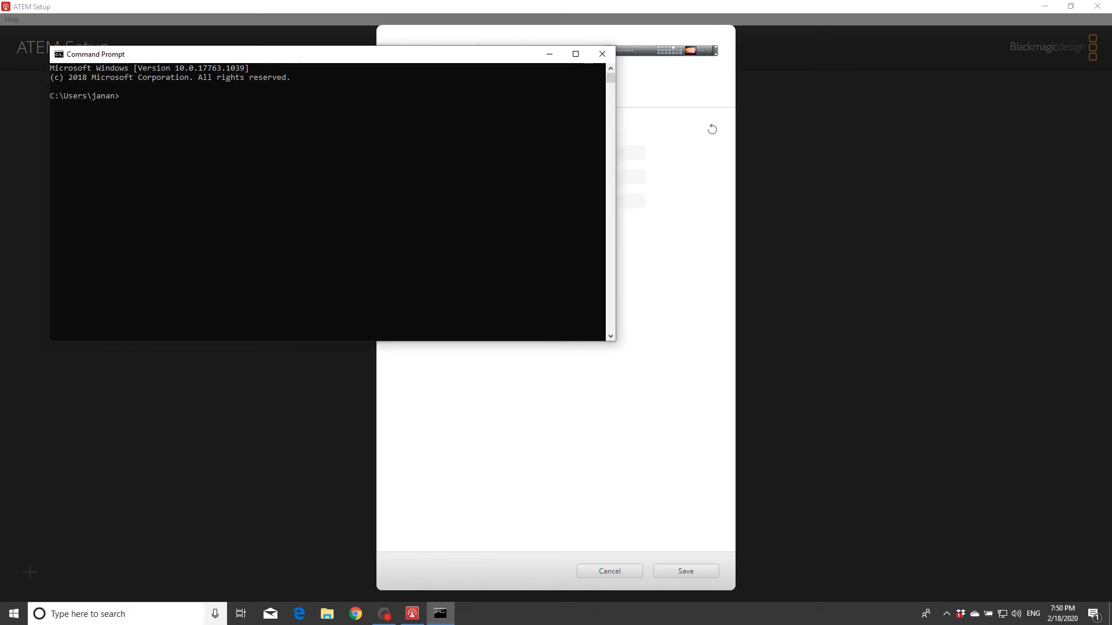
text(config)
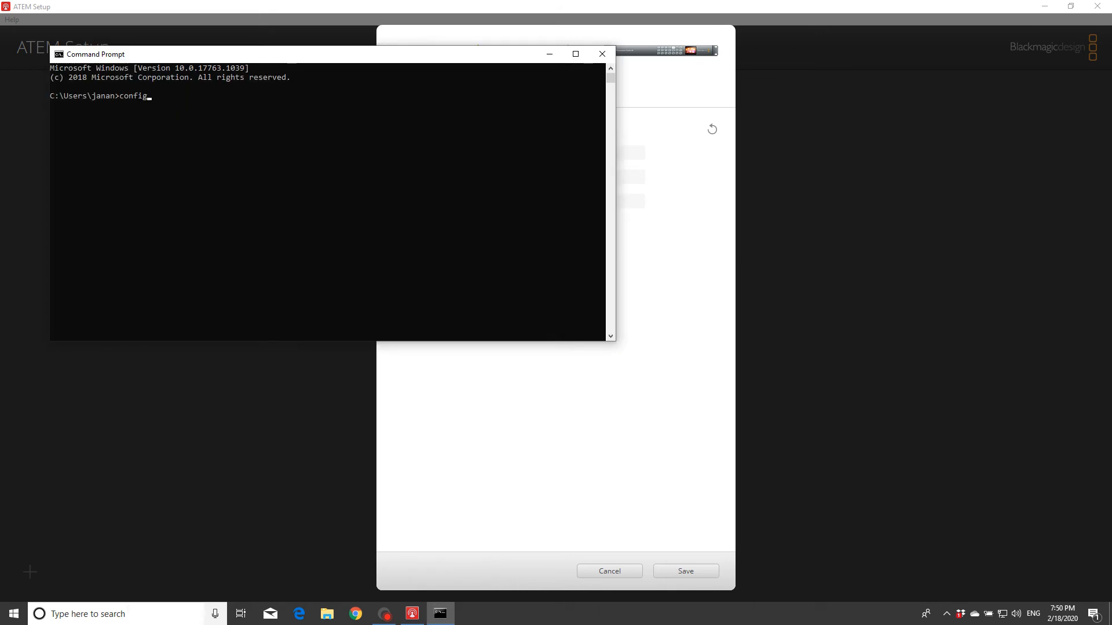
key(Return)
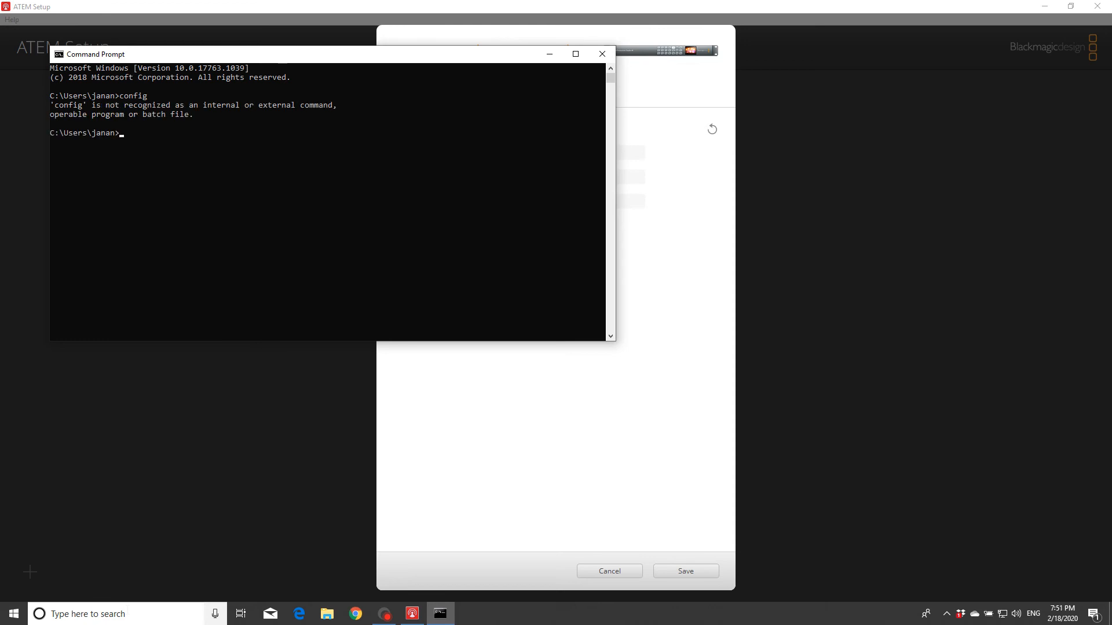
text(c)
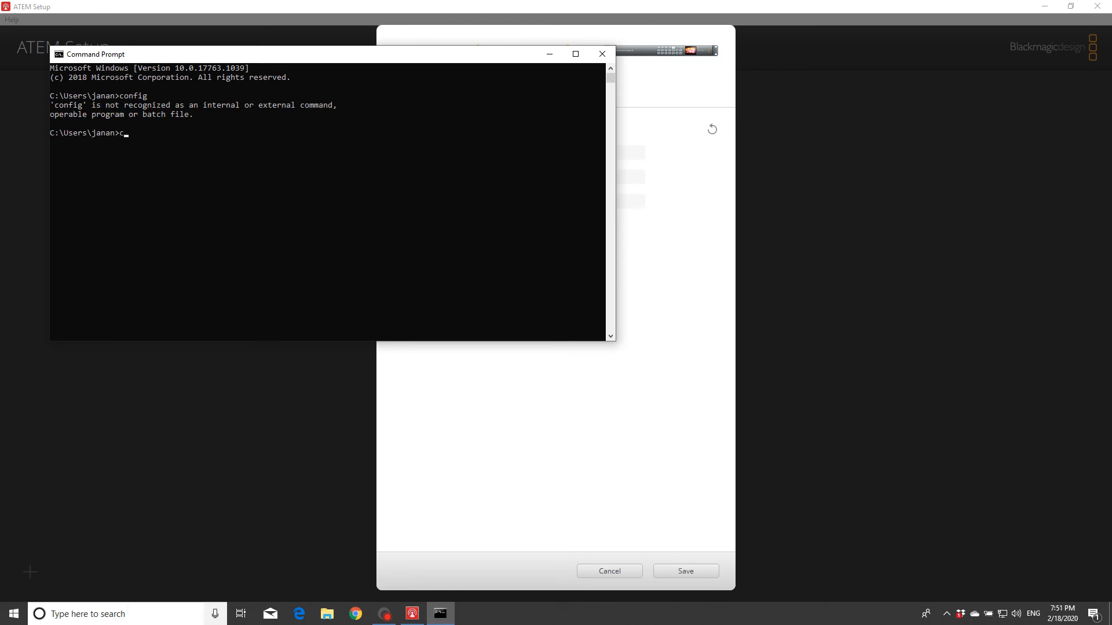
text(ip)
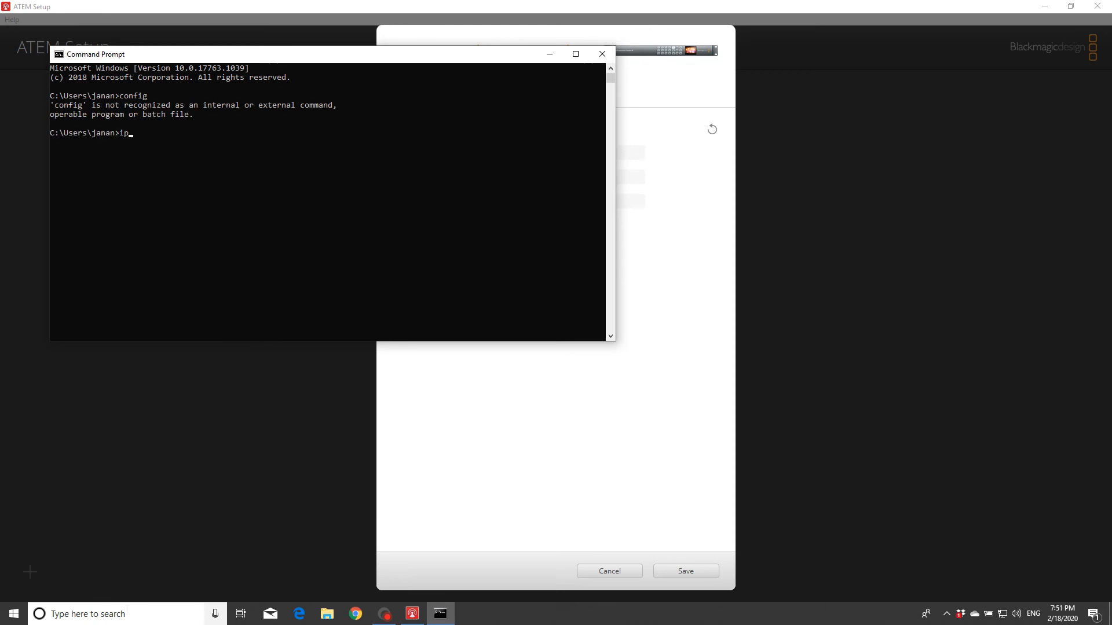
text(con)
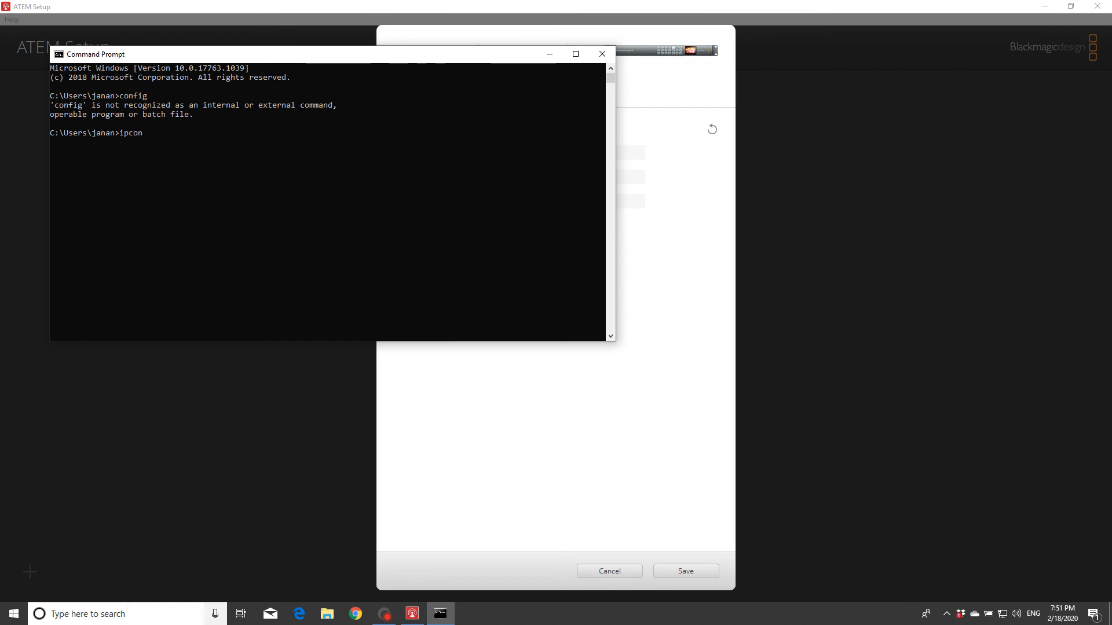
key(Return)
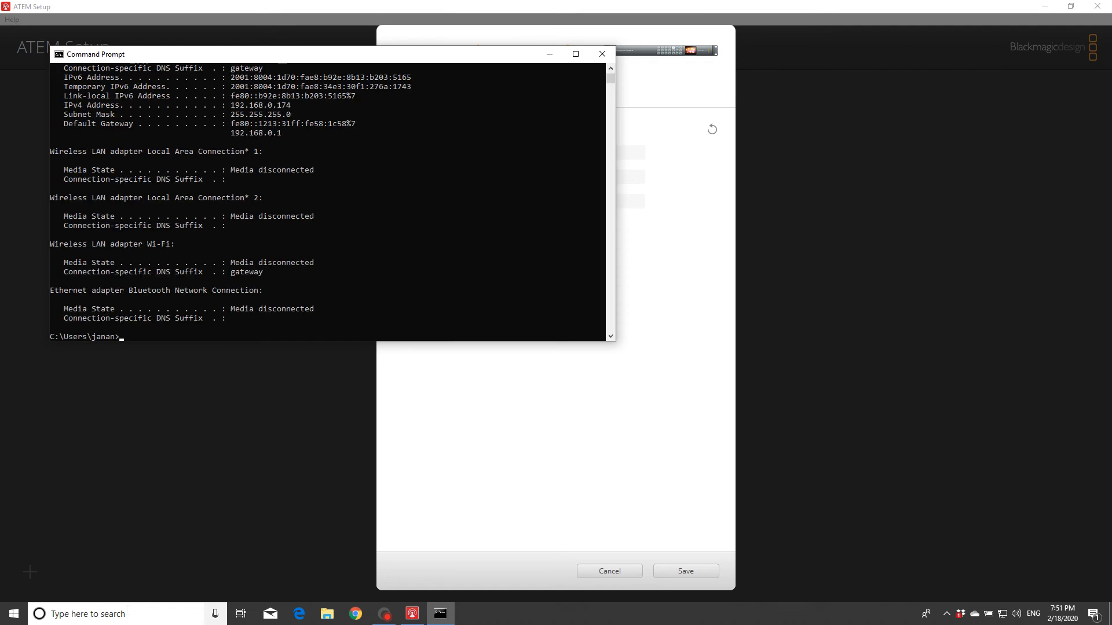
mouse_move(502, 386)
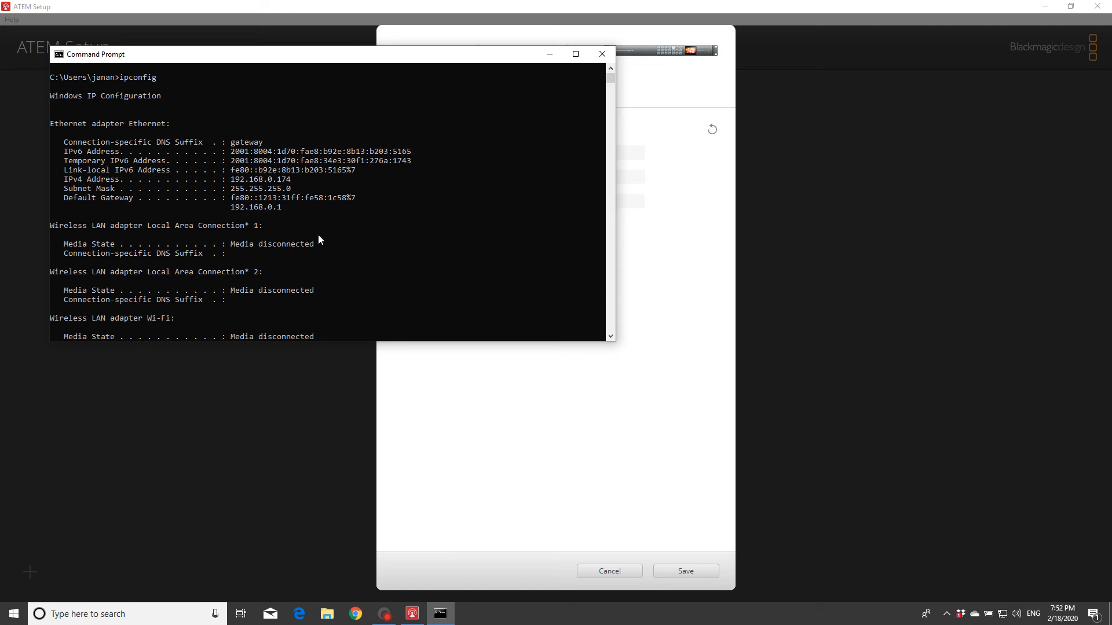
mouse_move(268, 183)
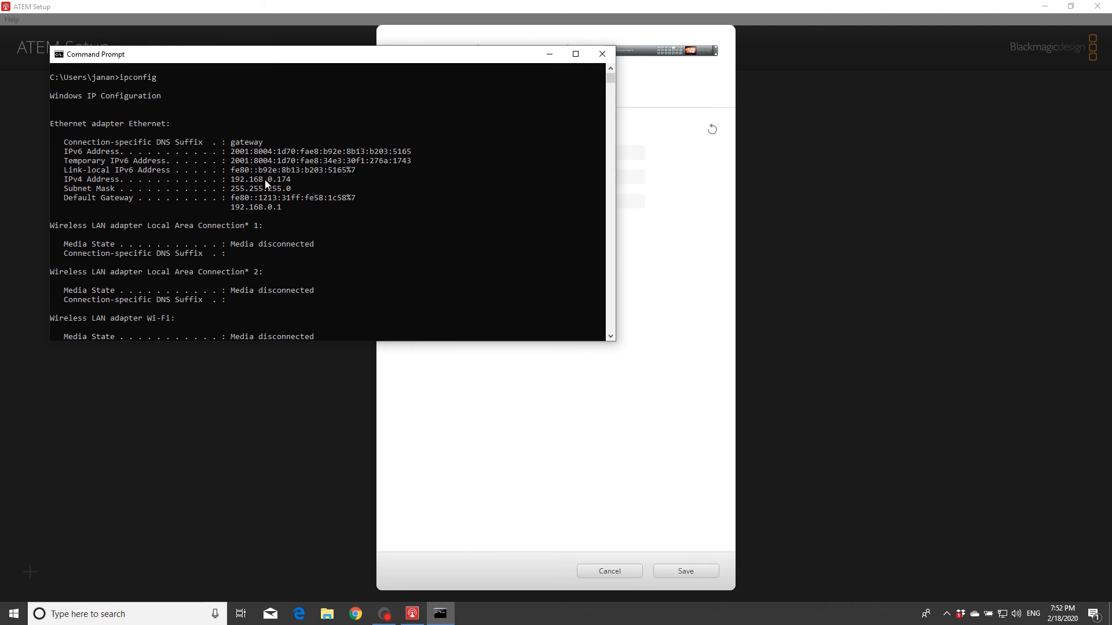
mouse_move(361, 222)
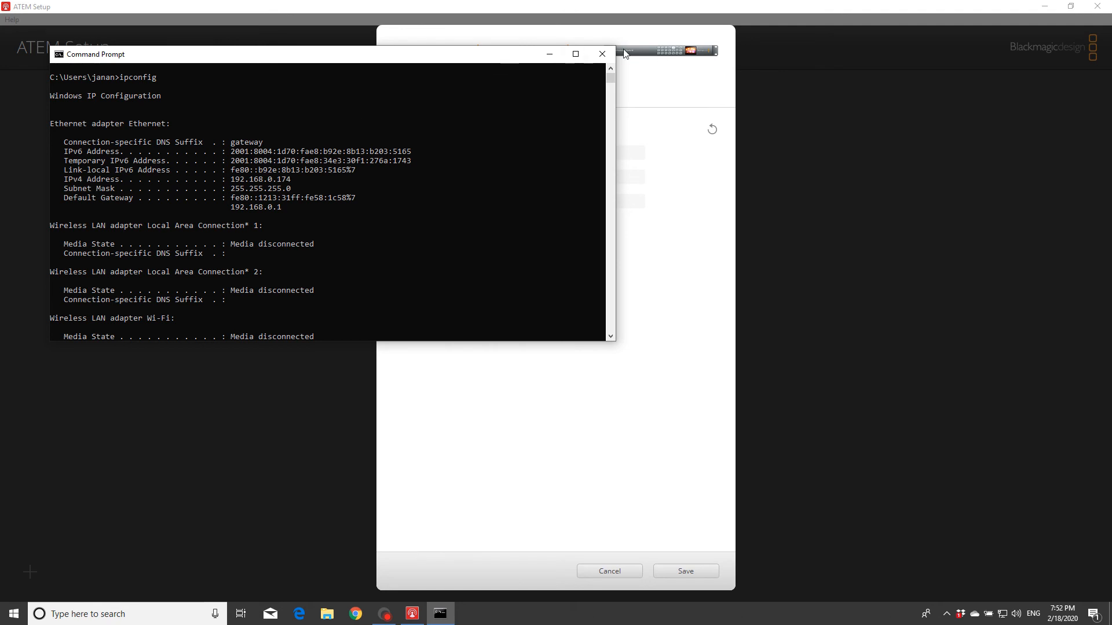
Step: Close Command Prompt to return to the switcher's 192.168.10.240 network settings
click(601, 54)
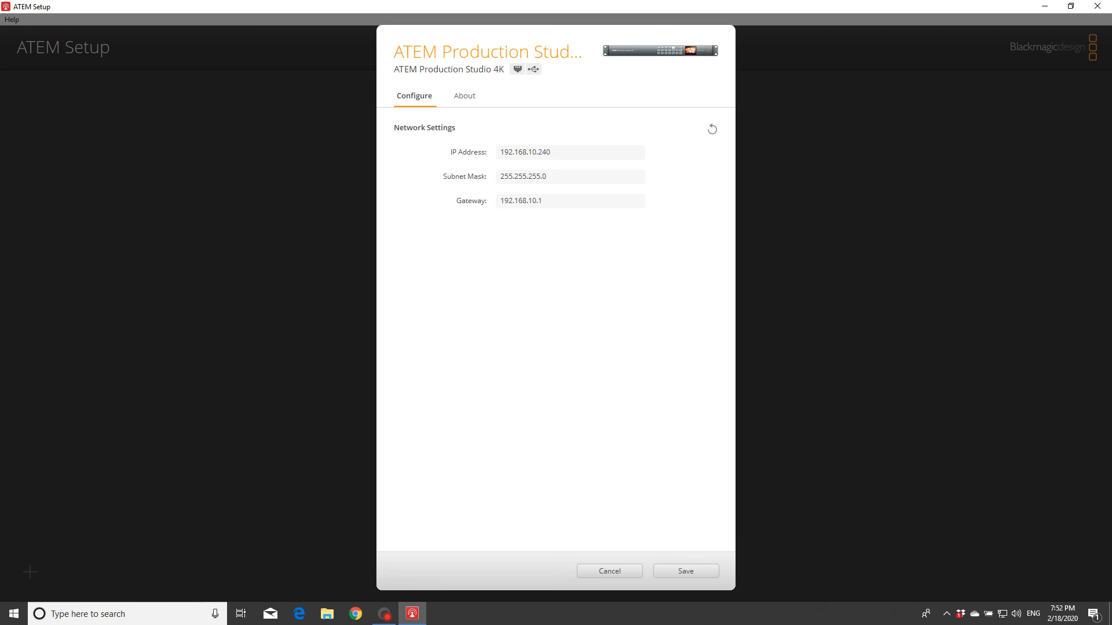
Step: Edit the switcher's IP to 192.168.0.240 and gateway to 192.168.0.1
click(569, 152)
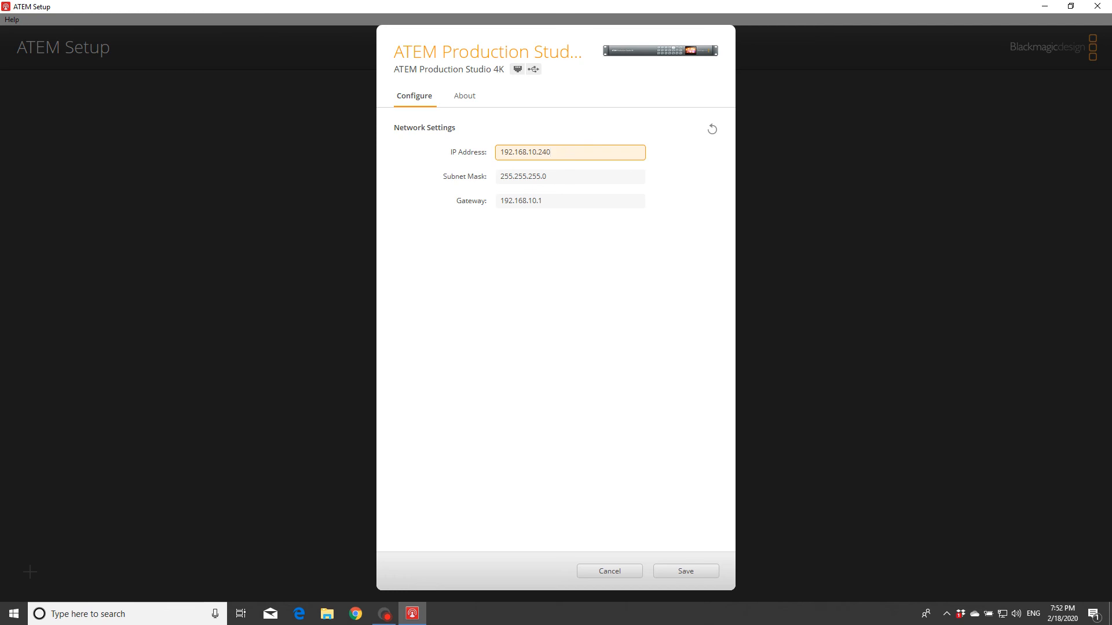
click(532, 152)
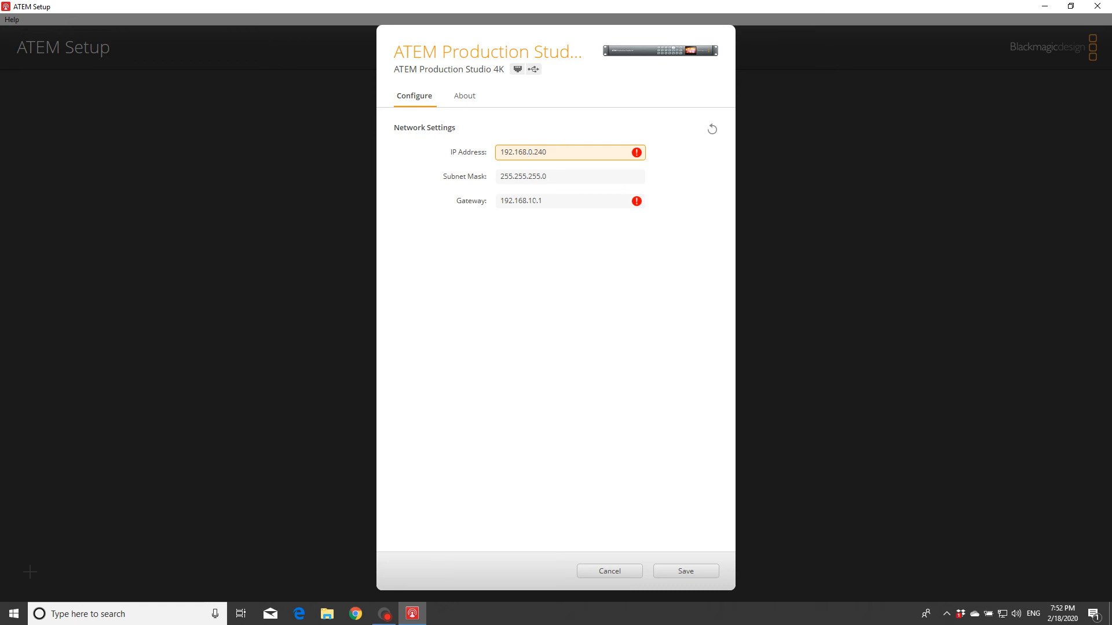
click(569, 200)
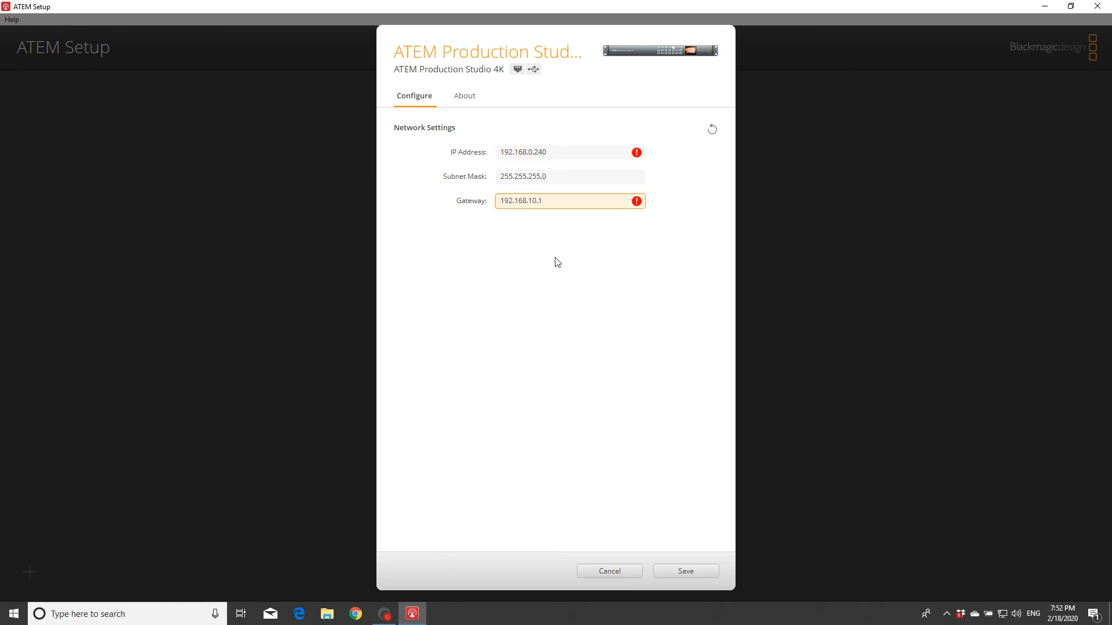
click(522, 201)
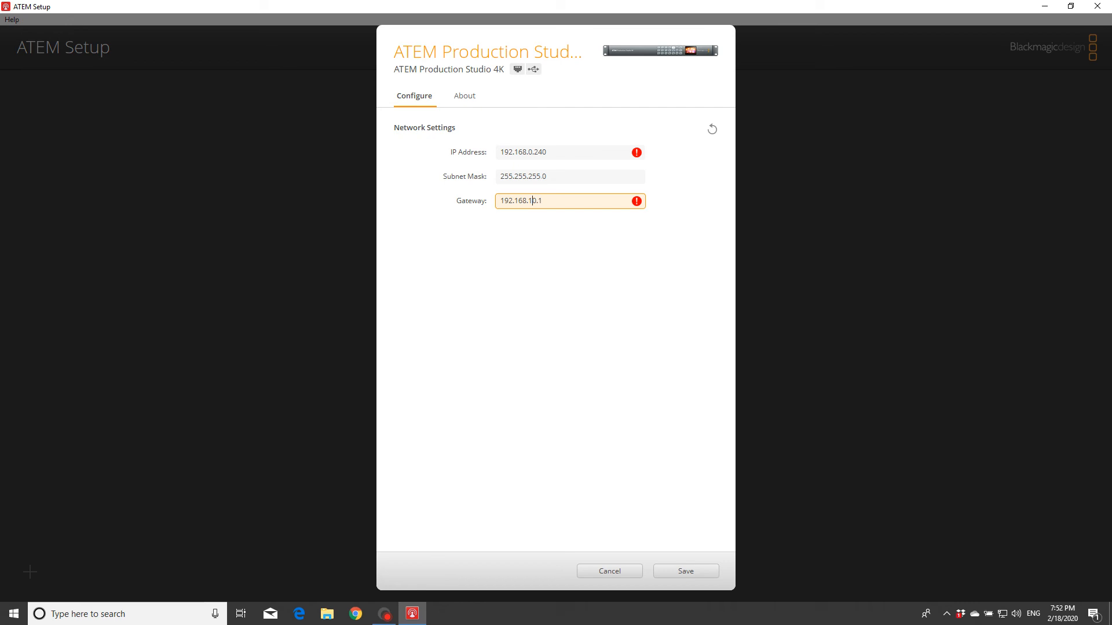
click(570, 152)
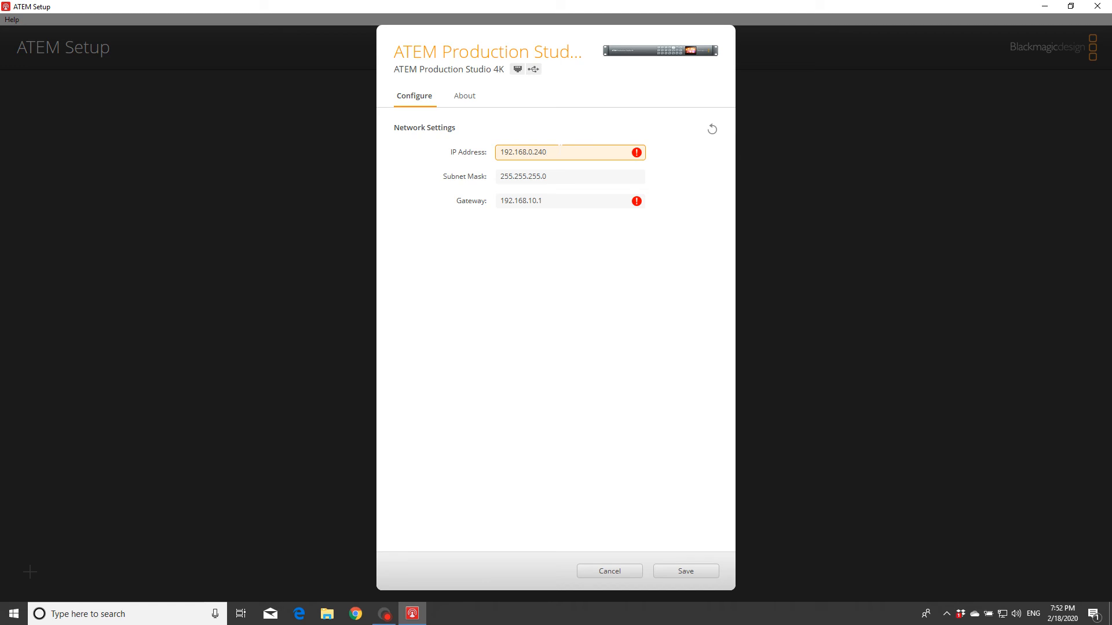
click(570, 152)
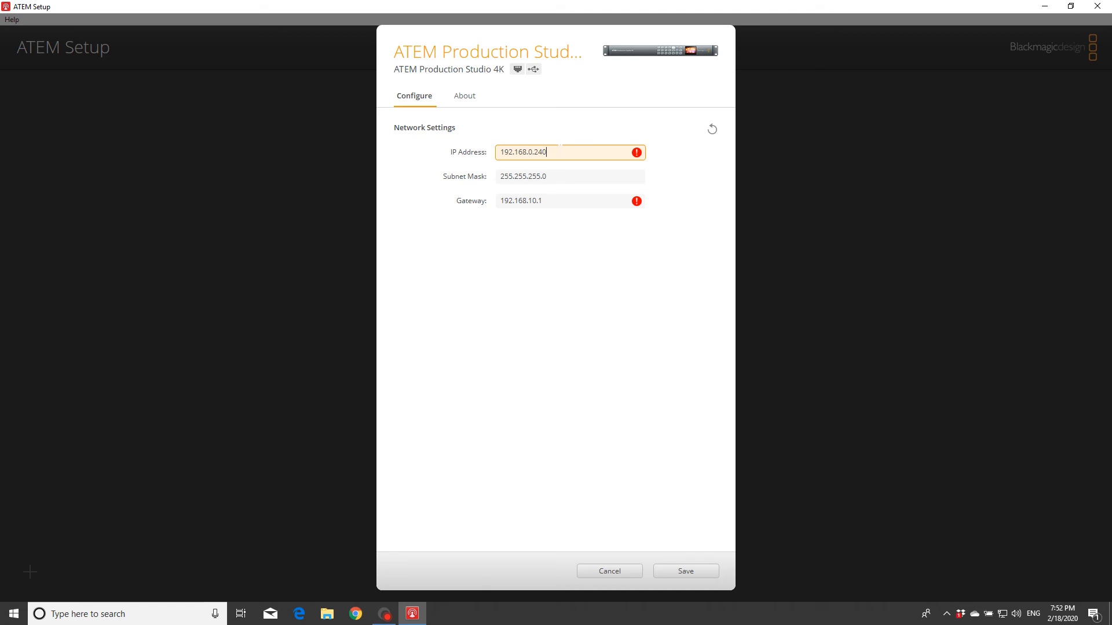
mouse_move(525, 219)
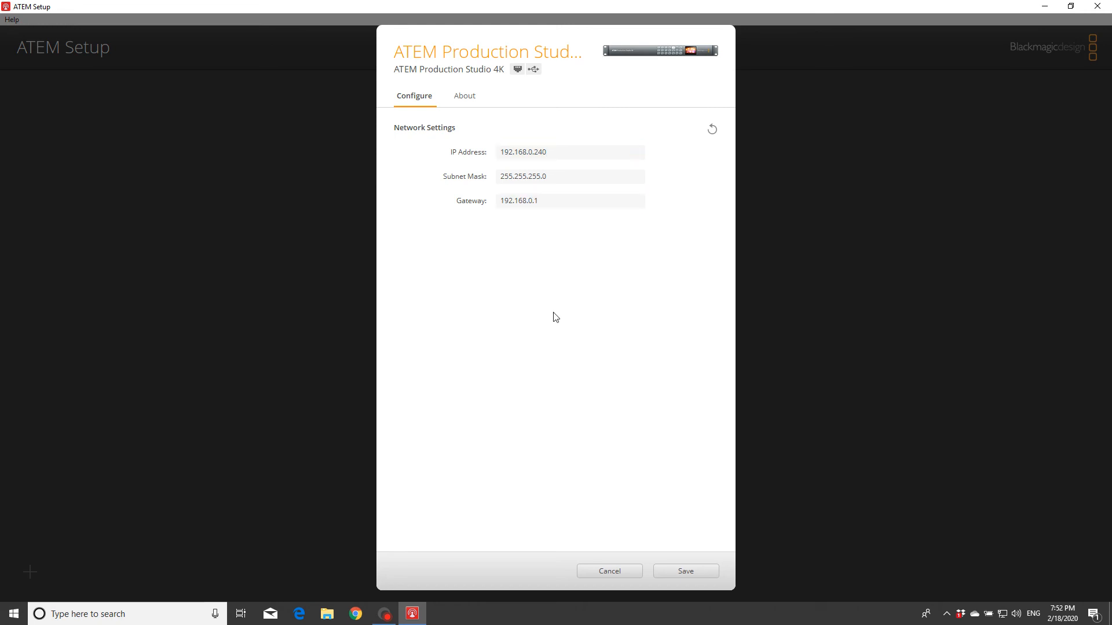
click(569, 201)
text(co)
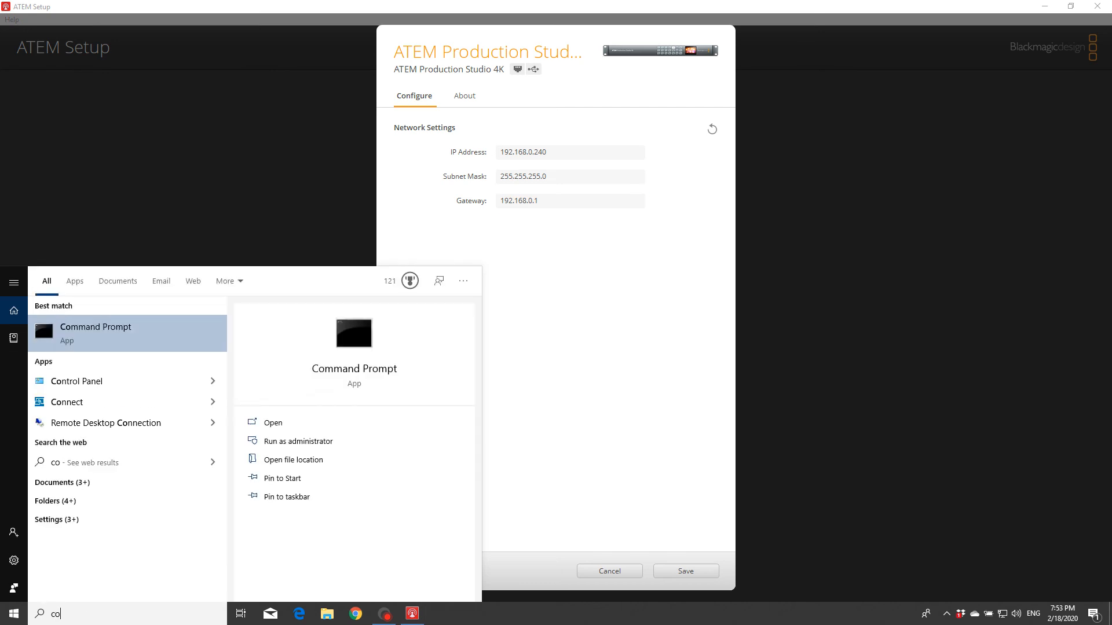
Step: Reopen Command Prompt and rerun ipconfig to compare IPv4 192.168.0.174 with the switcher
click(272, 422)
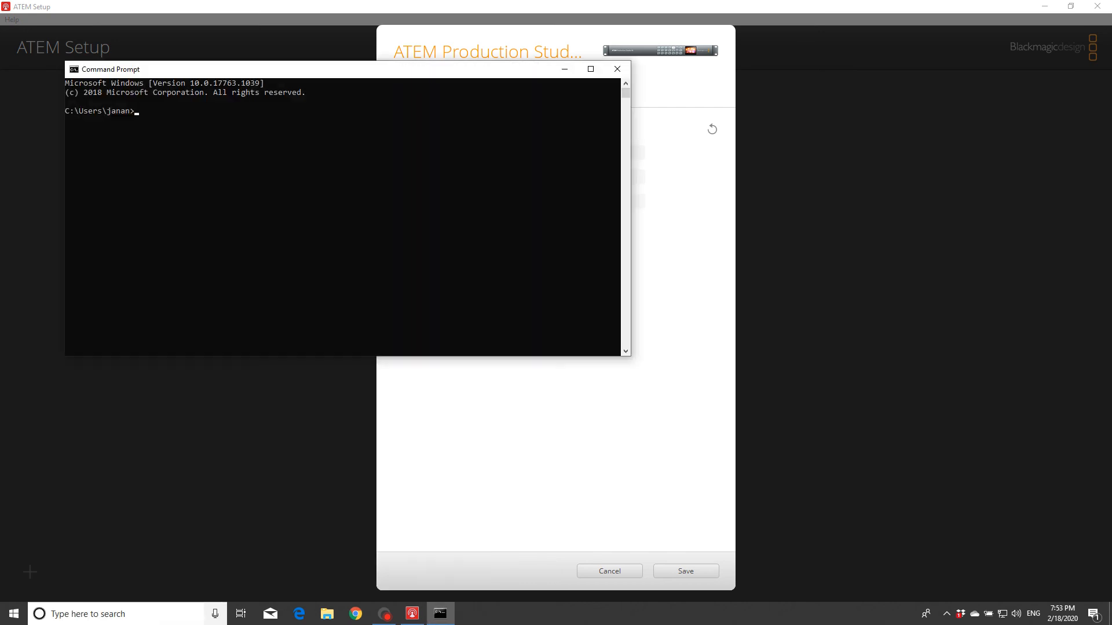
text(ipcon)
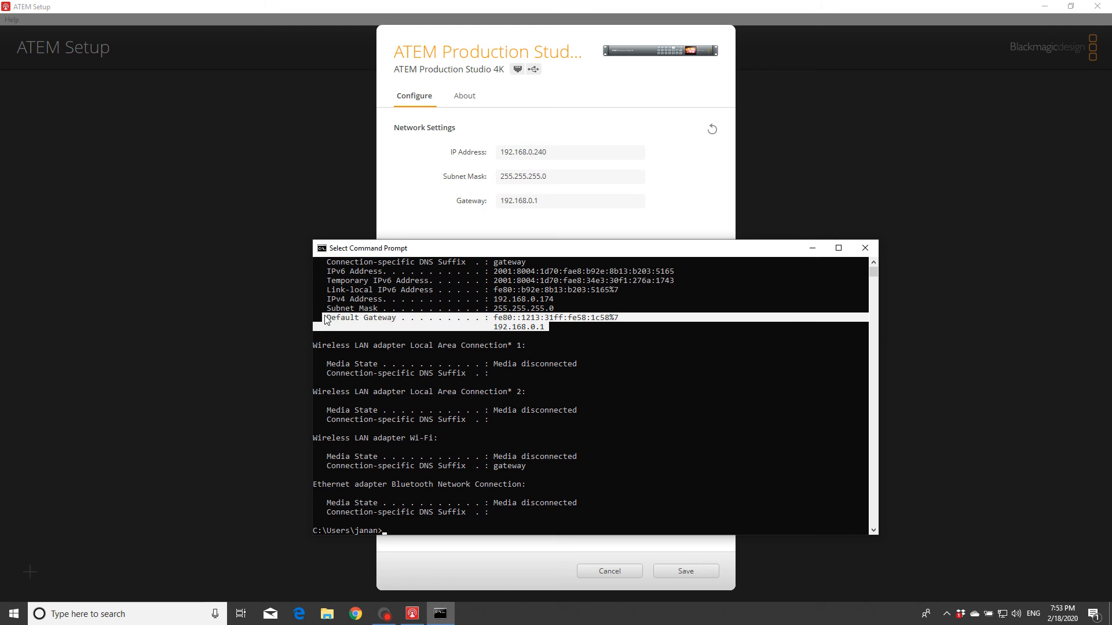
mouse_move(434, 206)
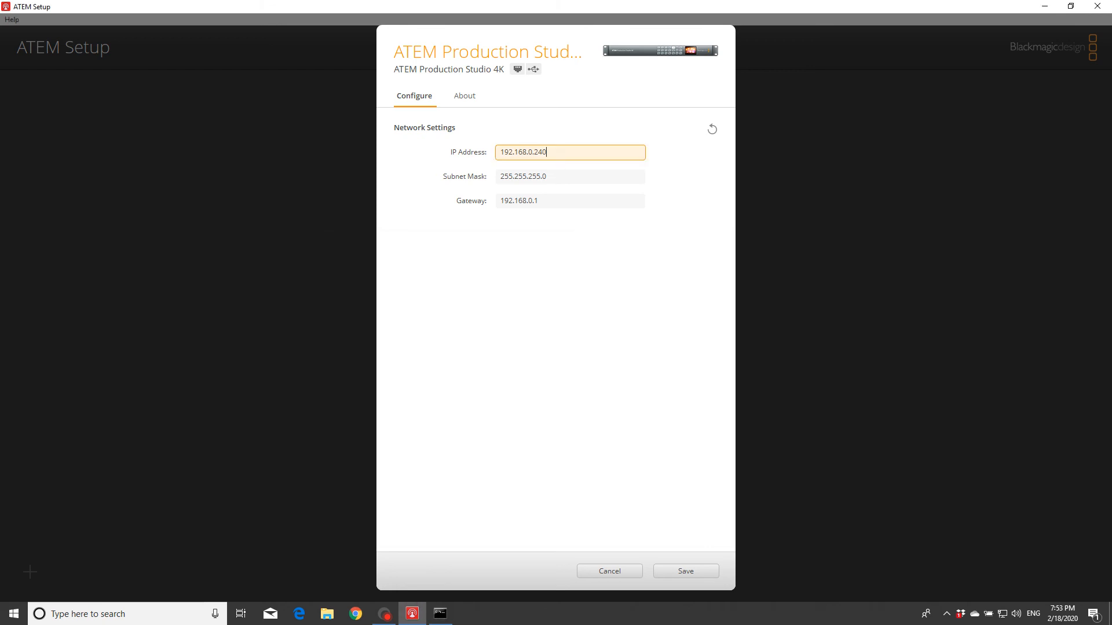
click(440, 613)
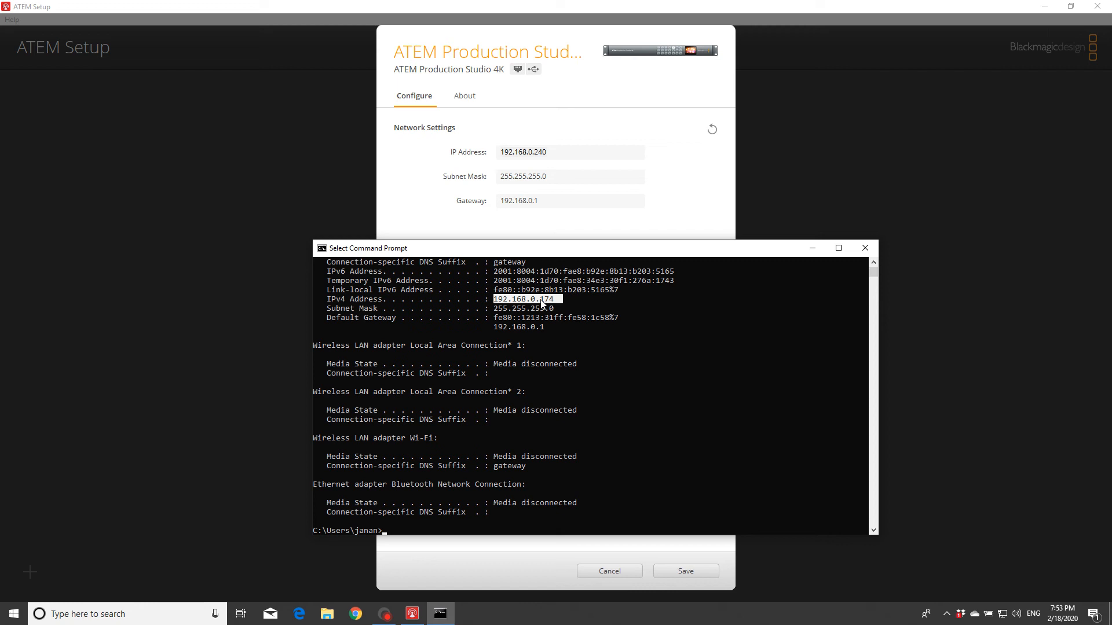
mouse_move(562, 149)
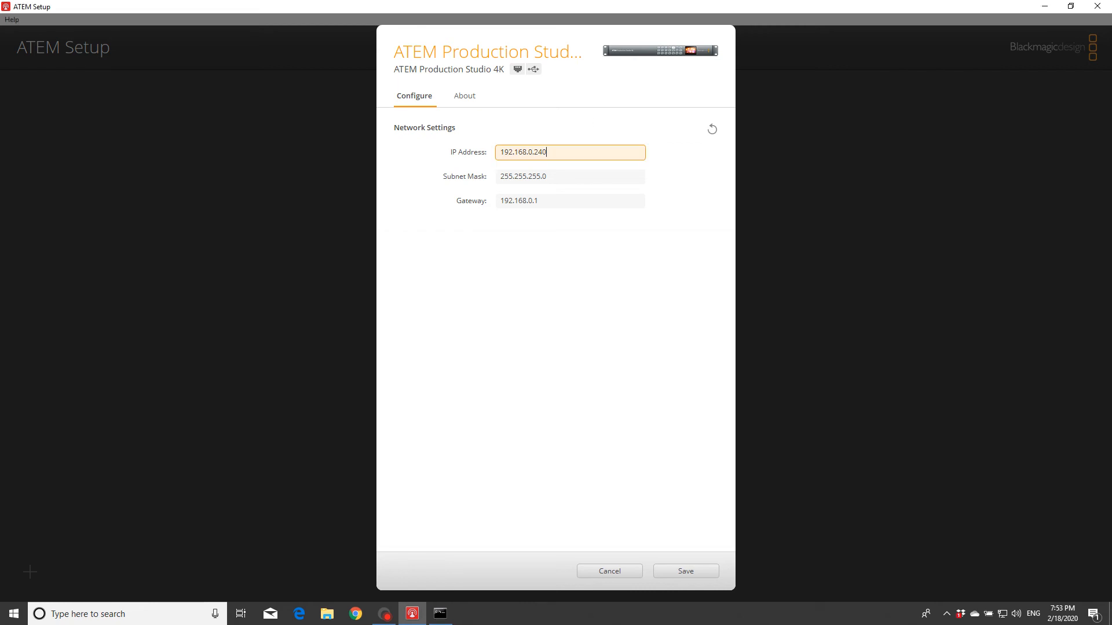
mouse_move(678, 504)
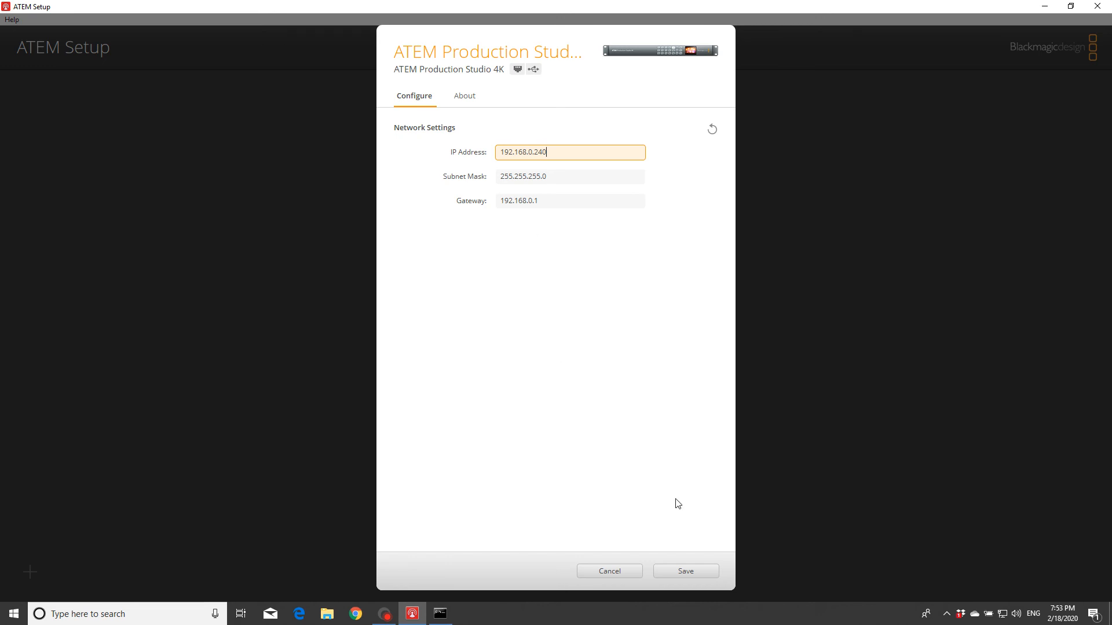
Step: Save the switcher's new network settings and dismiss the Settings Update message
click(684, 571)
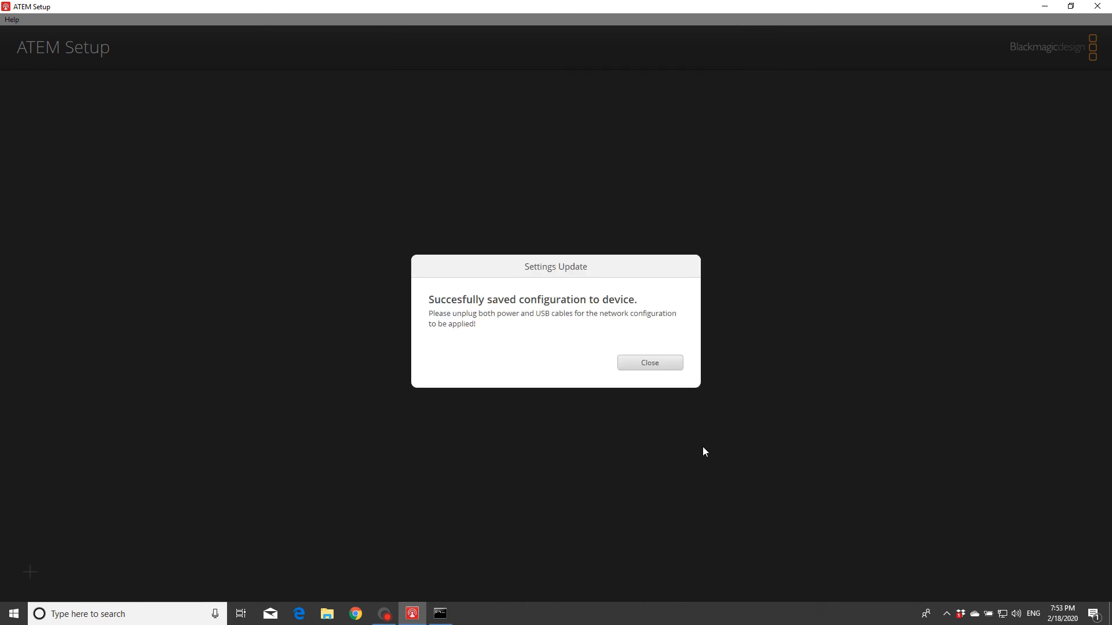
mouse_move(438, 344)
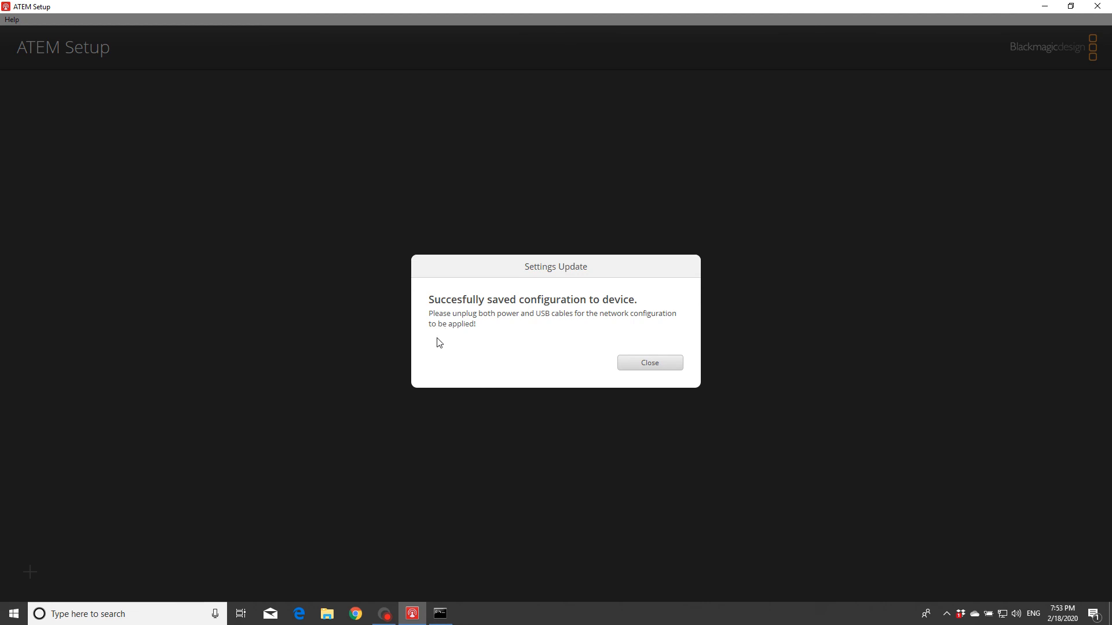
mouse_move(446, 339)
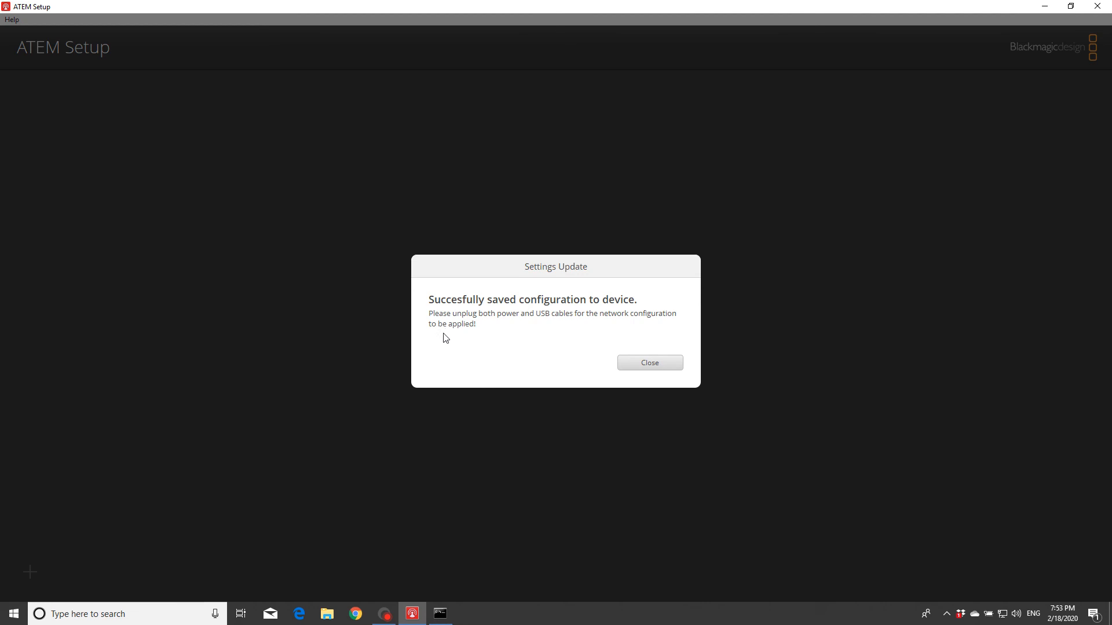
mouse_move(427, 326)
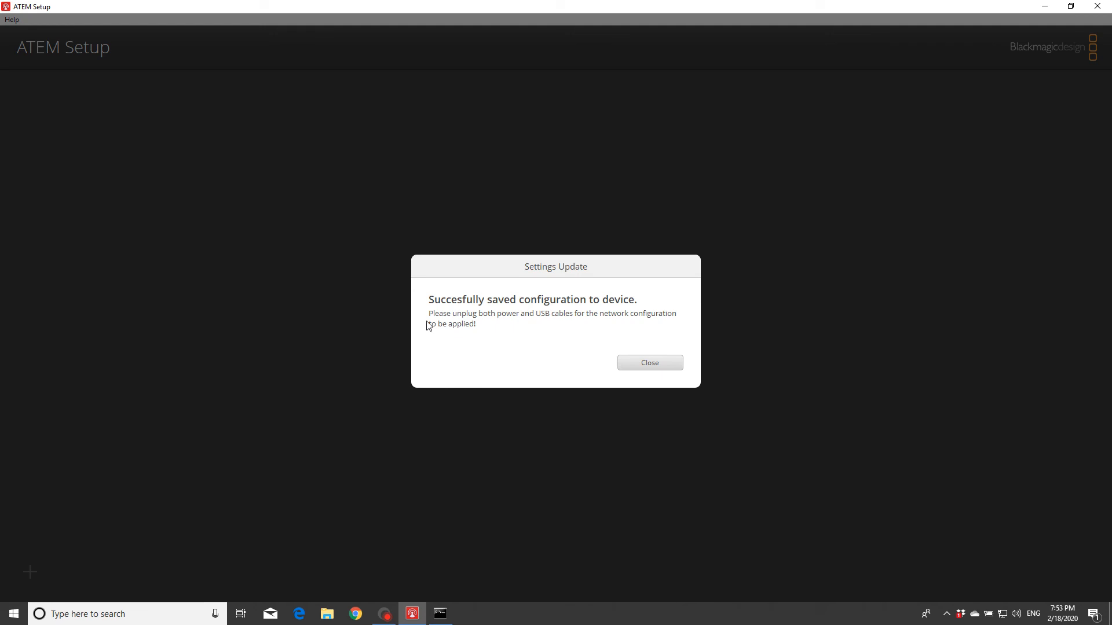
mouse_move(581, 319)
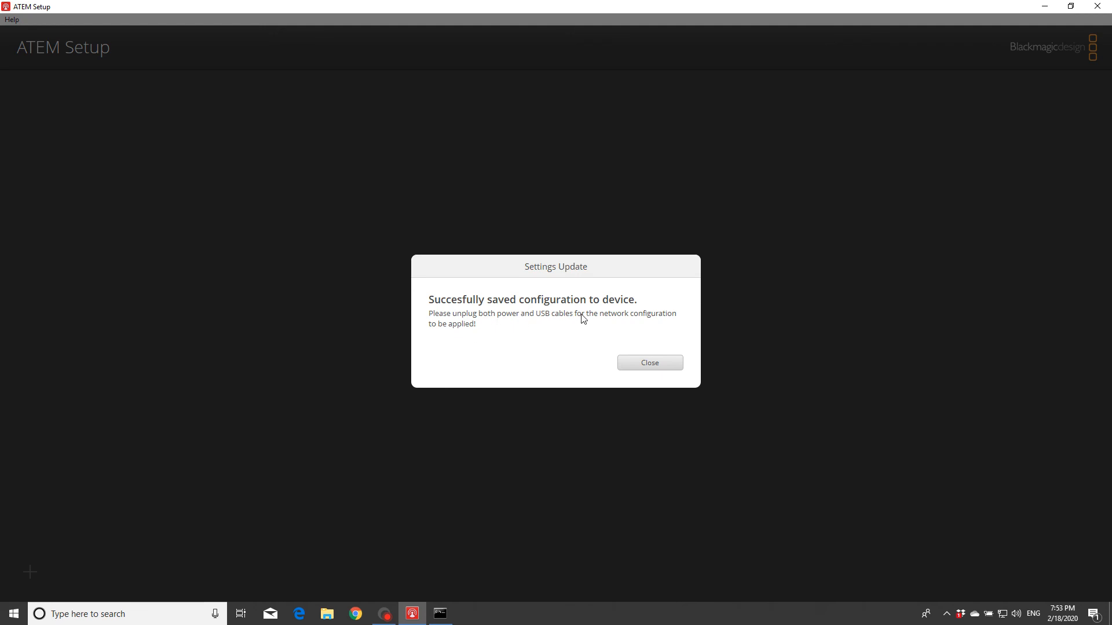
mouse_move(660, 368)
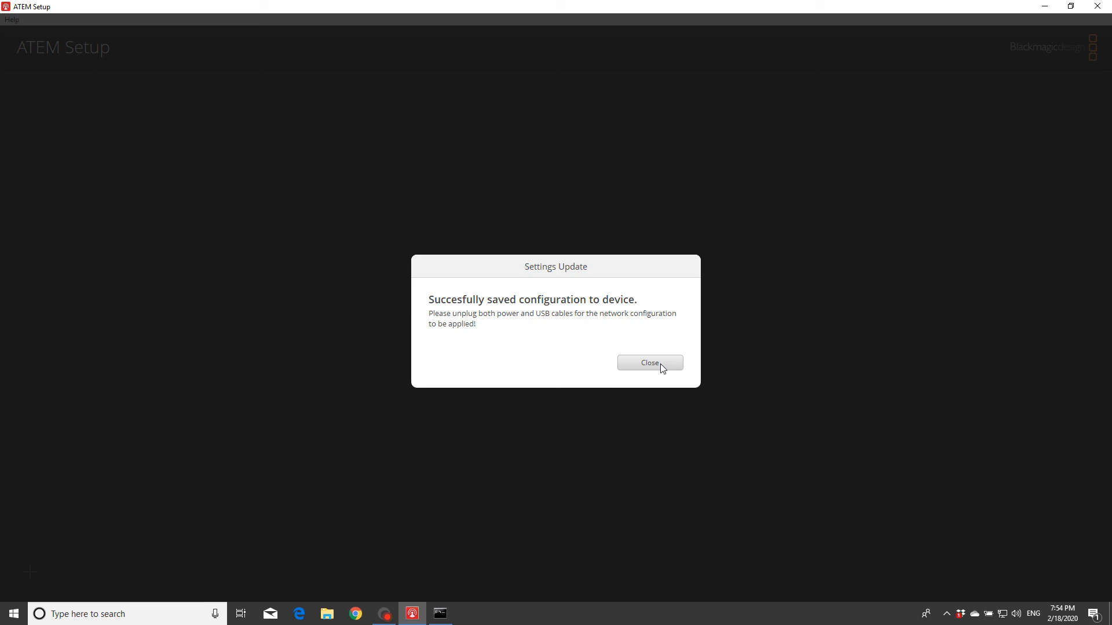
click(648, 363)
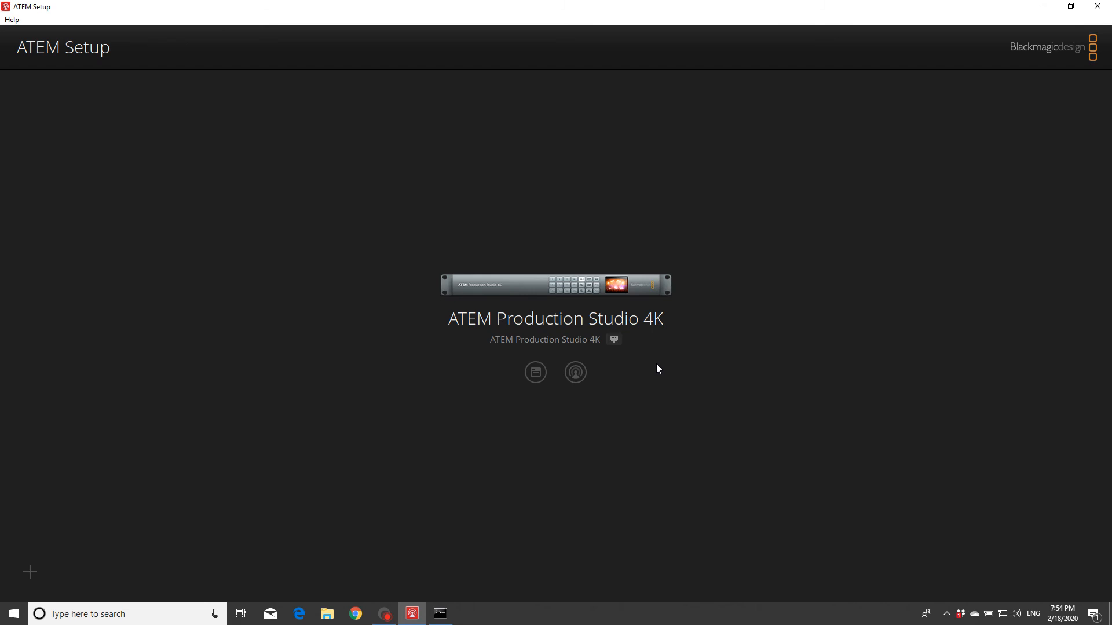
mouse_move(654, 376)
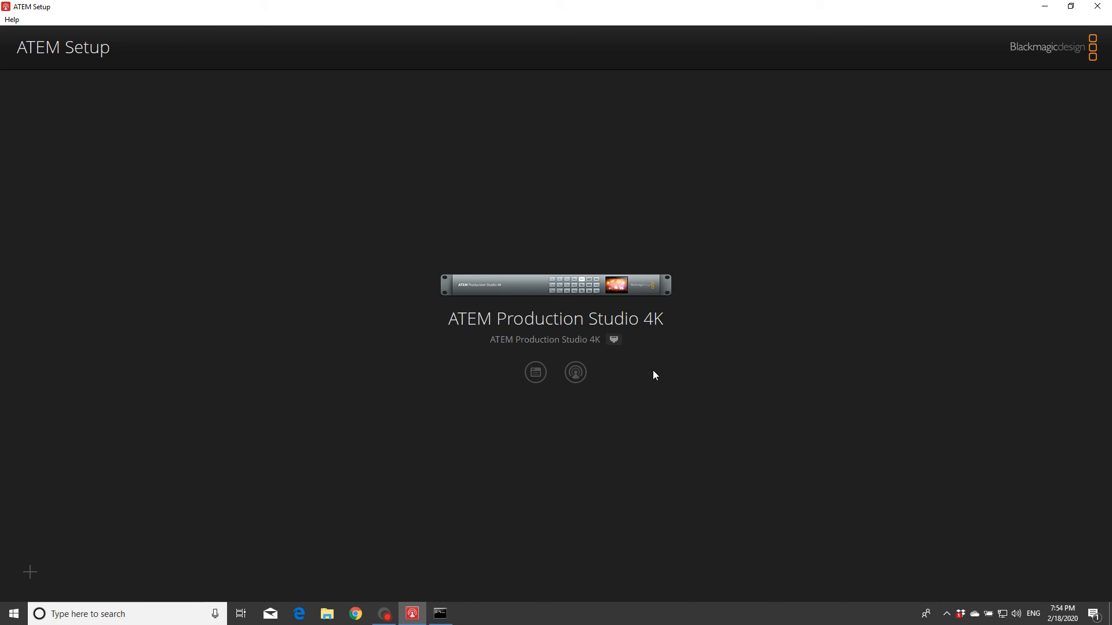
mouse_move(500, 516)
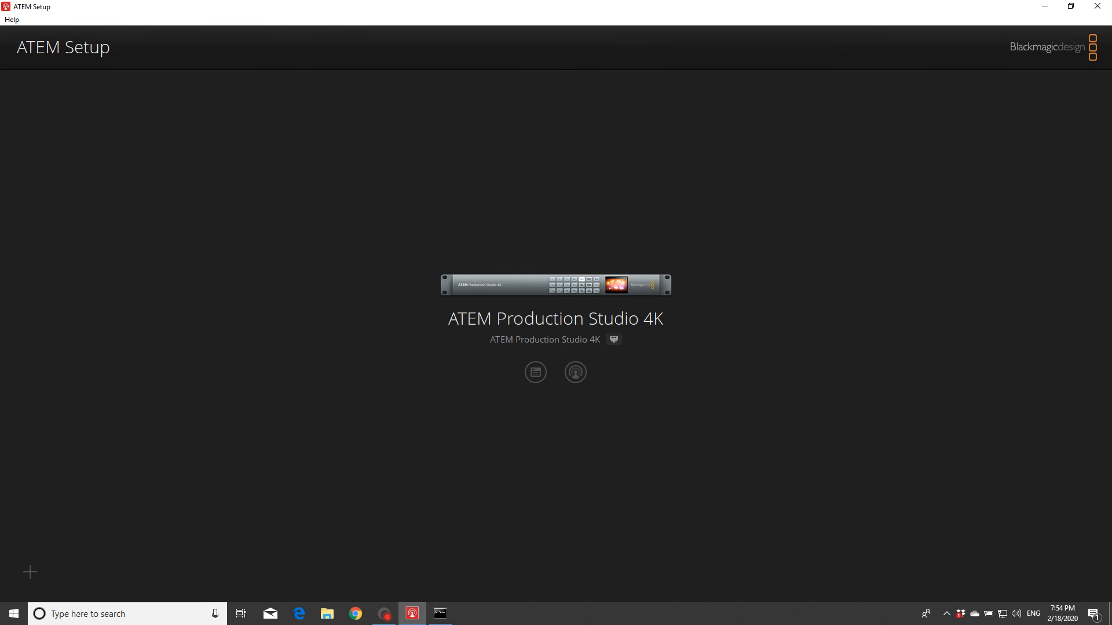
click(13, 613)
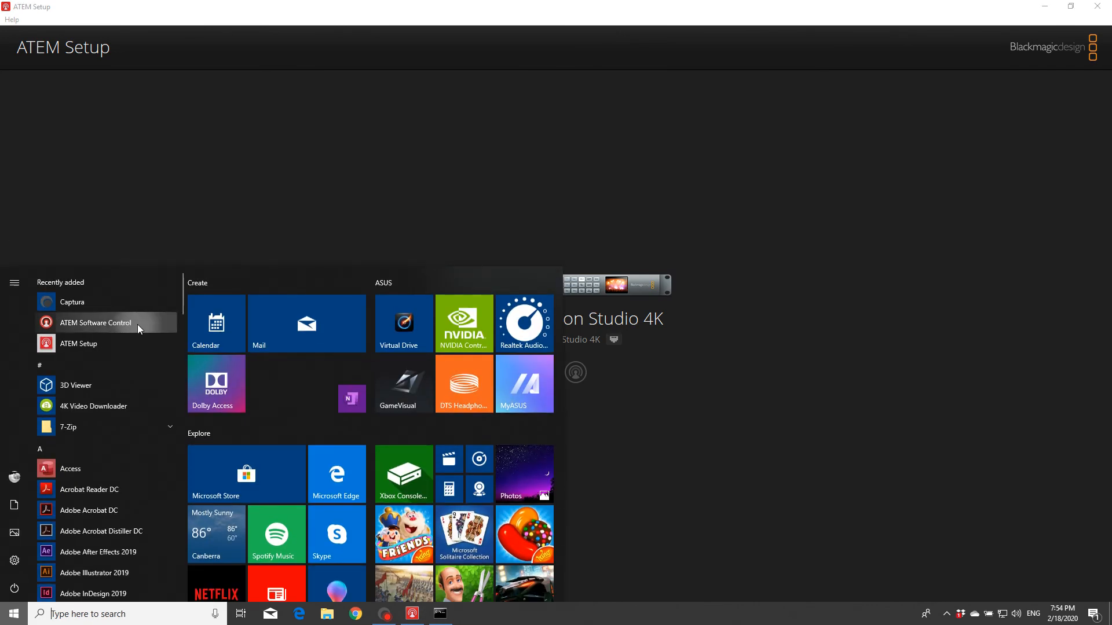
Step: Launch ATEM Software Control from the Start menu and close ATEM Setup
click(96, 322)
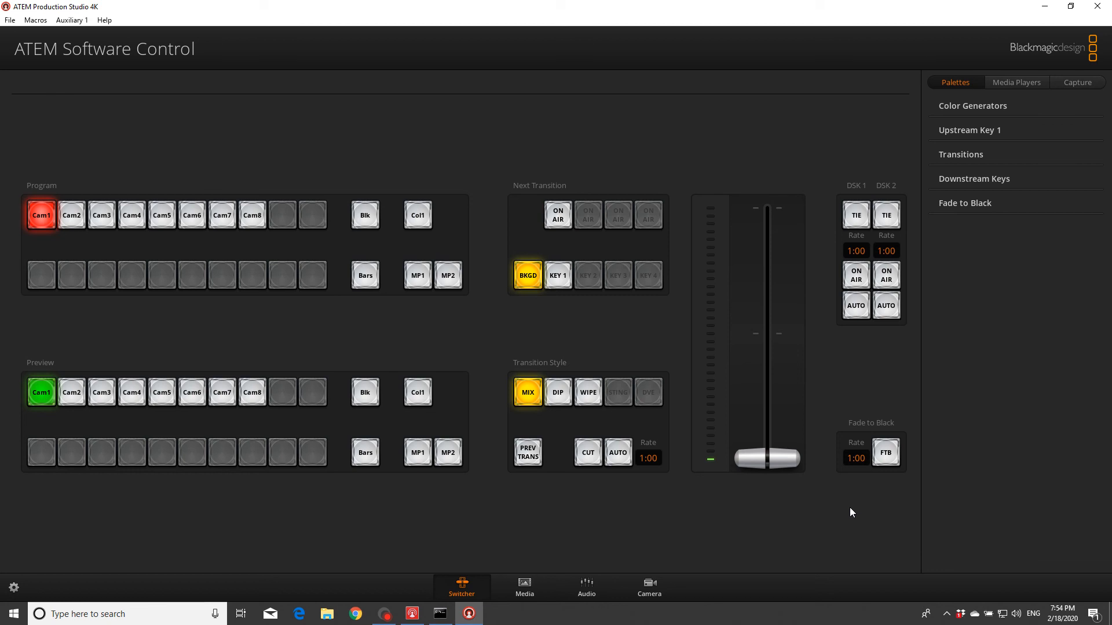
mouse_move(812, 268)
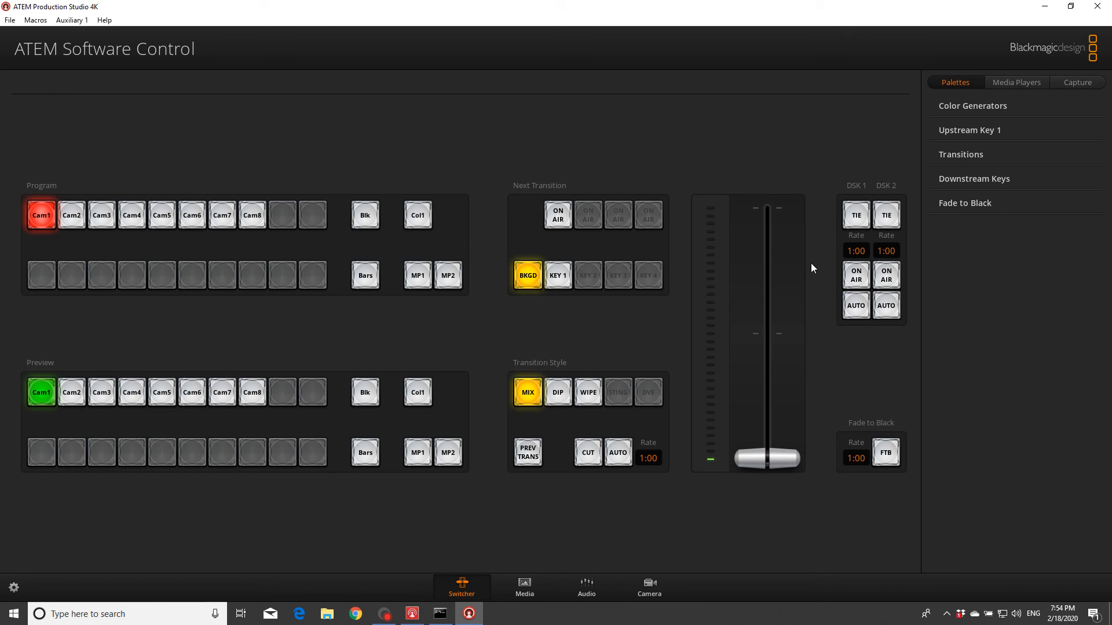
mouse_move(812, 149)
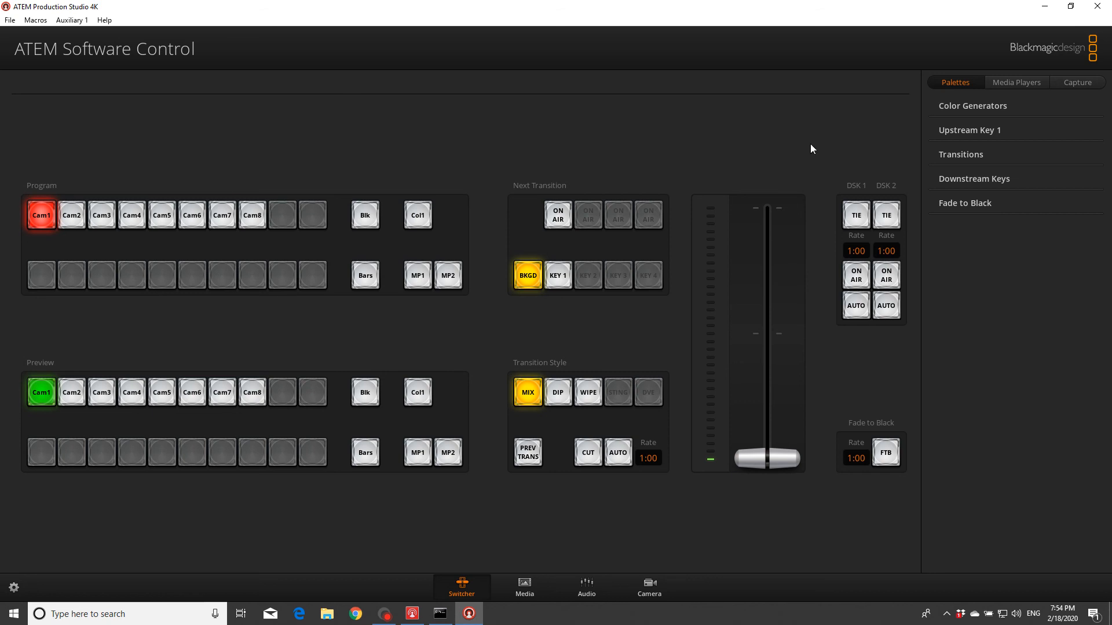
mouse_move(1061, 356)
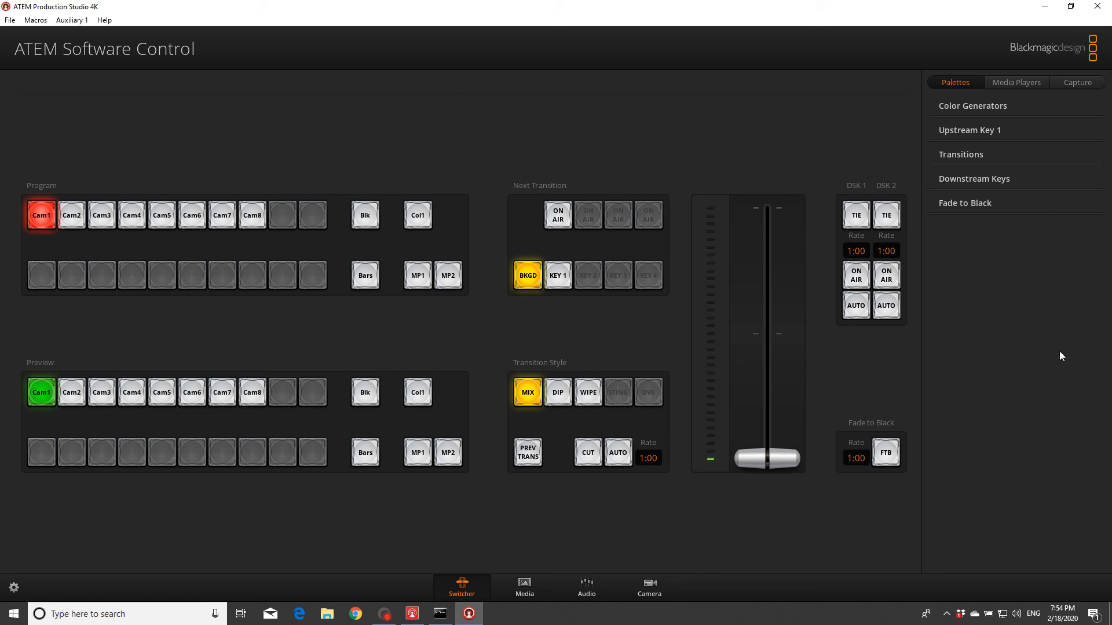
mouse_move(1043, 9)
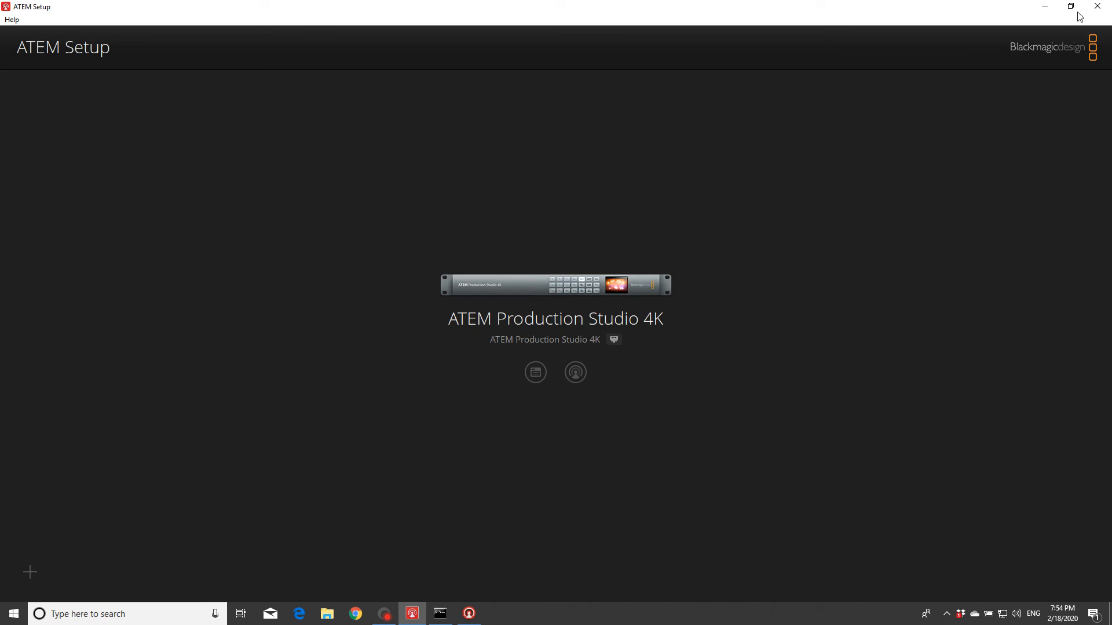
click(574, 373)
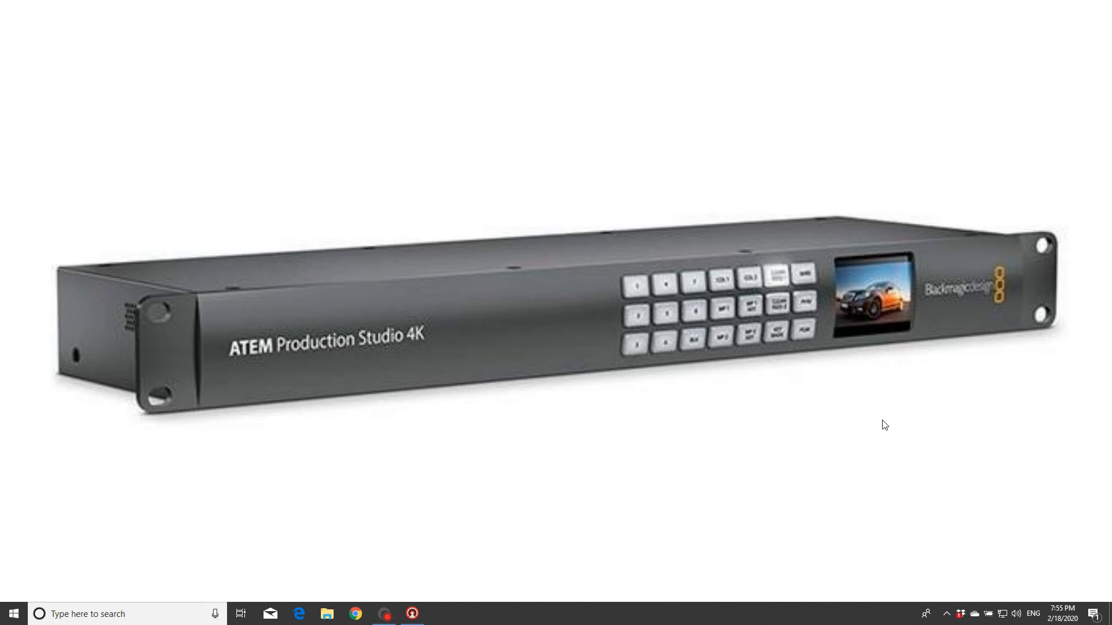
mouse_move(403, 332)
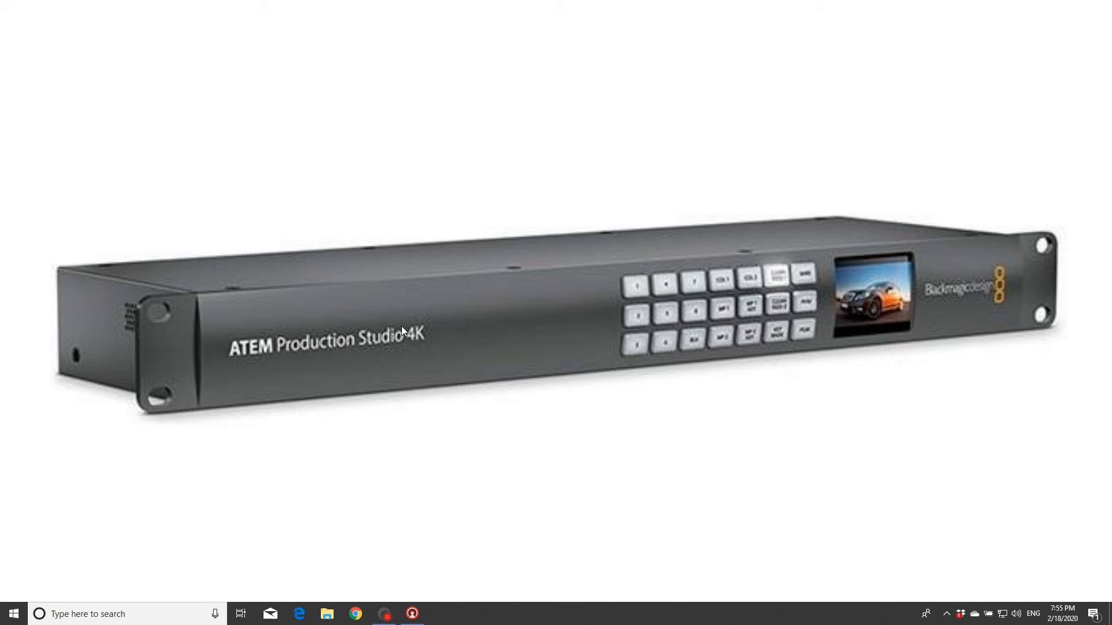
mouse_move(641, 290)
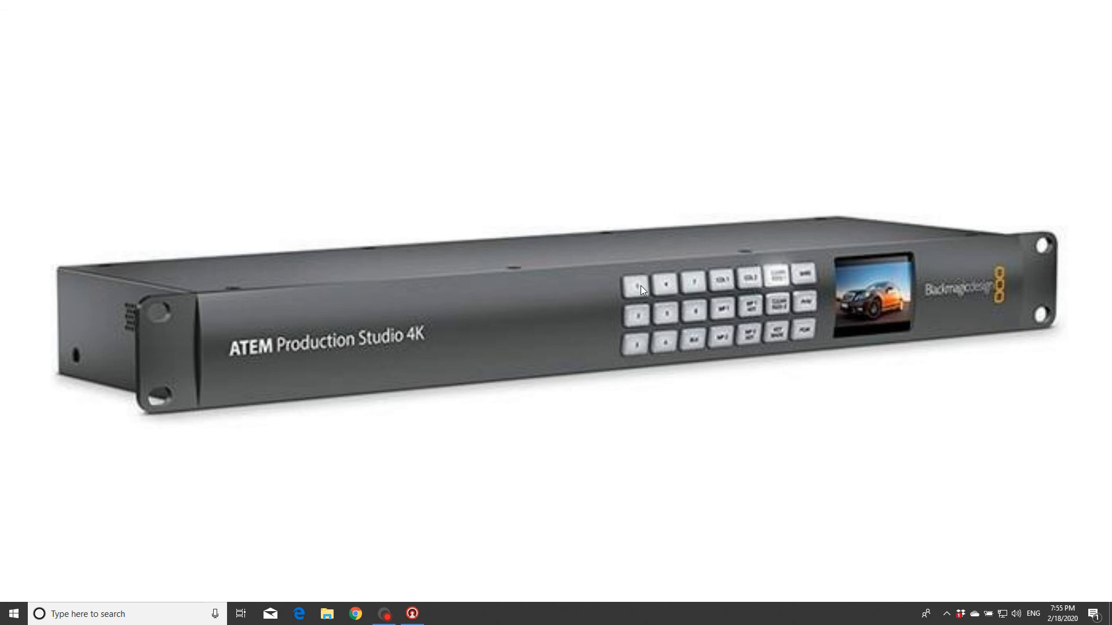
mouse_move(640, 287)
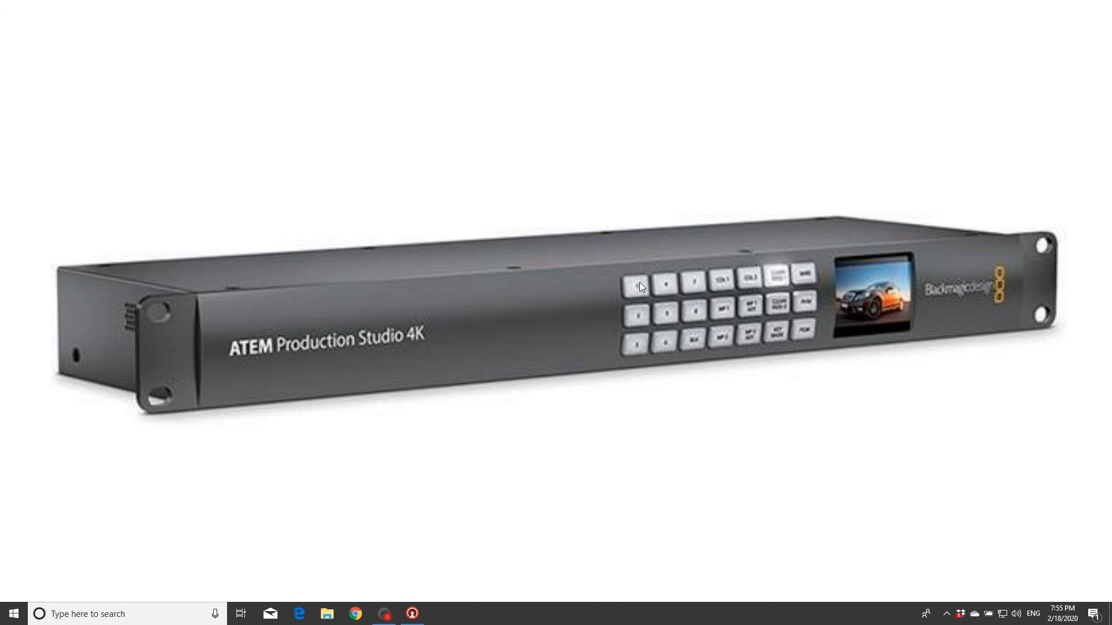
mouse_move(831, 355)
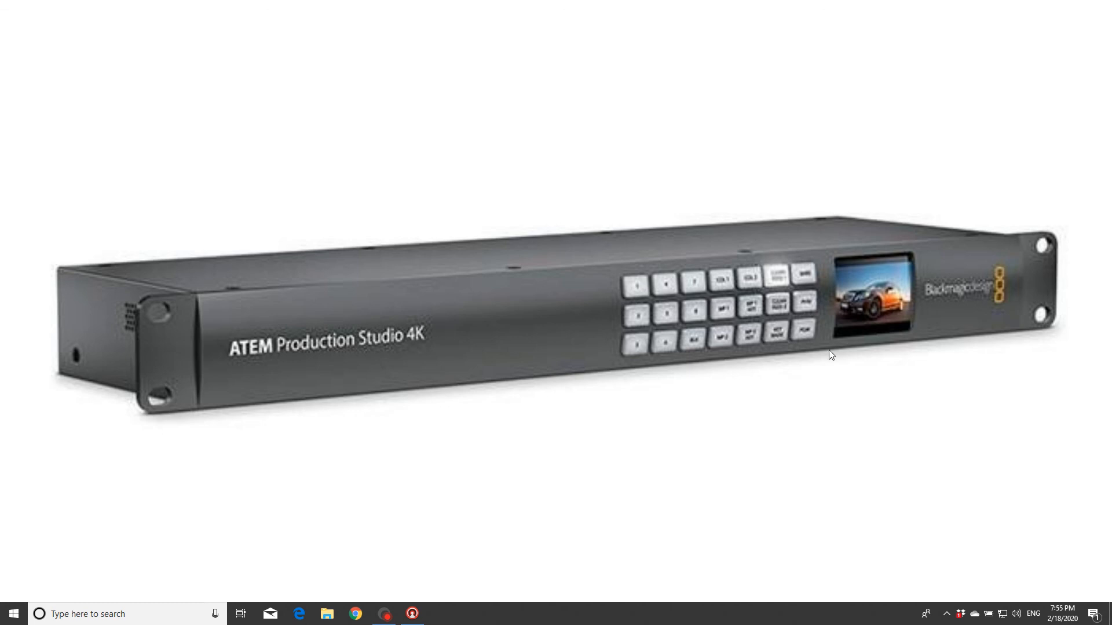
mouse_move(574, 310)
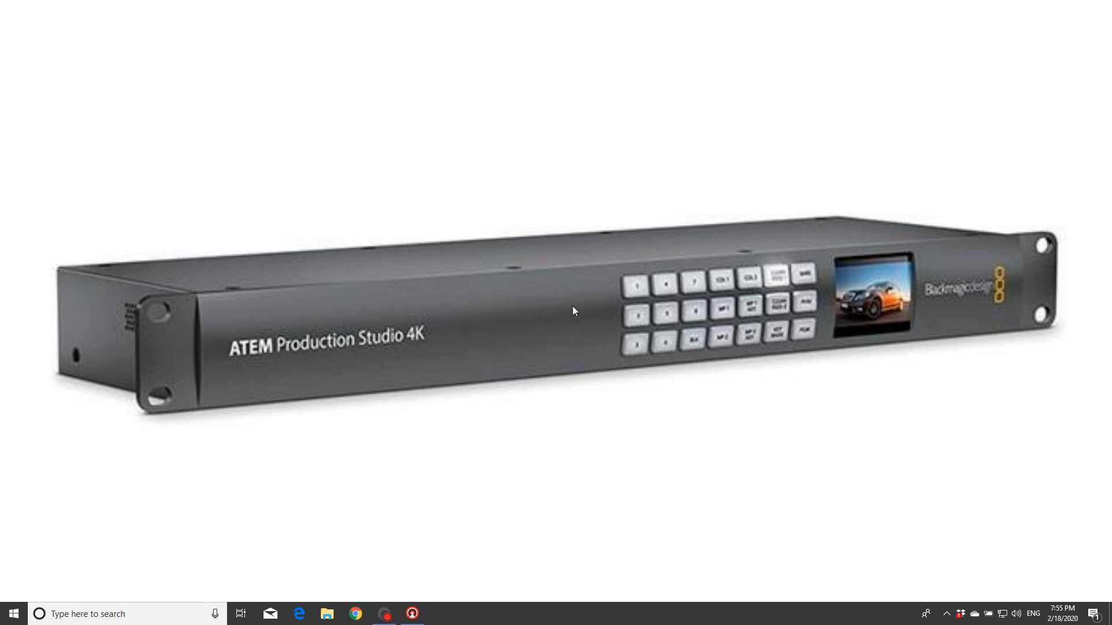
mouse_move(900, 297)
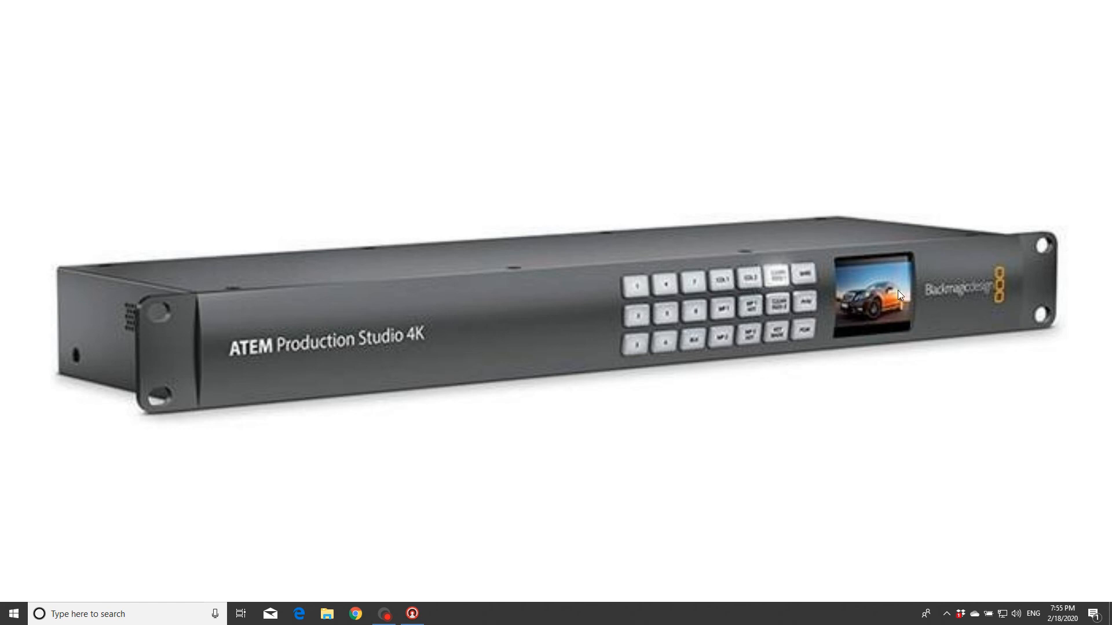
mouse_move(888, 319)
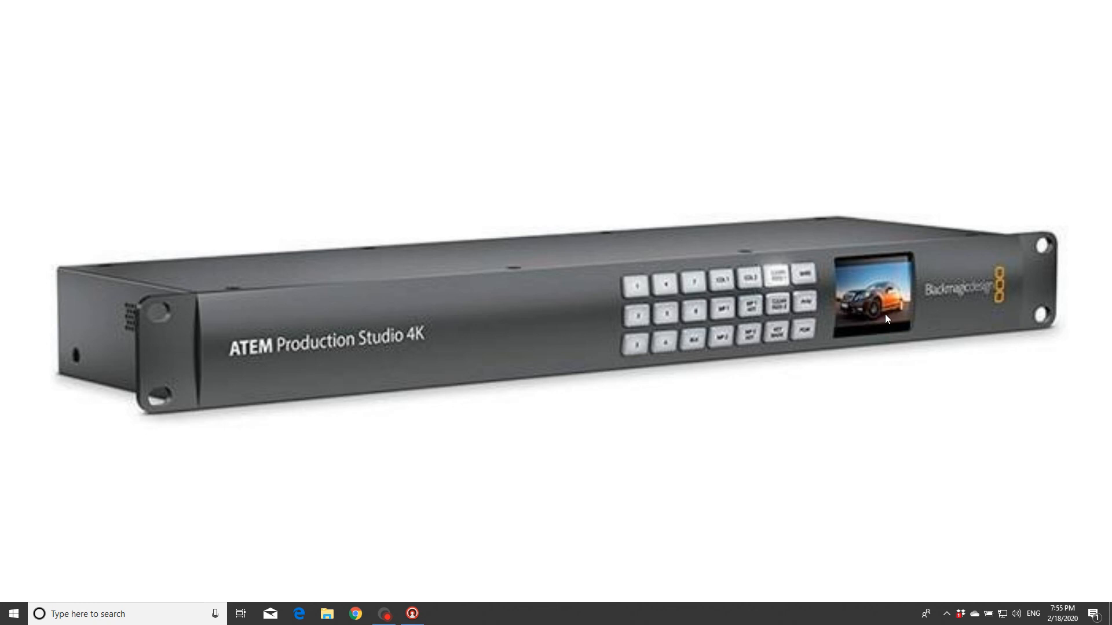
mouse_move(894, 314)
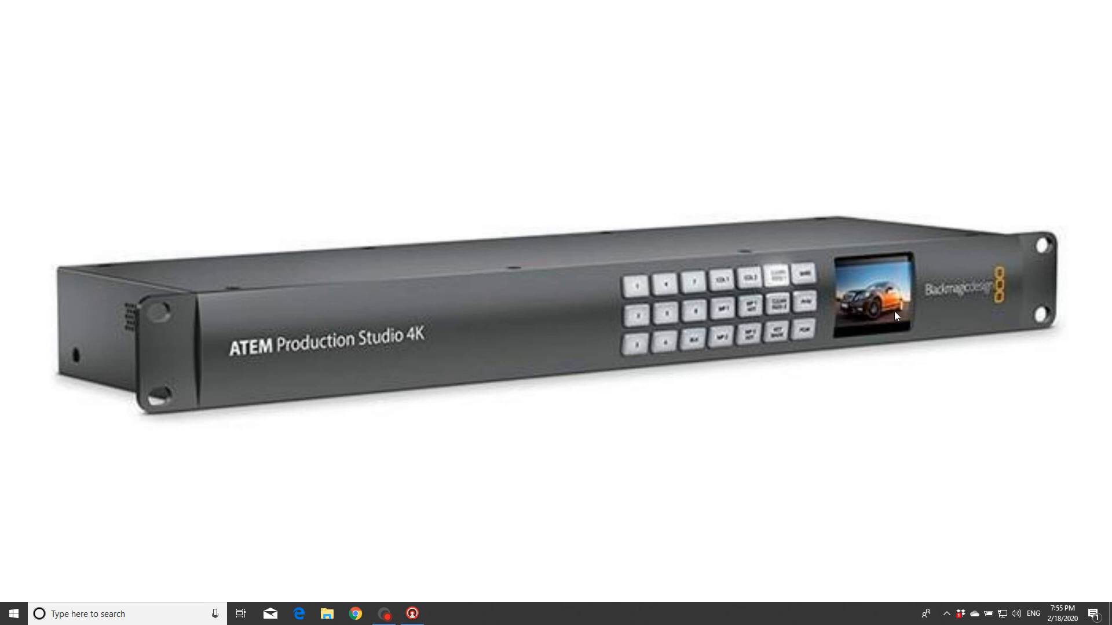
mouse_move(754, 298)
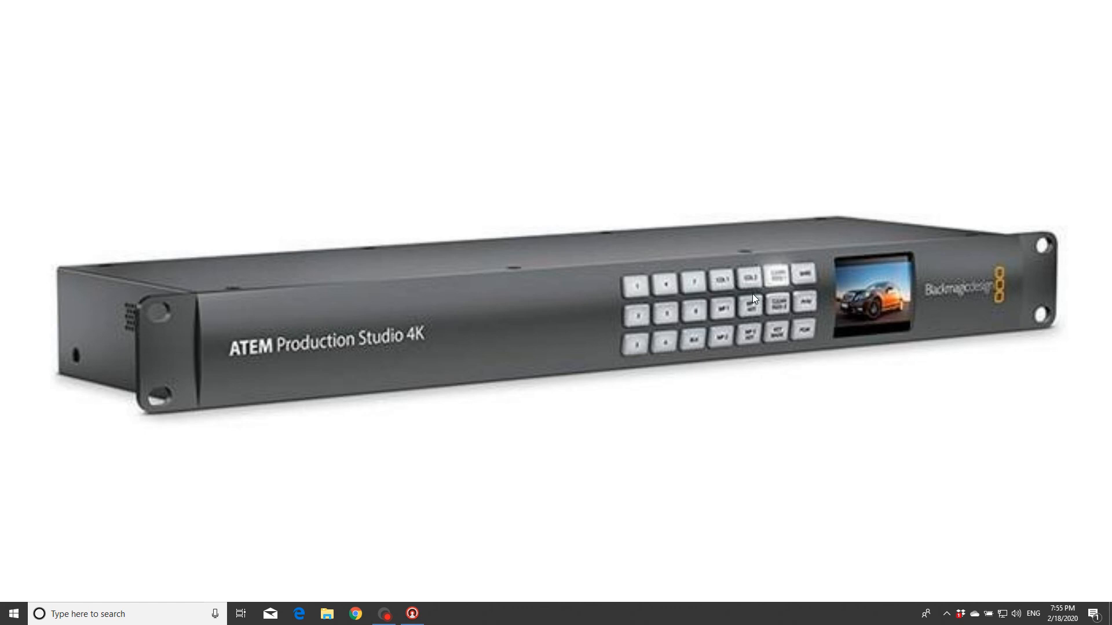
mouse_move(792, 391)
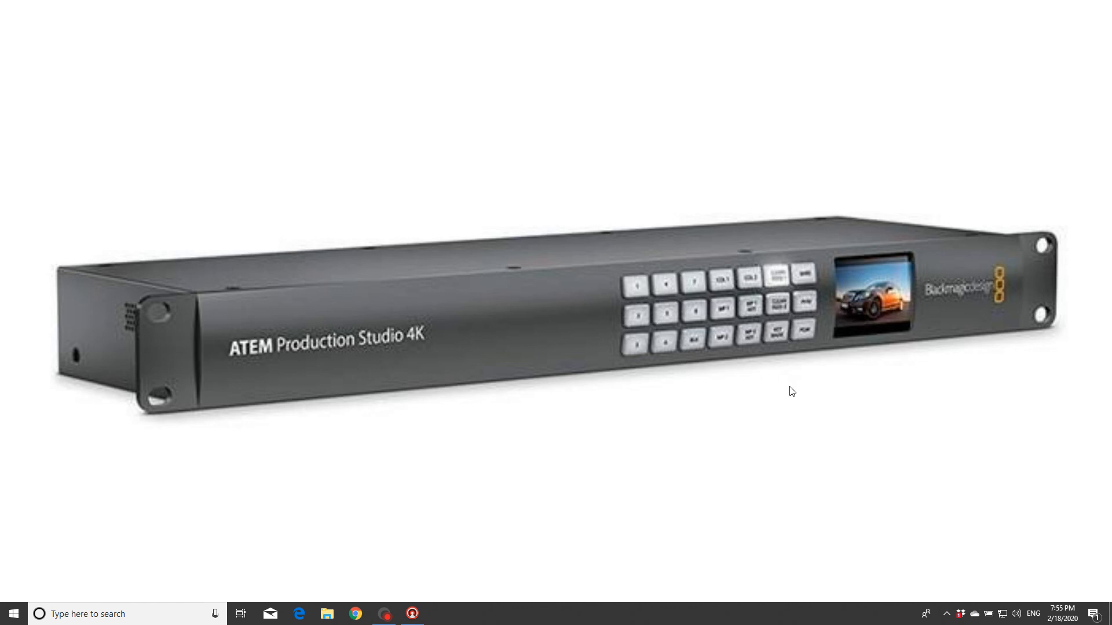
mouse_move(749, 310)
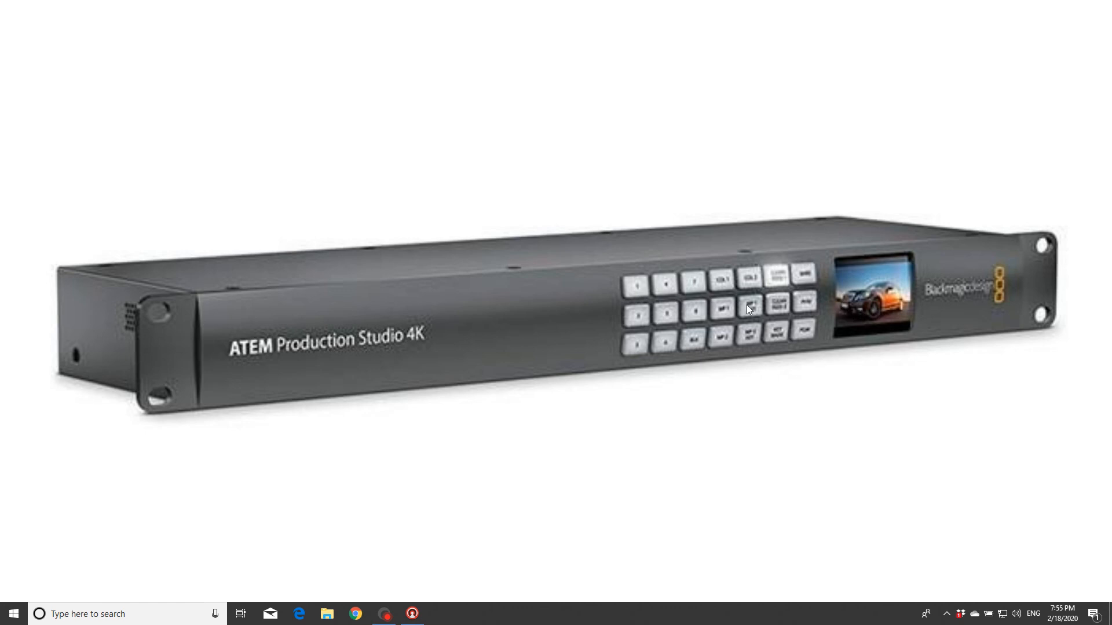
mouse_move(734, 266)
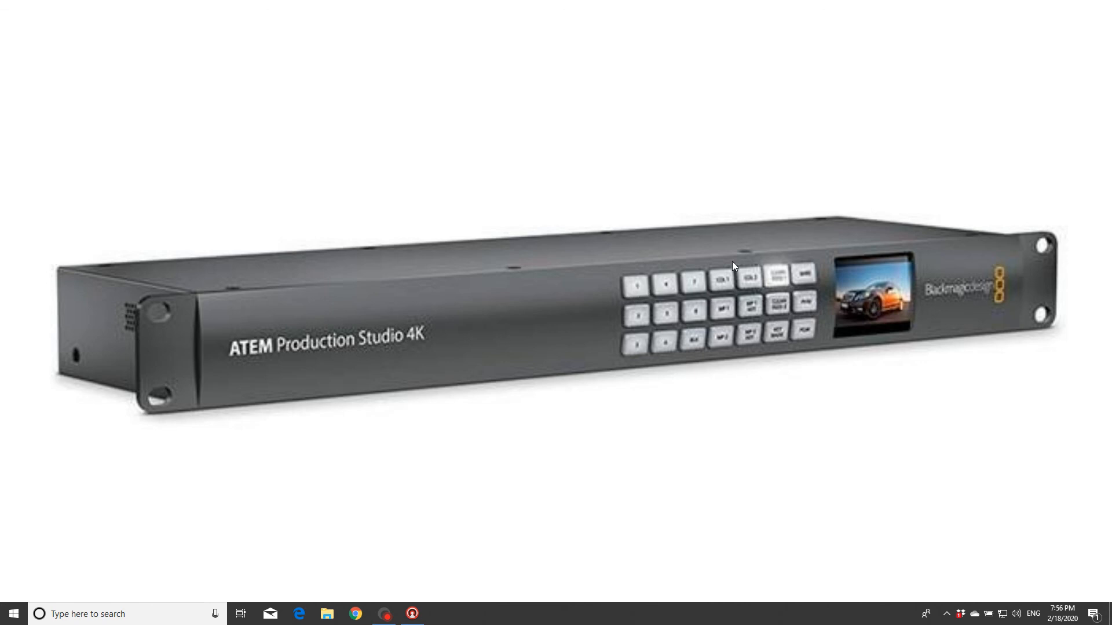
mouse_move(672, 228)
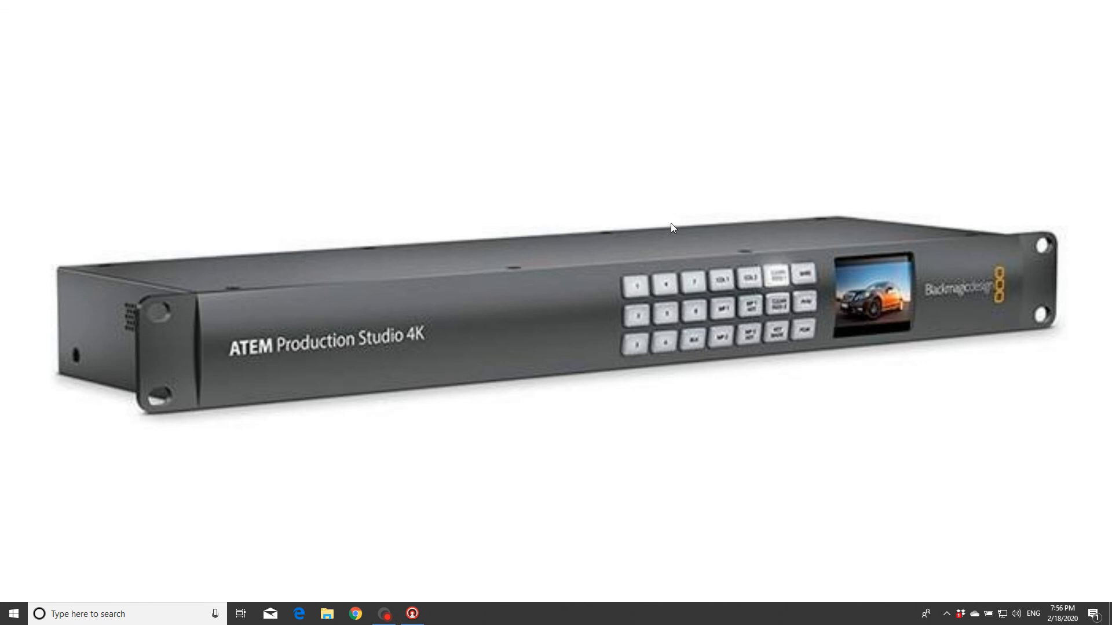
mouse_move(863, 289)
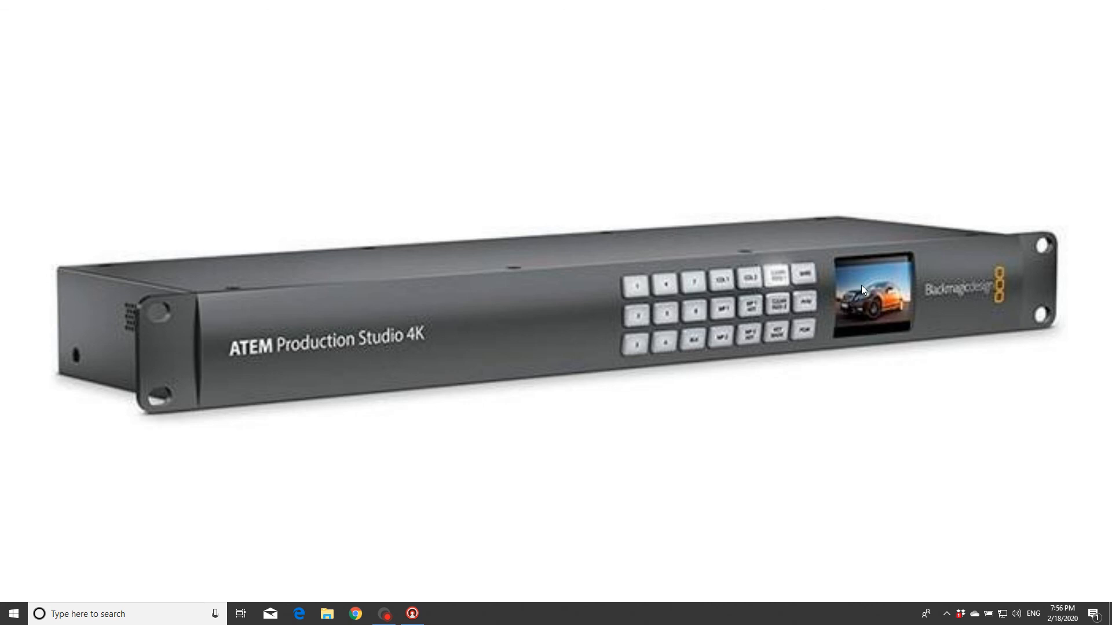
mouse_move(851, 328)
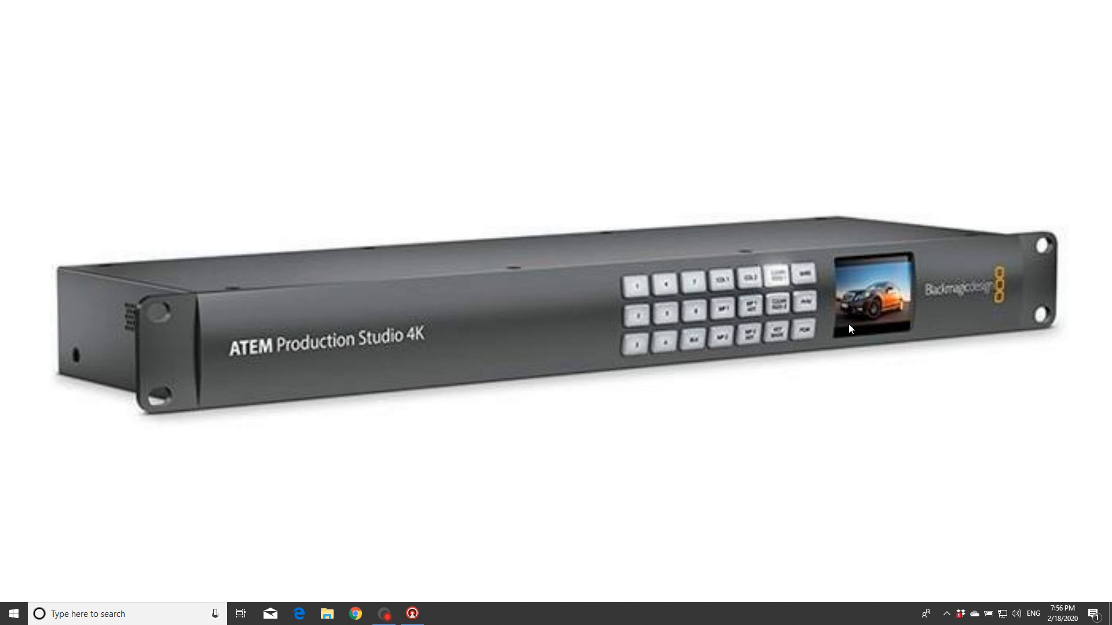
mouse_move(897, 329)
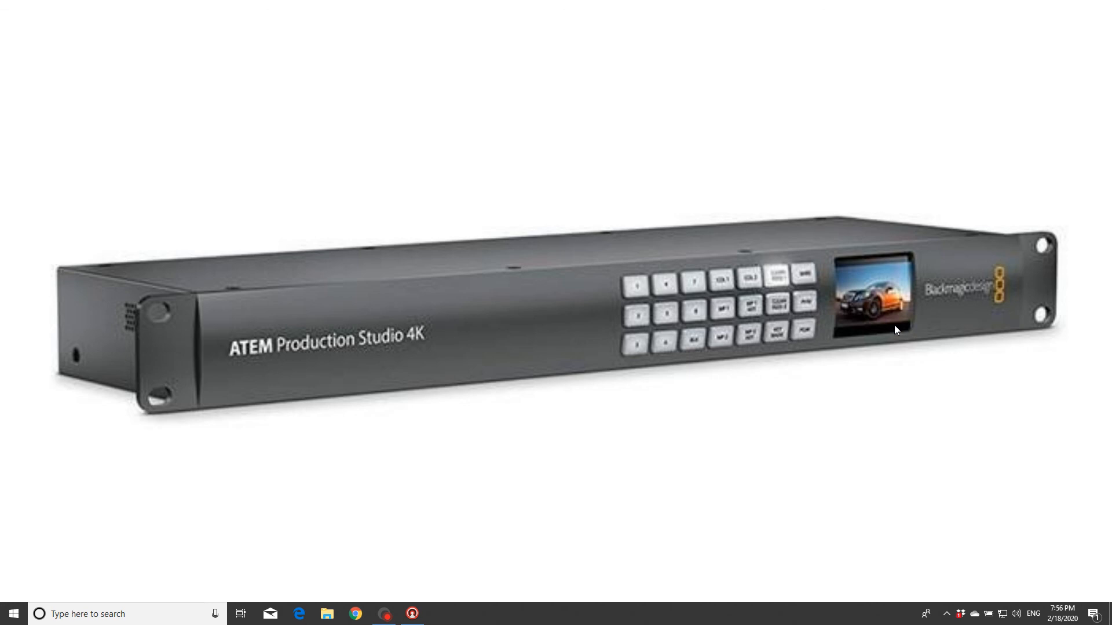
mouse_move(574, 521)
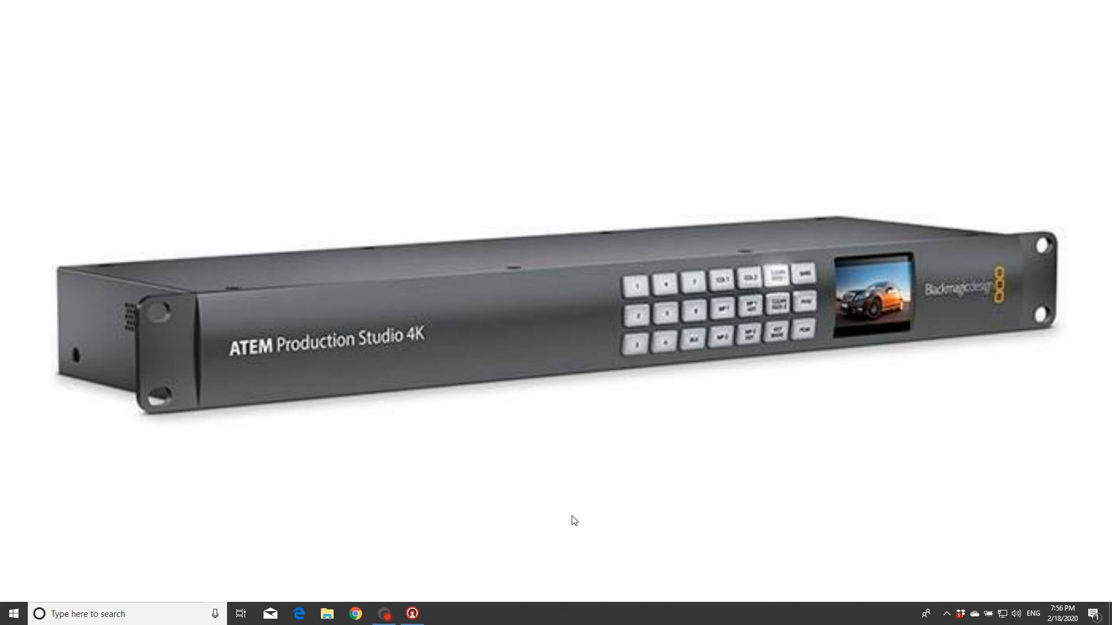
Step: Close the Photos window showing the ATEM Production Studio 4K product image
click(411, 614)
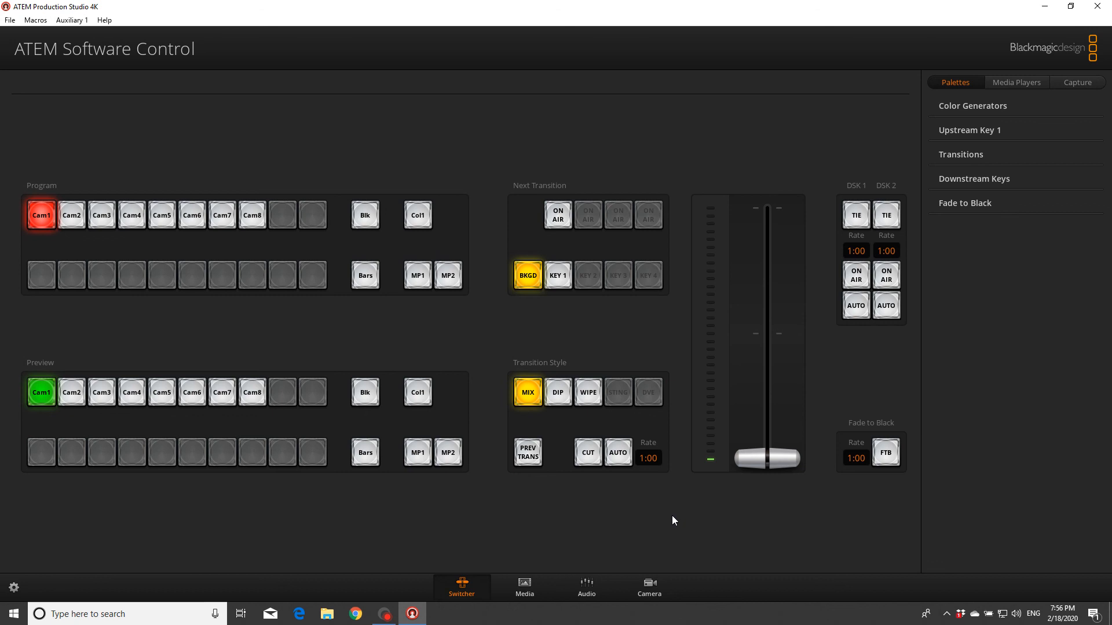
mouse_move(110, 540)
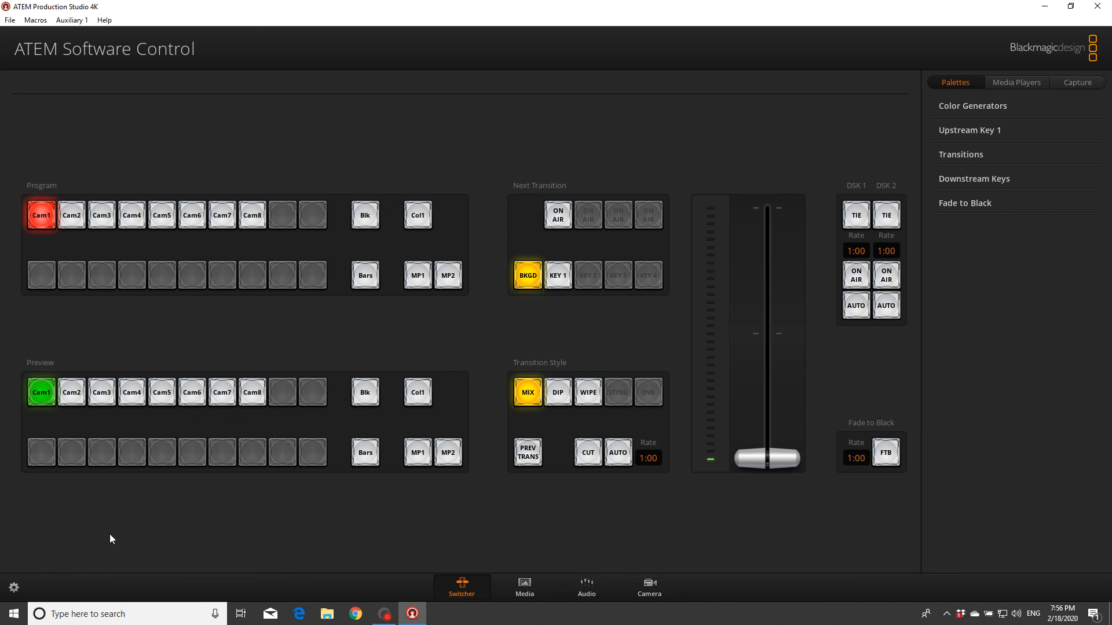
Step: Open switcher Settings and choose 1080i50 from the 'Set video standard to' dropdown
click(13, 587)
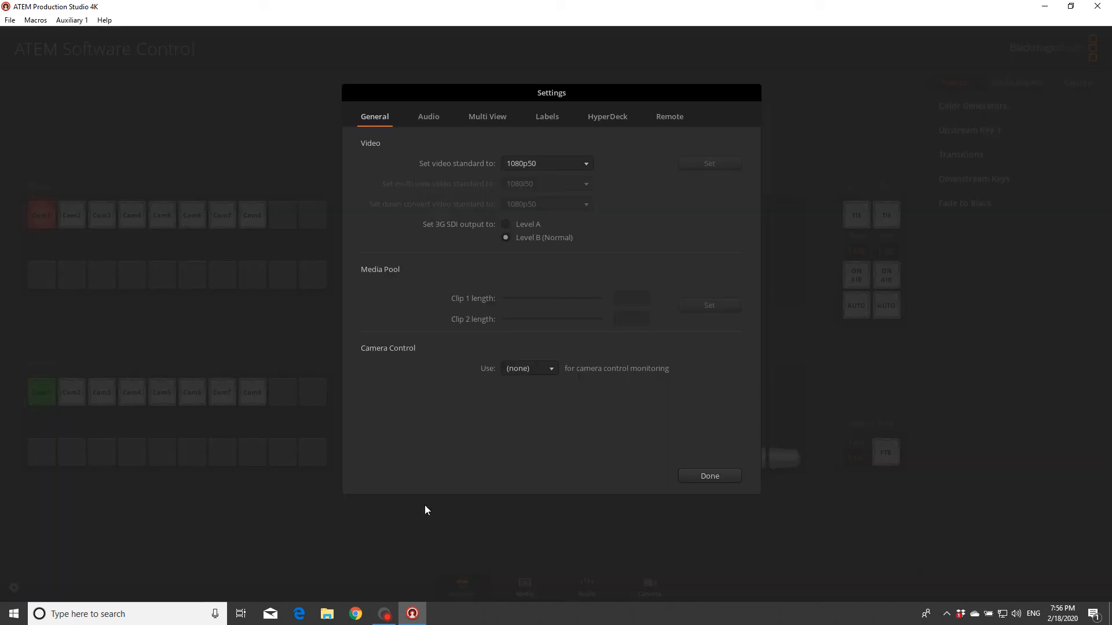
mouse_move(611, 184)
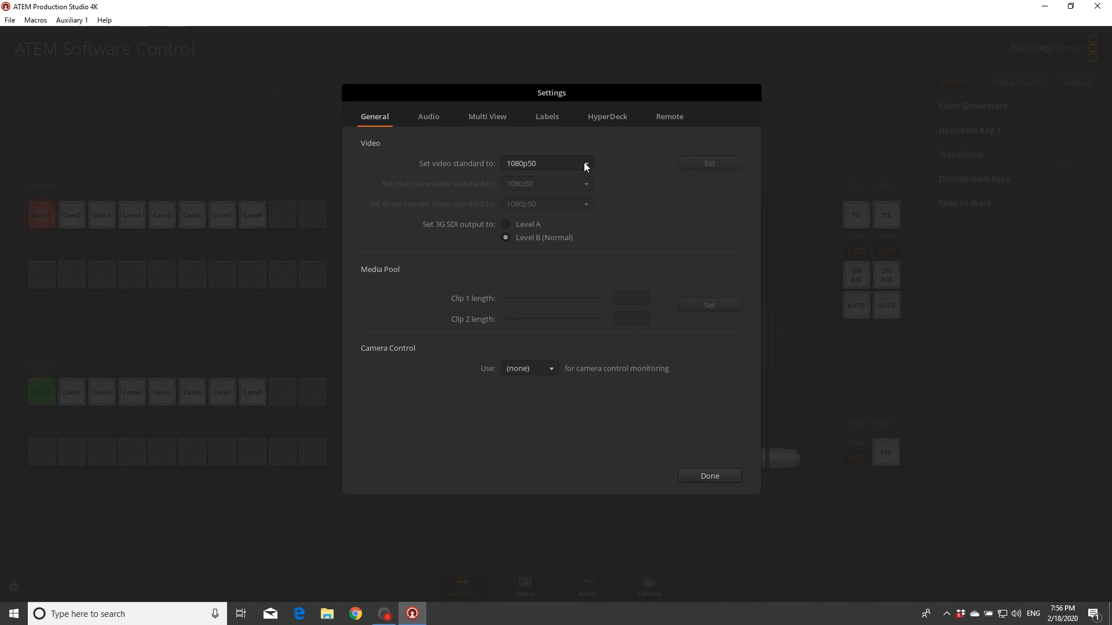
click(546, 163)
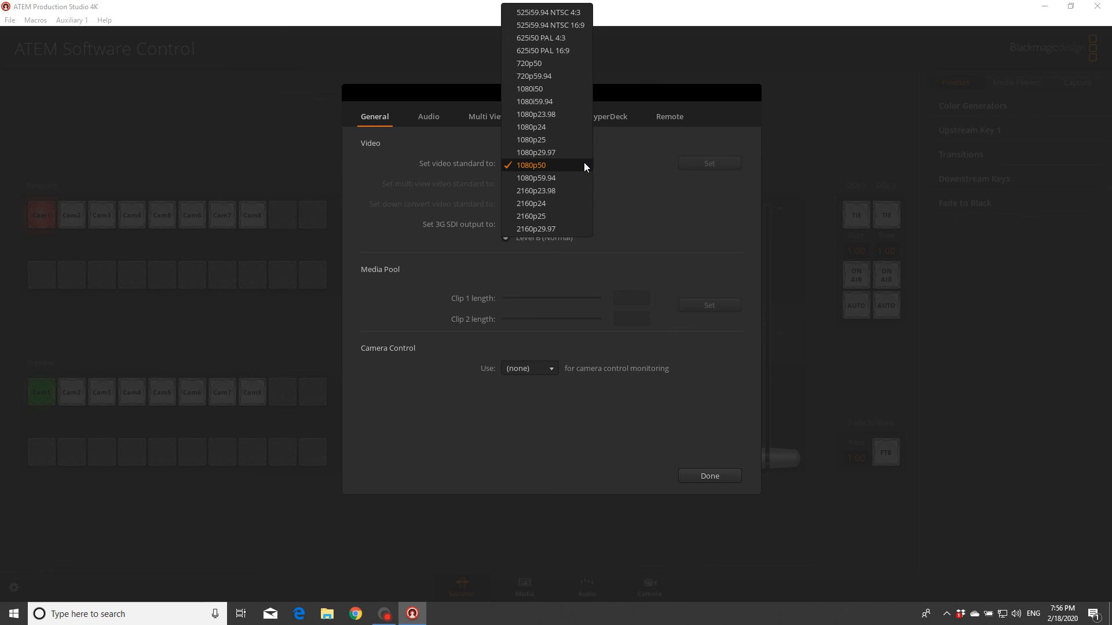
mouse_move(587, 6)
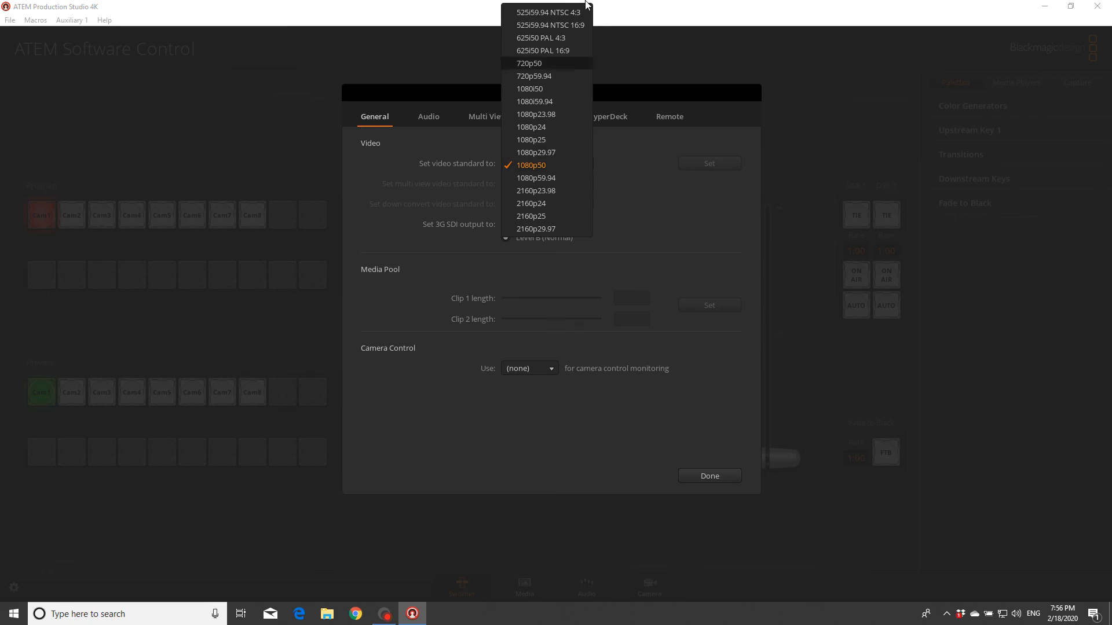
mouse_move(554, 101)
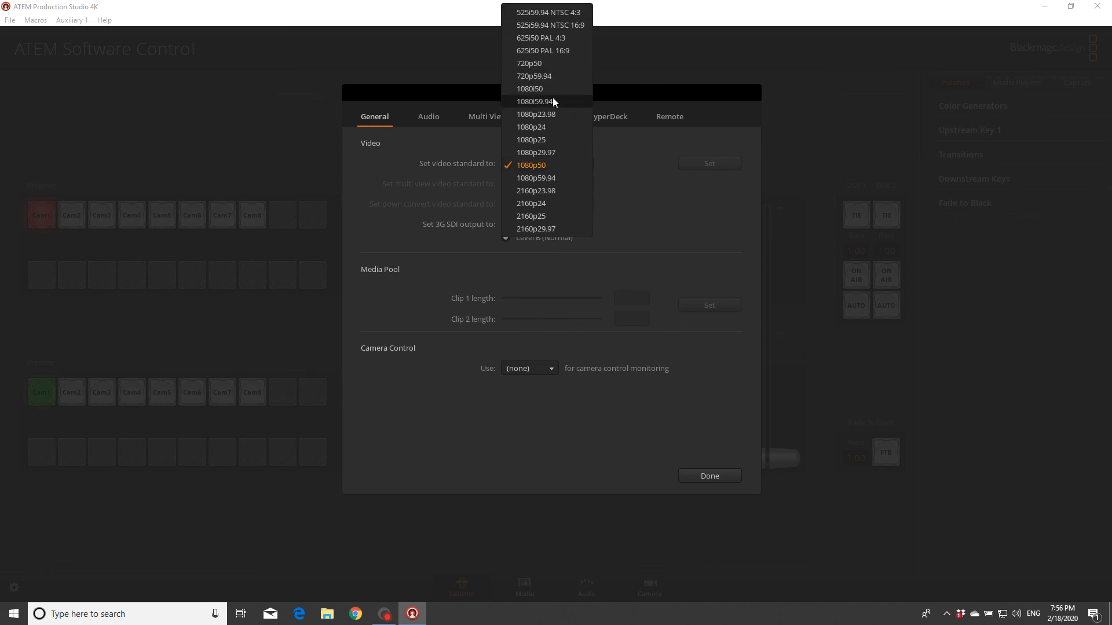
mouse_move(553, 95)
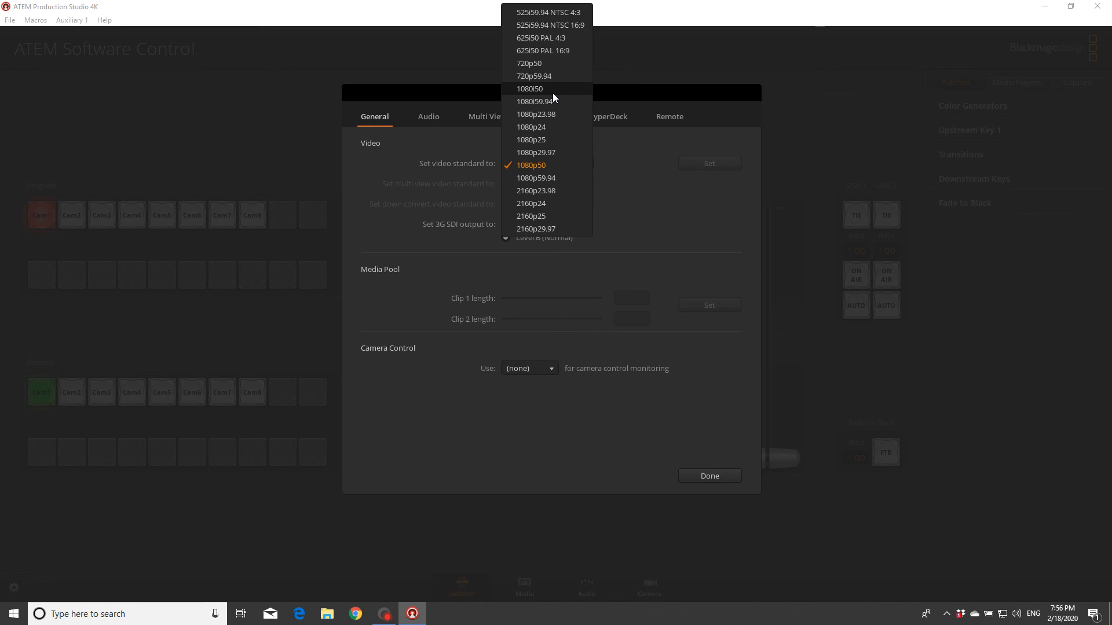
click(529, 89)
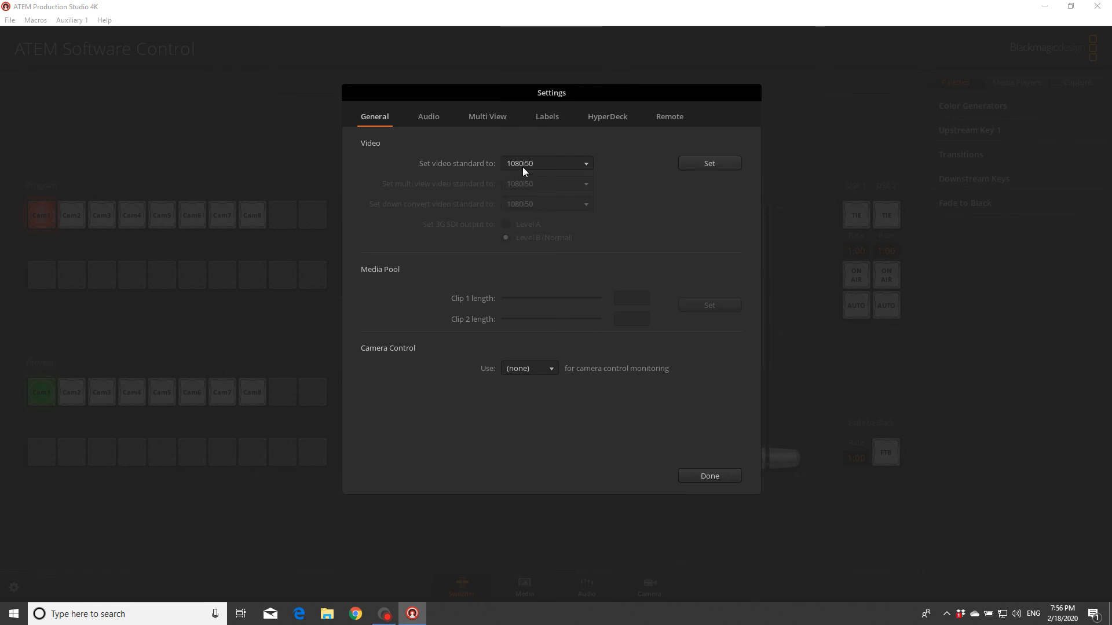
mouse_move(534, 172)
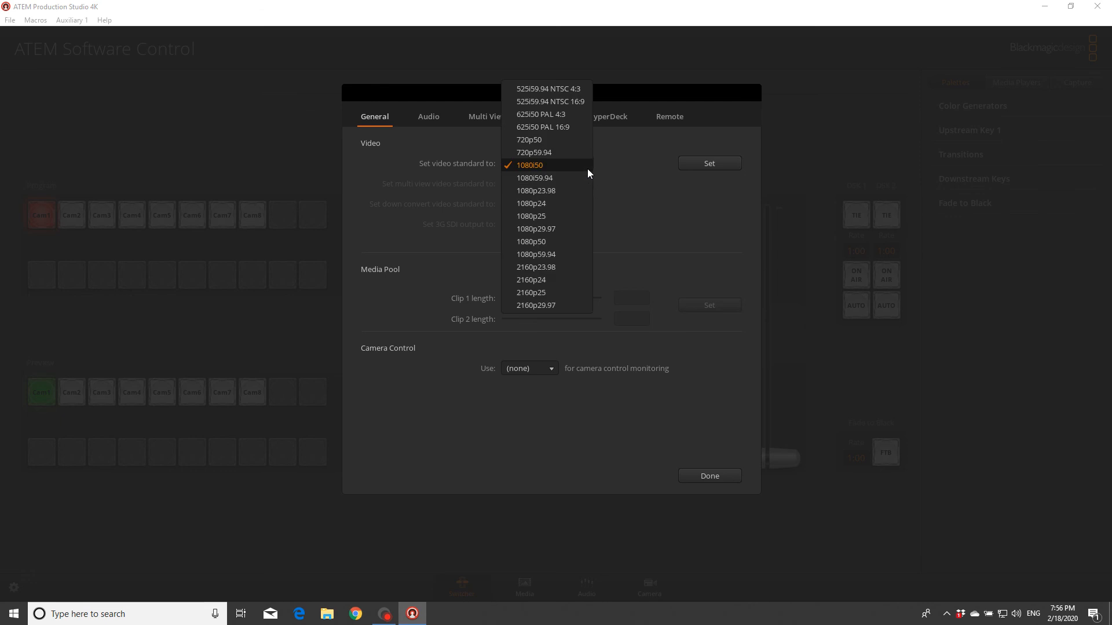
mouse_move(589, 249)
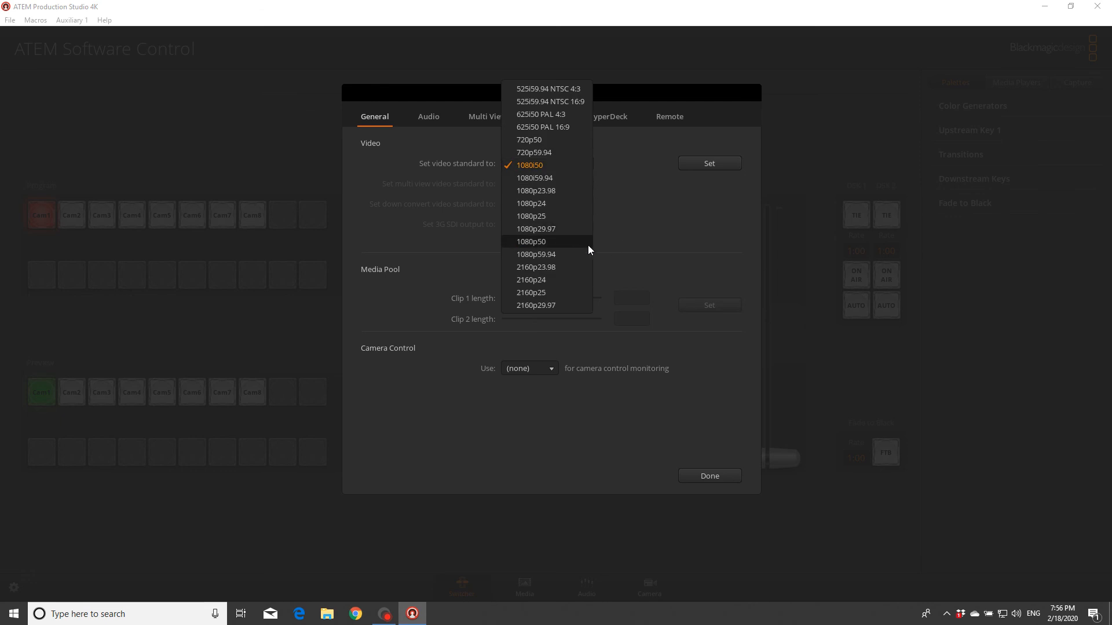
mouse_move(533, 247)
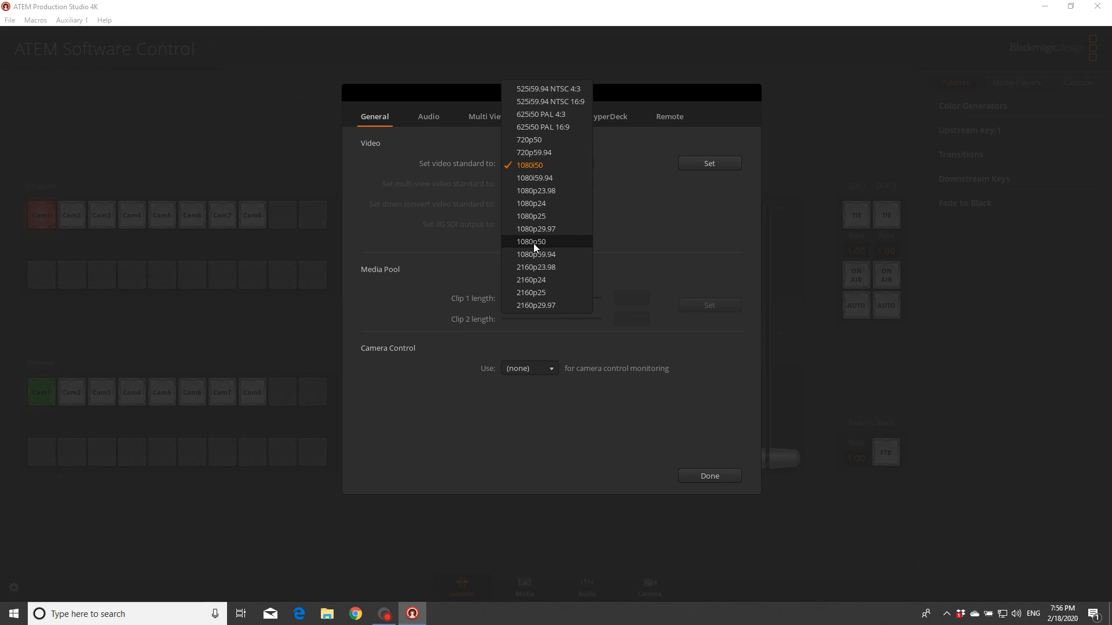
mouse_move(567, 199)
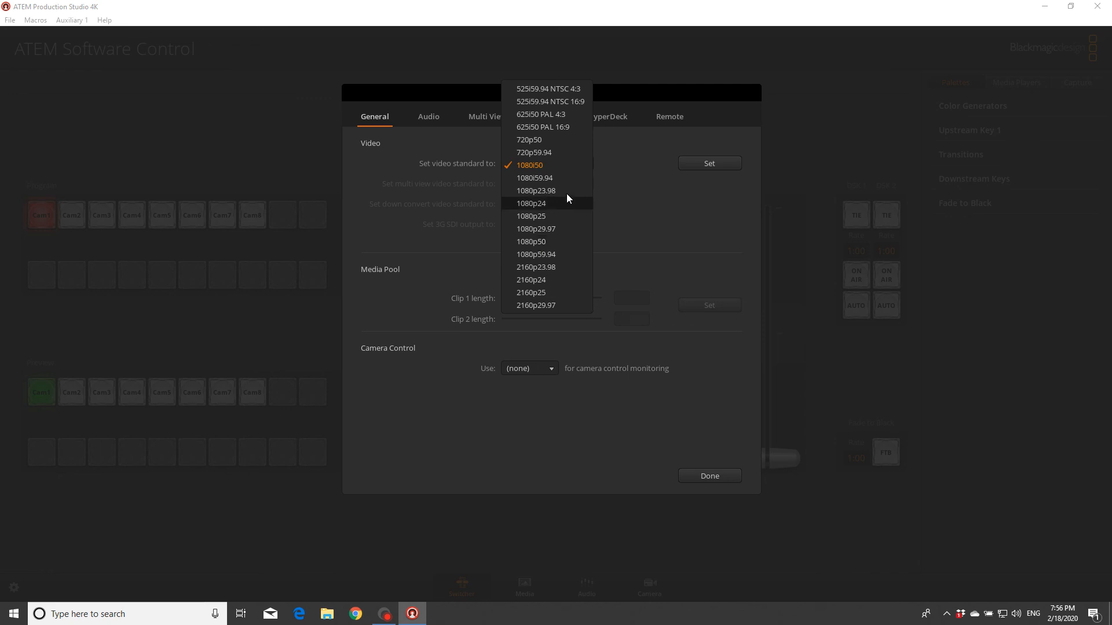
mouse_move(567, 168)
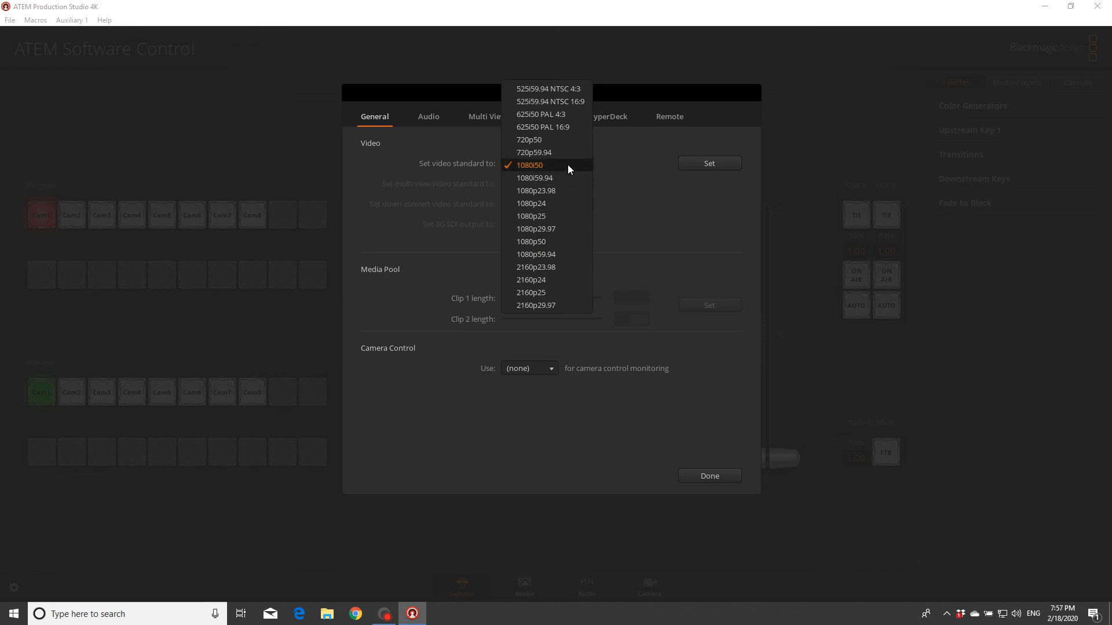
click(529, 165)
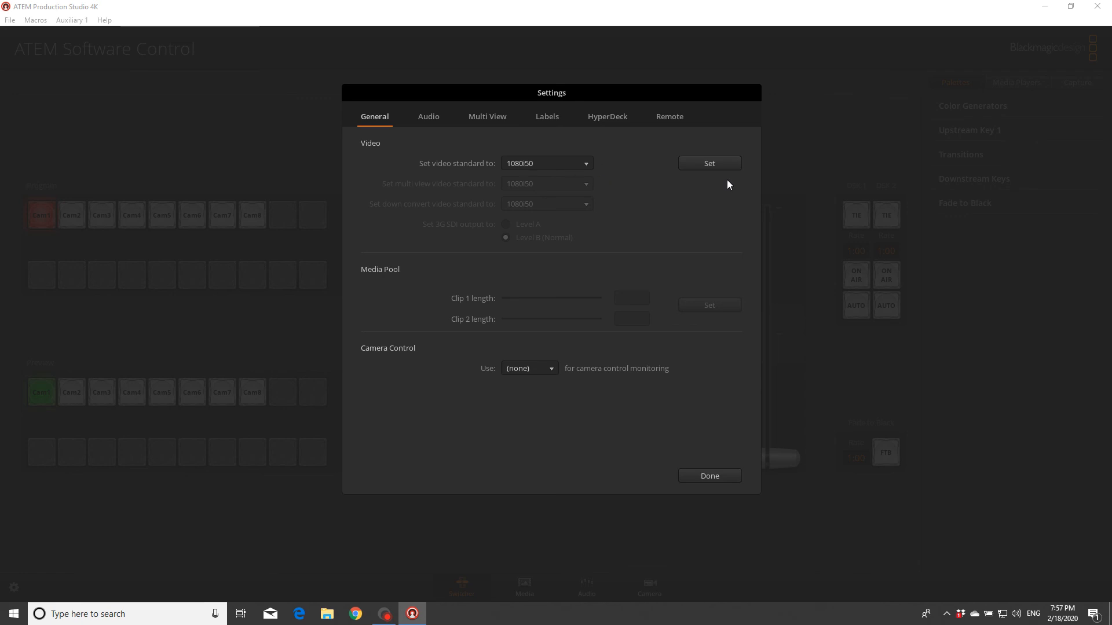
mouse_move(695, 212)
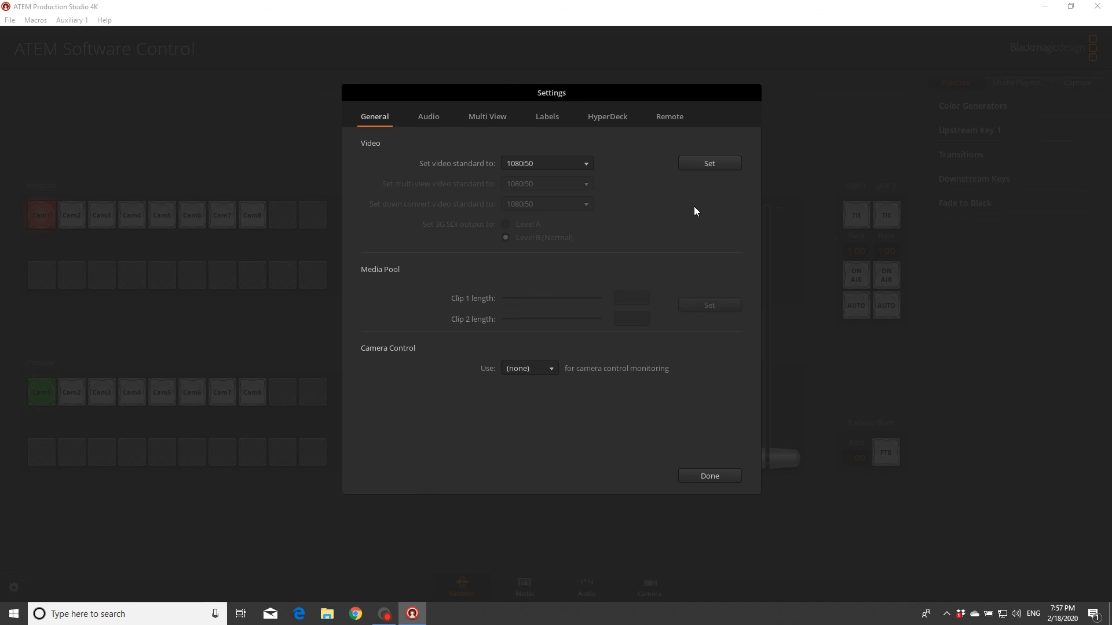
Step: Switch the Settings video standard selection back to 1080p50
click(545, 164)
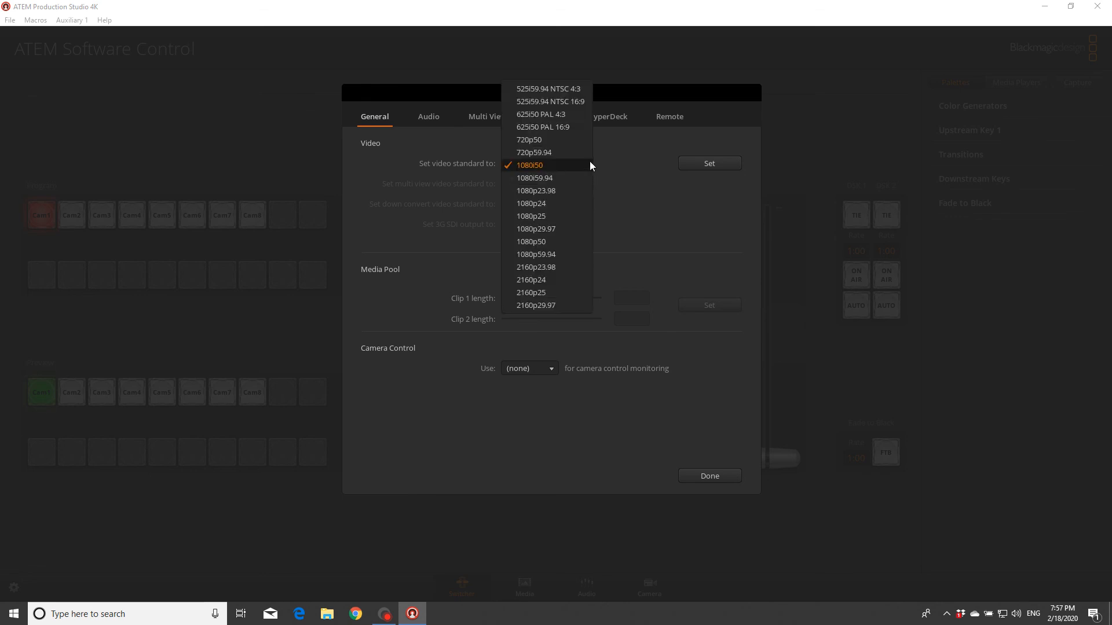
mouse_move(578, 220)
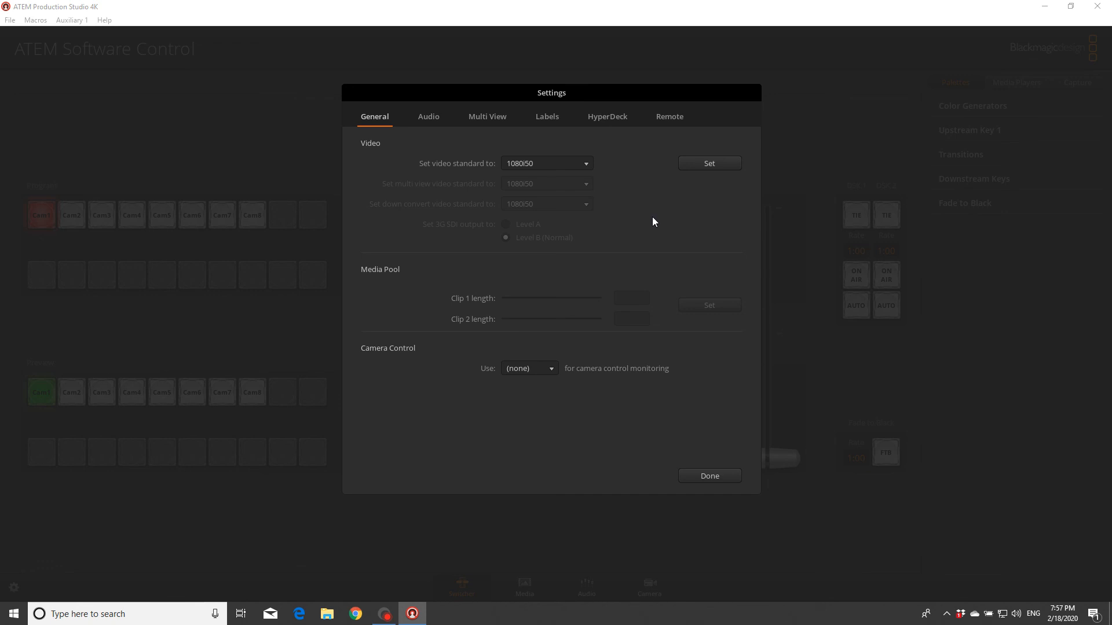
mouse_move(647, 213)
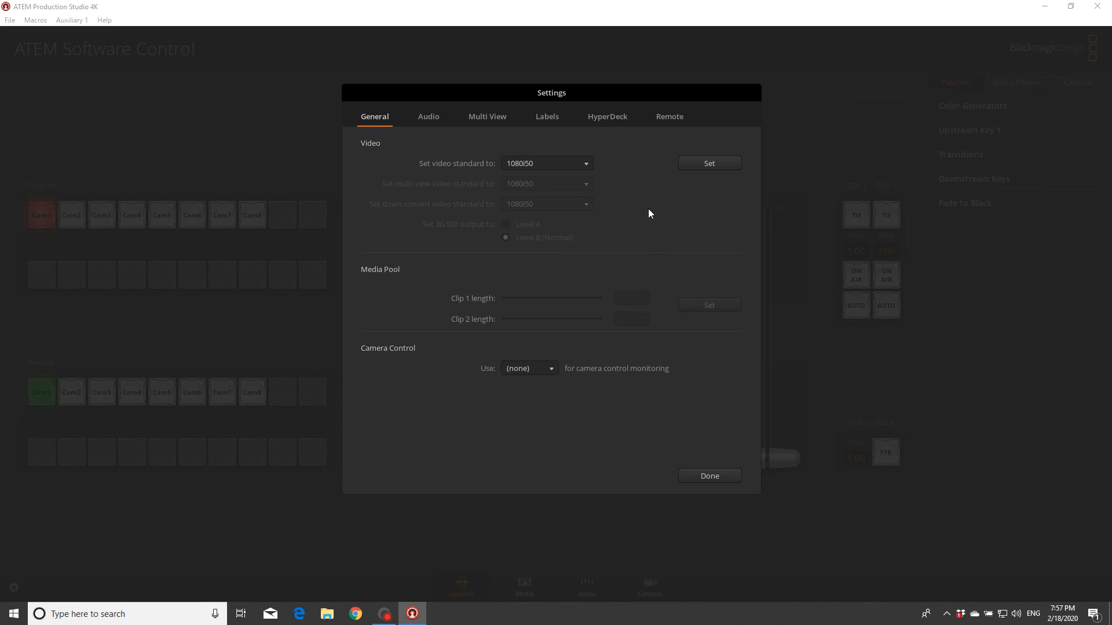
mouse_move(581, 164)
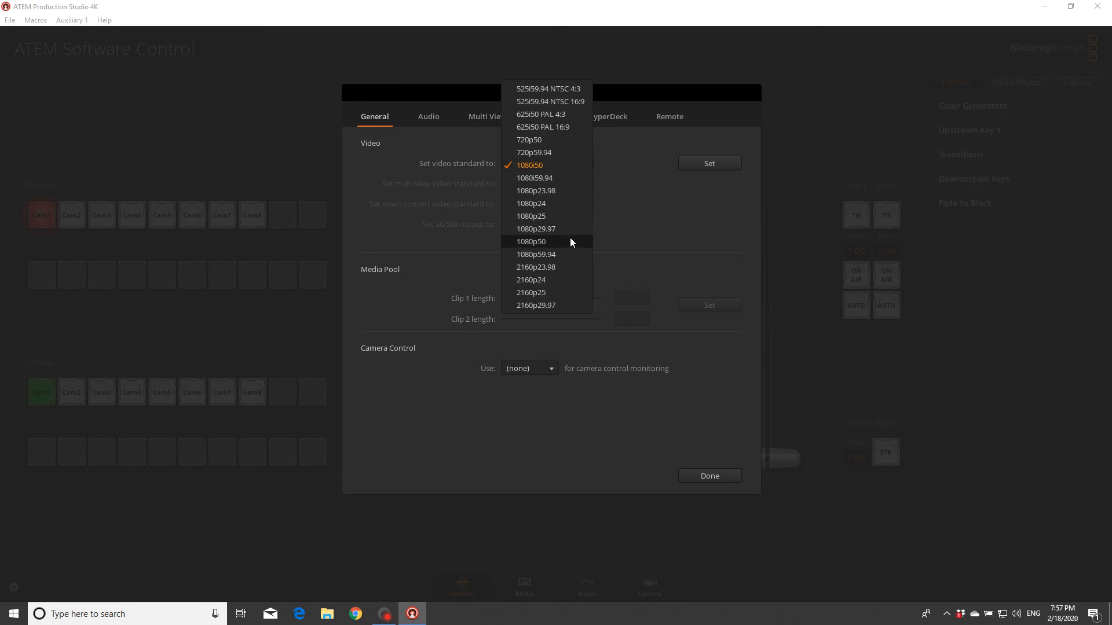
click(531, 241)
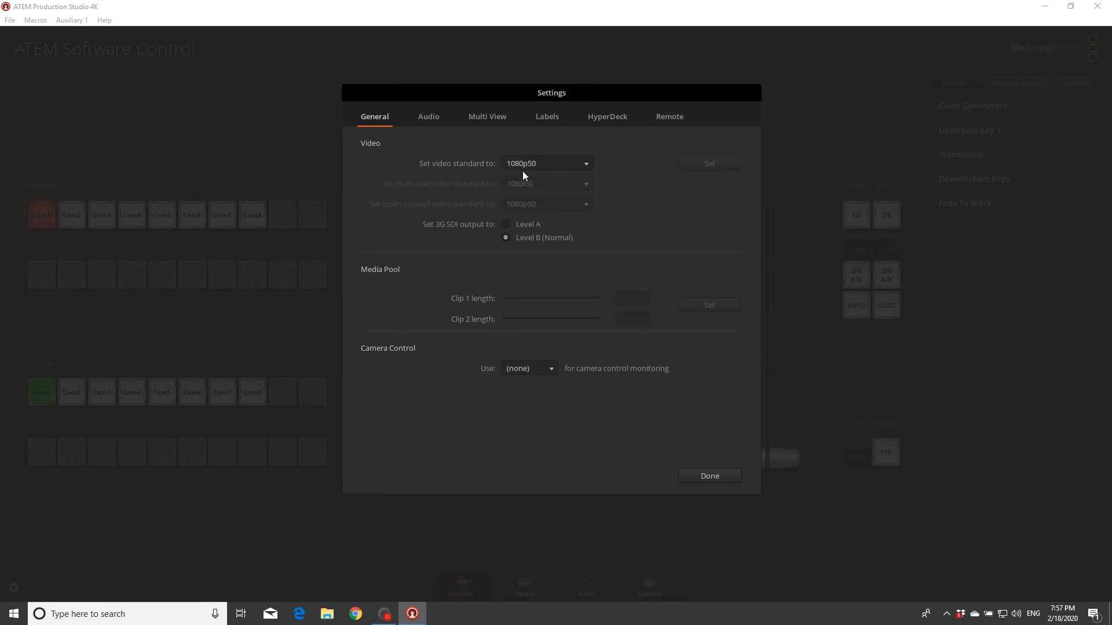
mouse_move(656, 193)
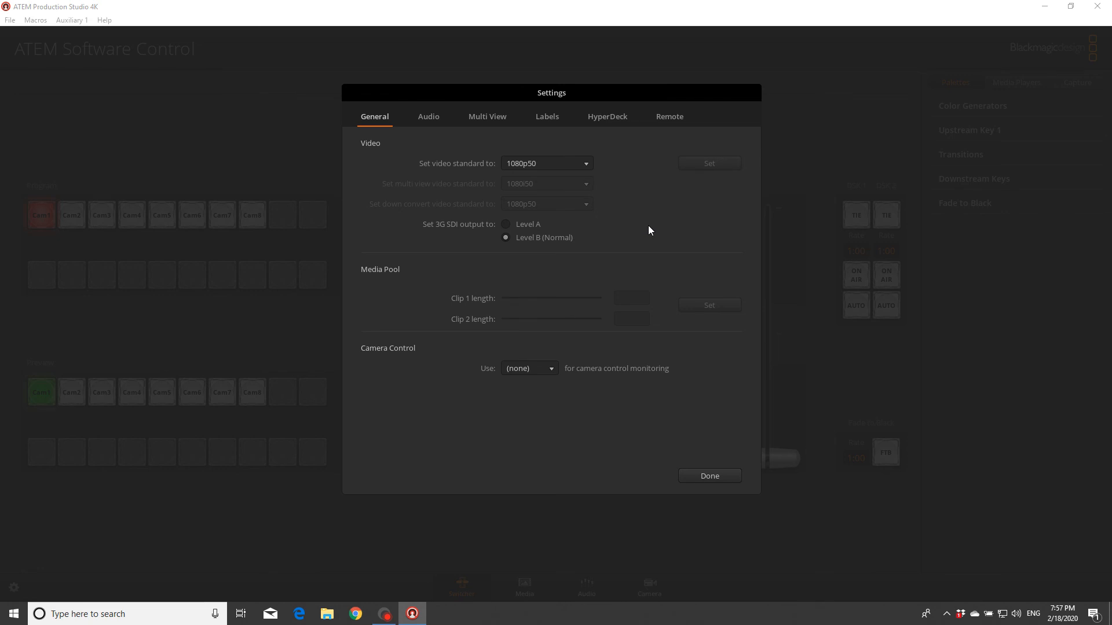
mouse_move(604, 168)
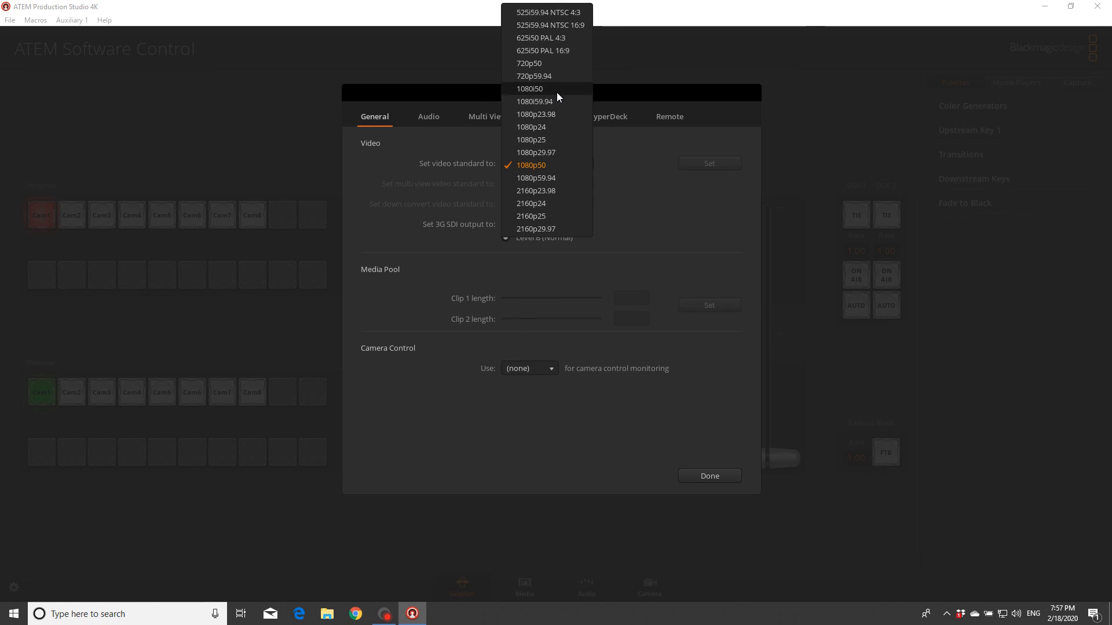
Step: Apply the 1080i50 video standard, confirm the warning, and return to the switcher panel
click(529, 88)
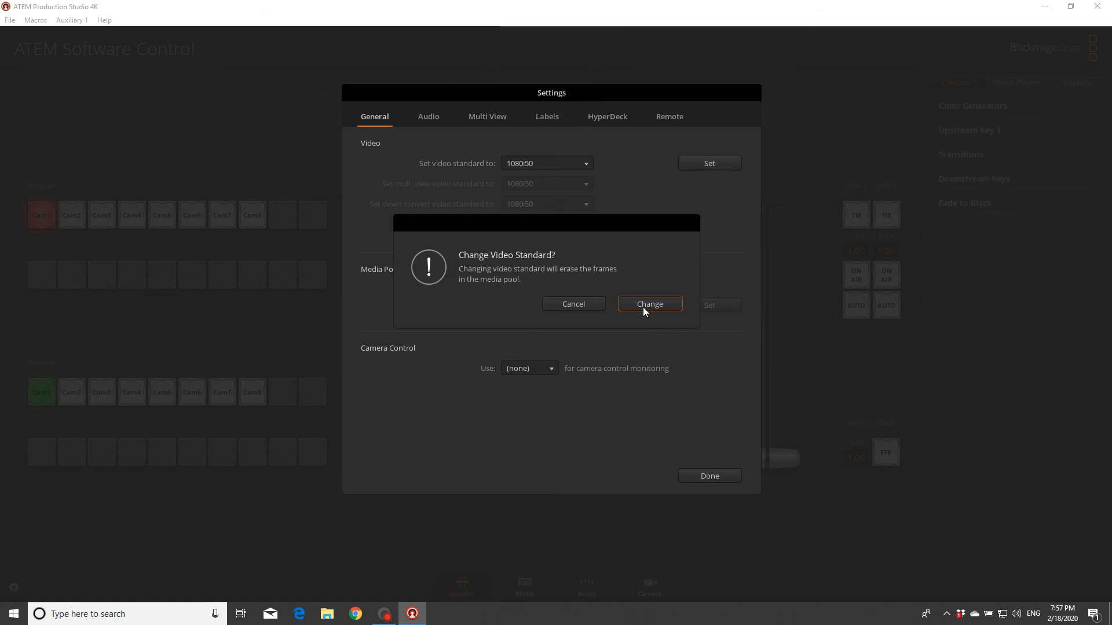
click(648, 304)
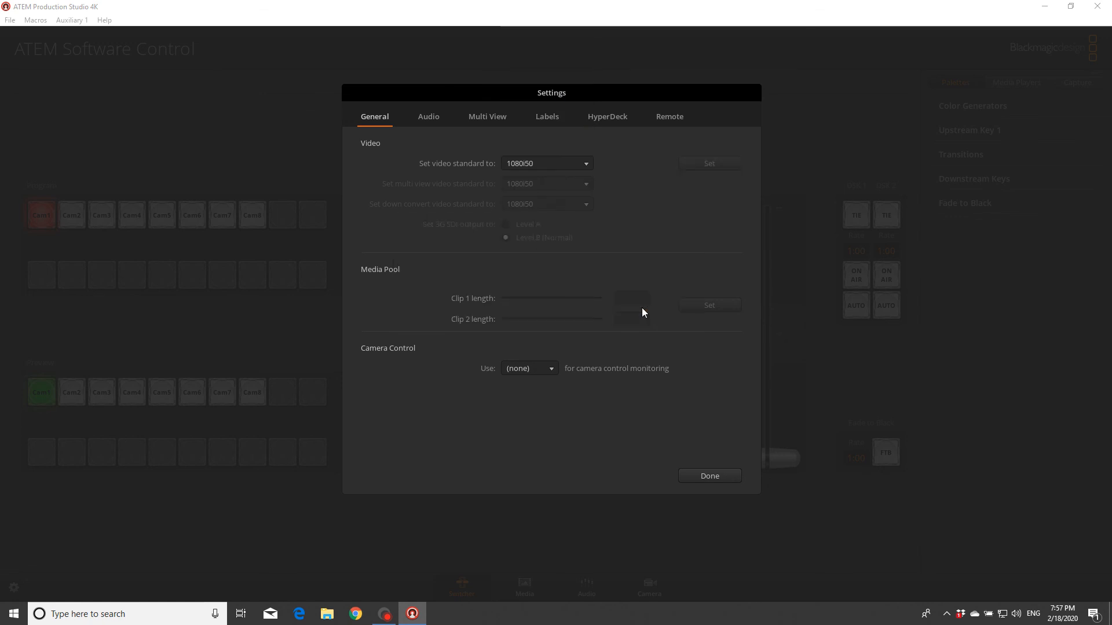
mouse_move(687, 176)
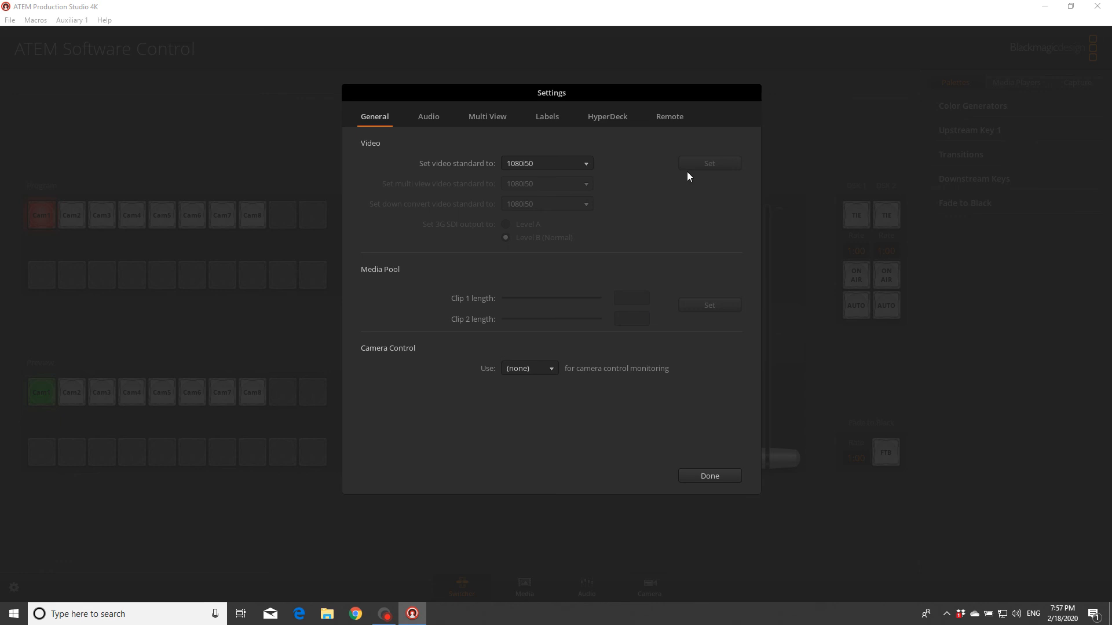
mouse_move(539, 571)
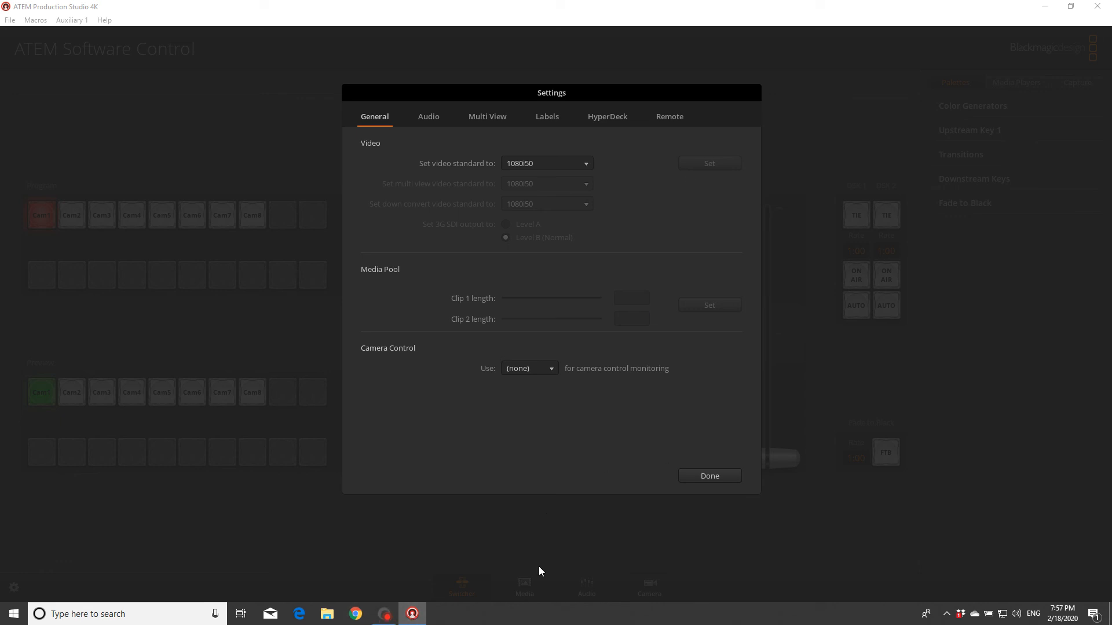
click(708, 476)
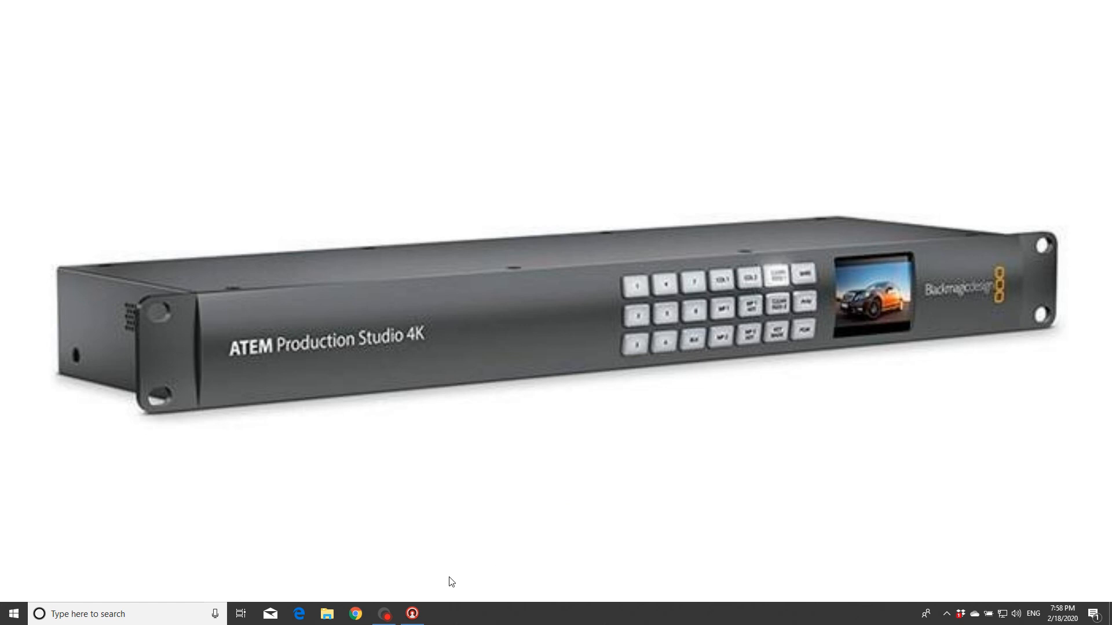
mouse_move(436, 623)
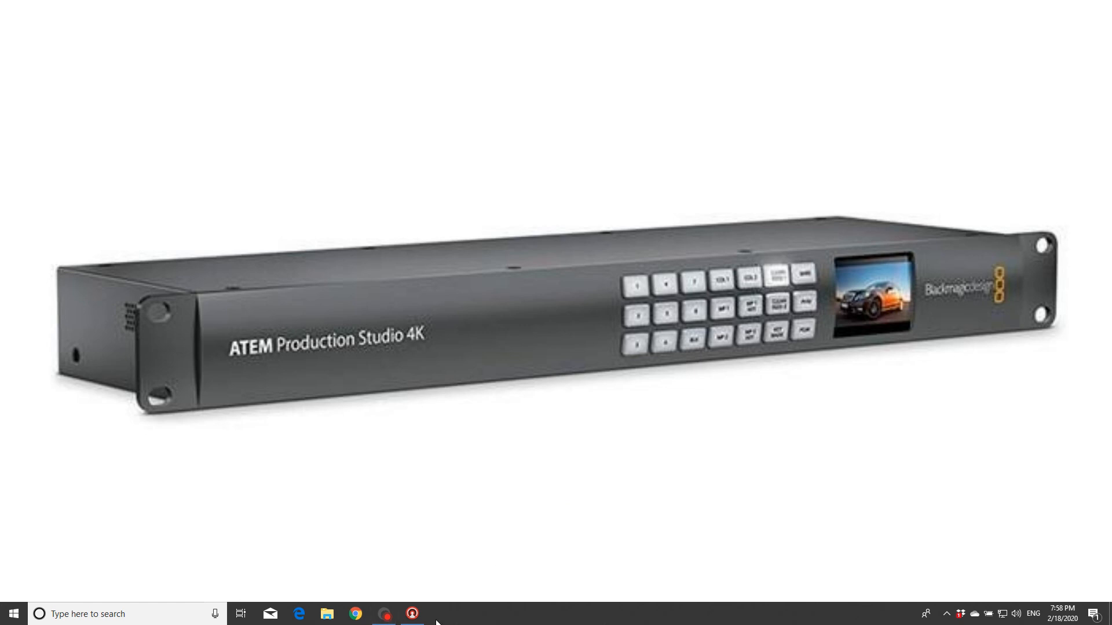
click(411, 614)
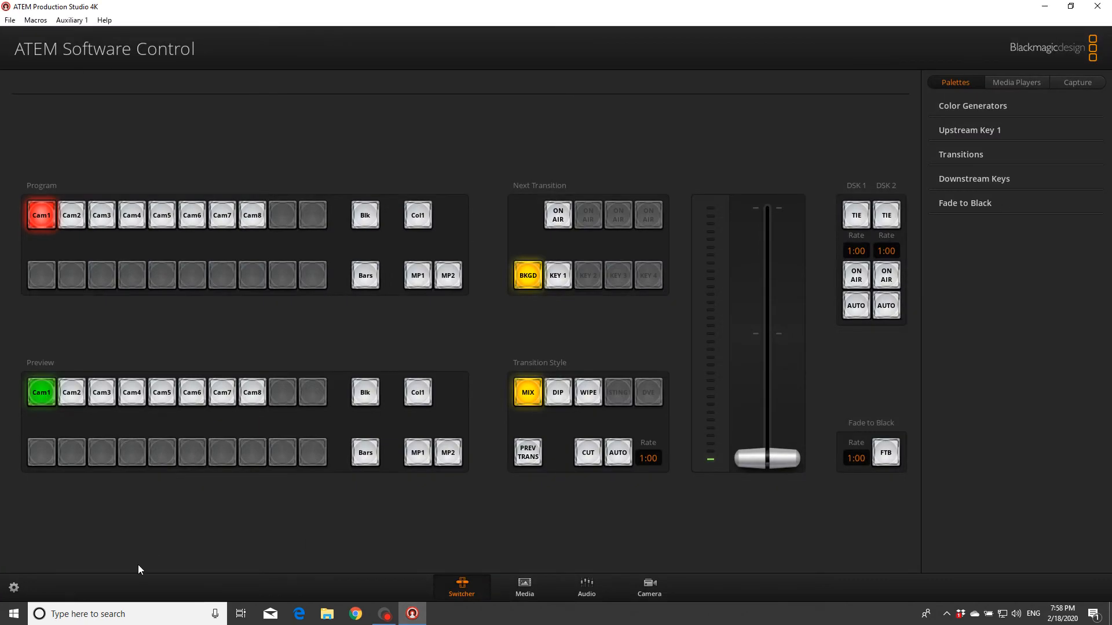
Step: Switch the video standard back to 1080p50 in Settings, confirm, and return to the switcher panel
click(13, 587)
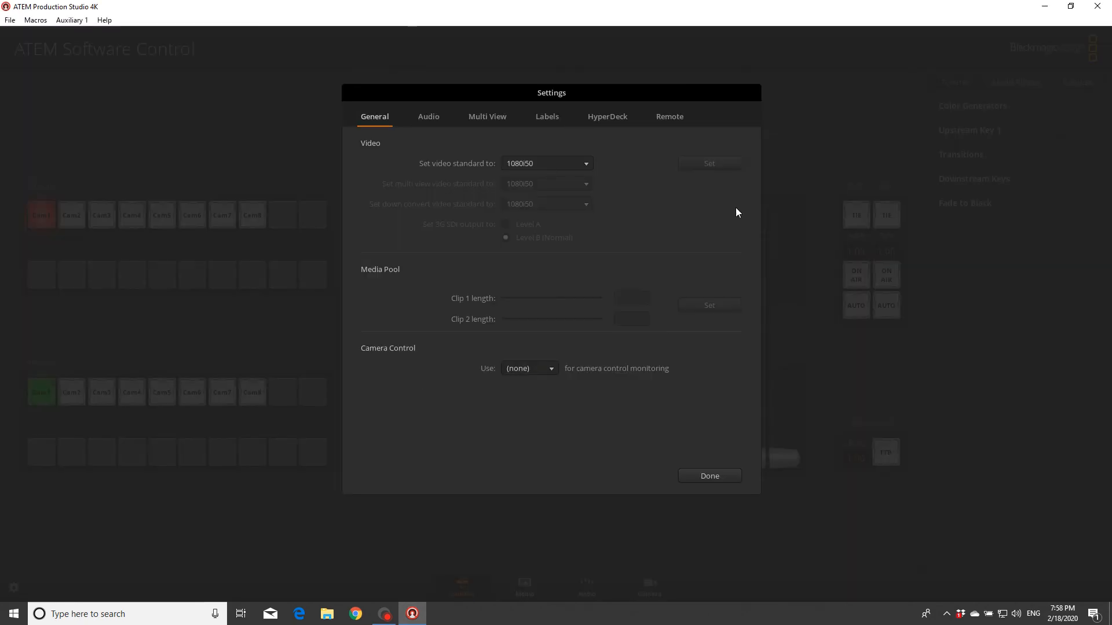
click(544, 163)
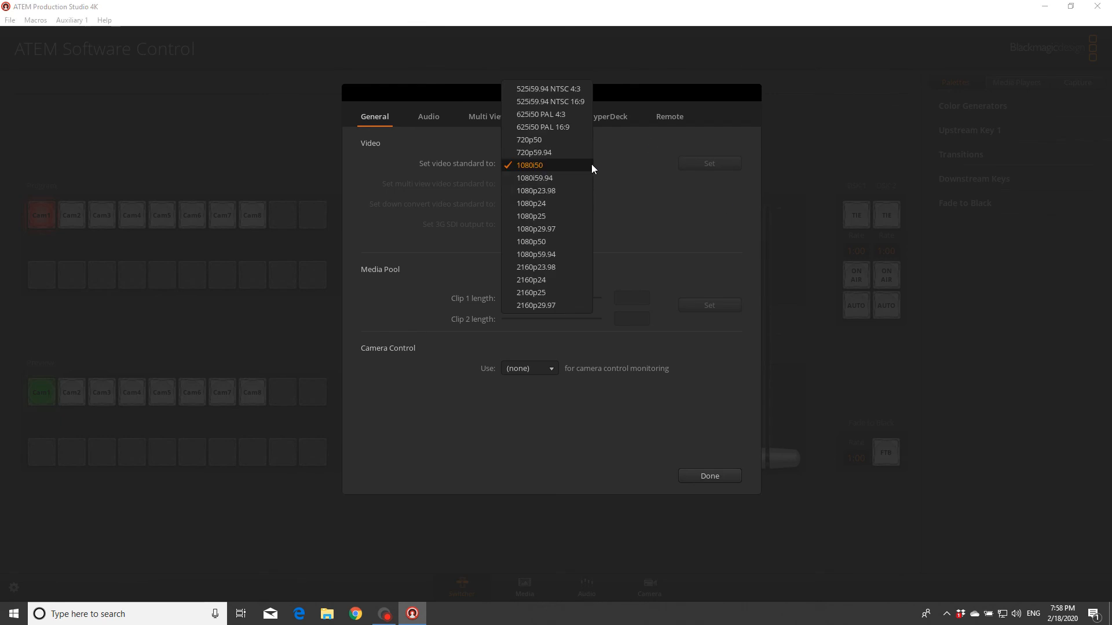
mouse_move(572, 190)
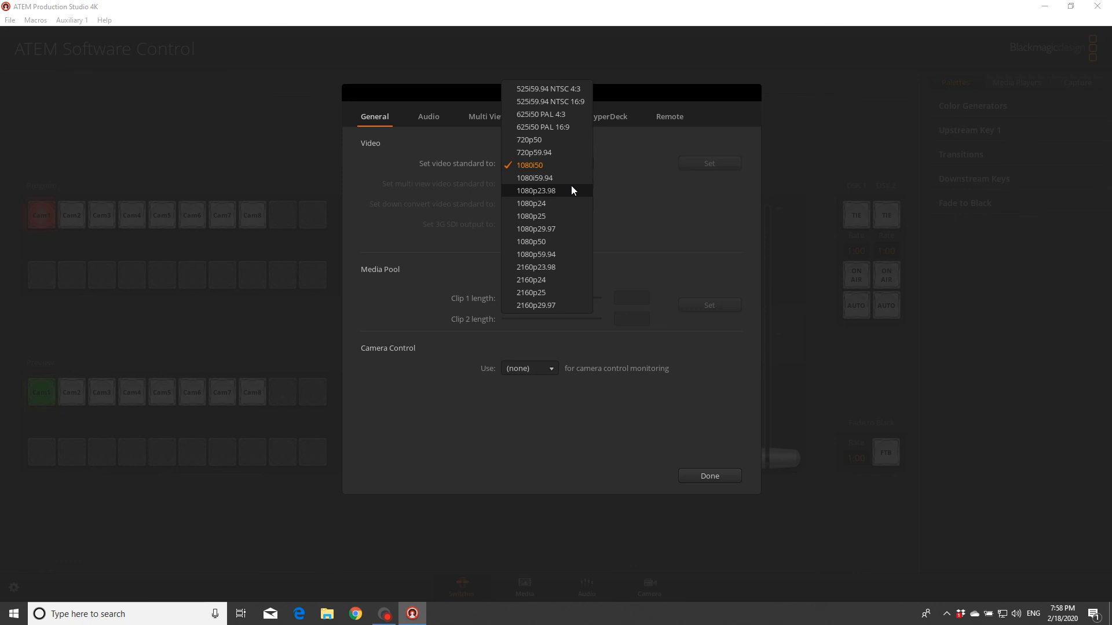
click(530, 164)
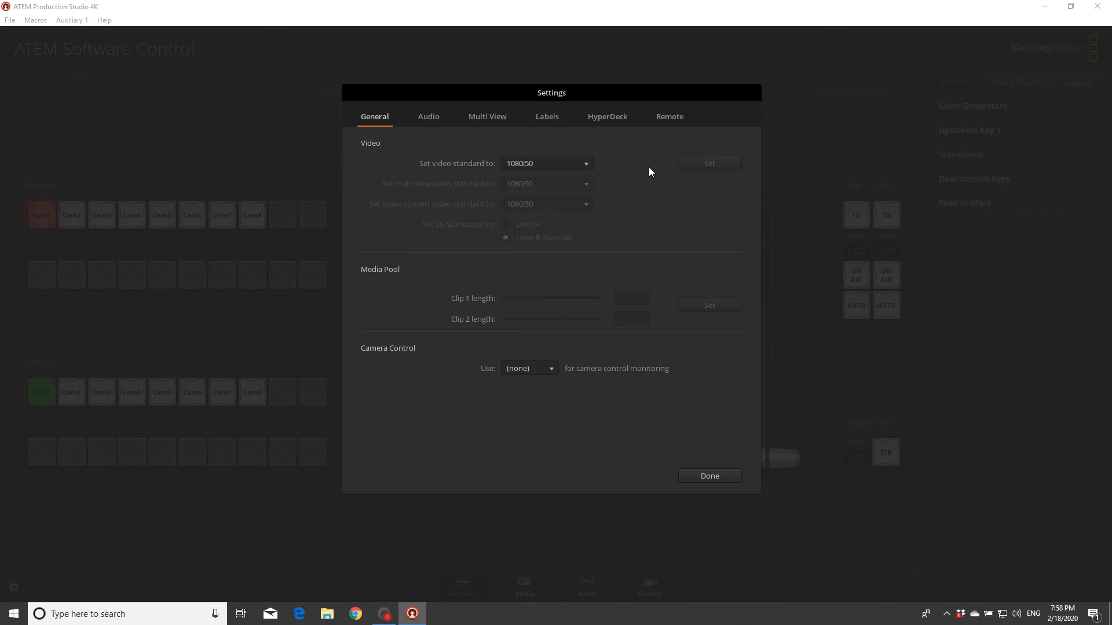
click(546, 163)
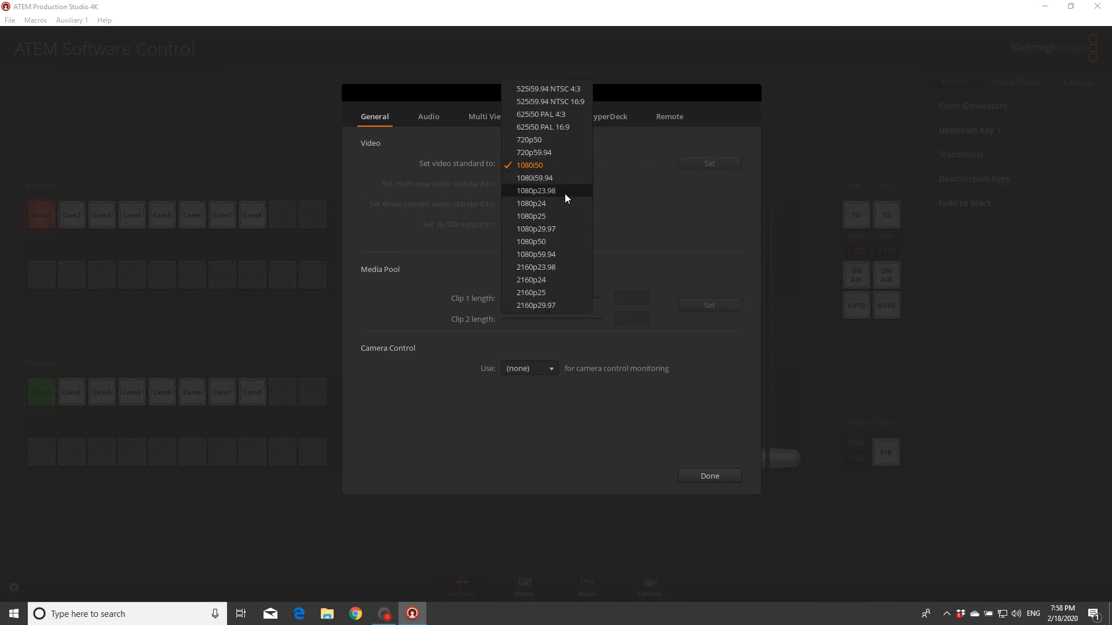
mouse_move(569, 208)
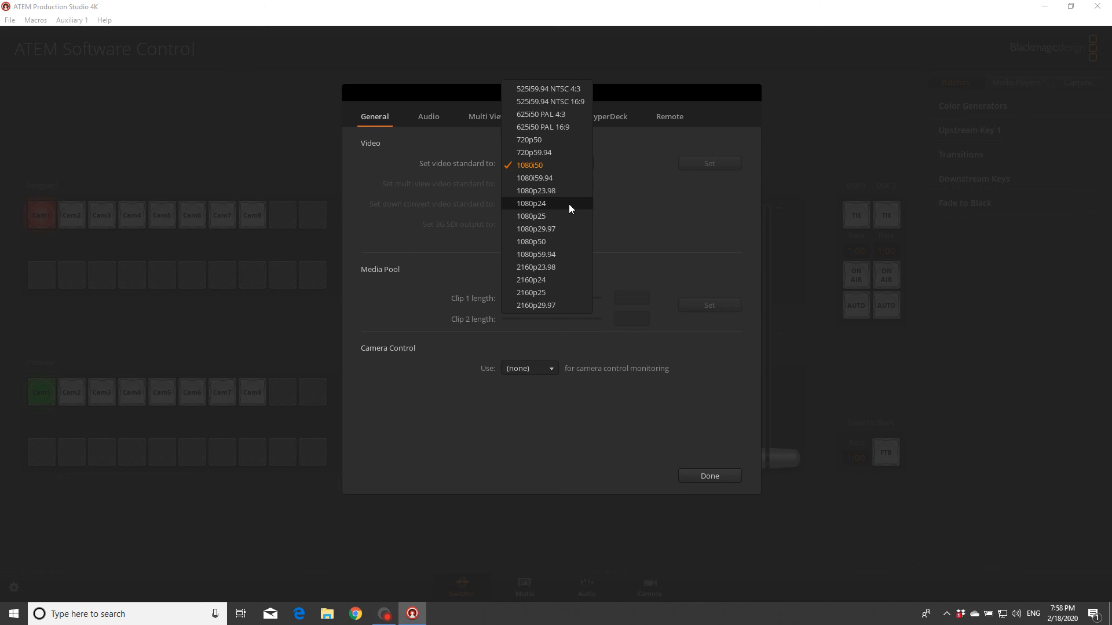
mouse_move(563, 242)
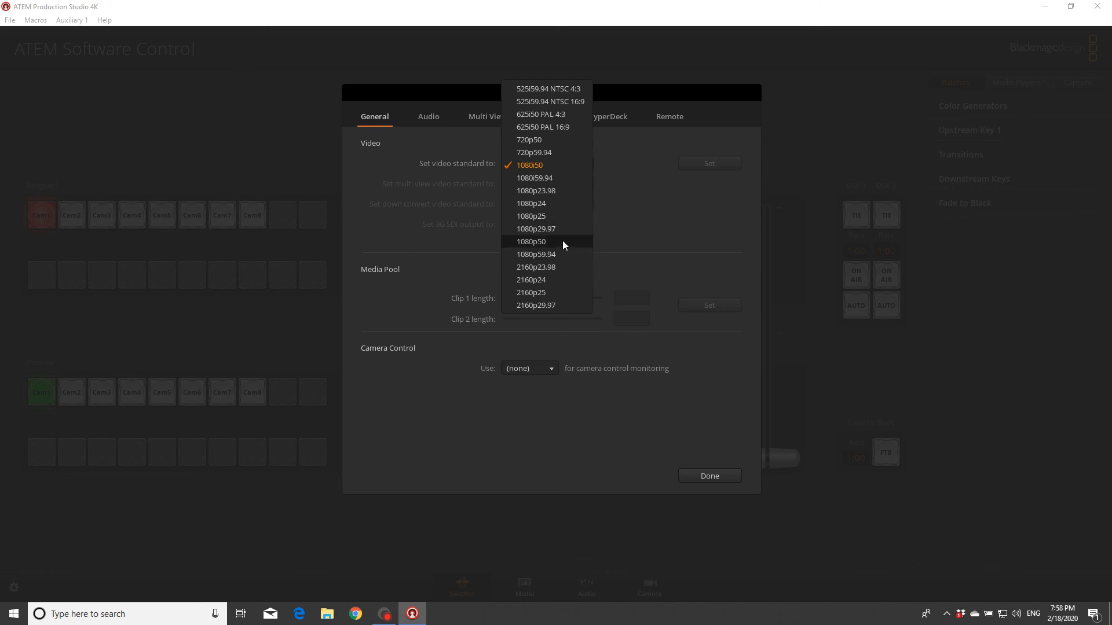
click(531, 241)
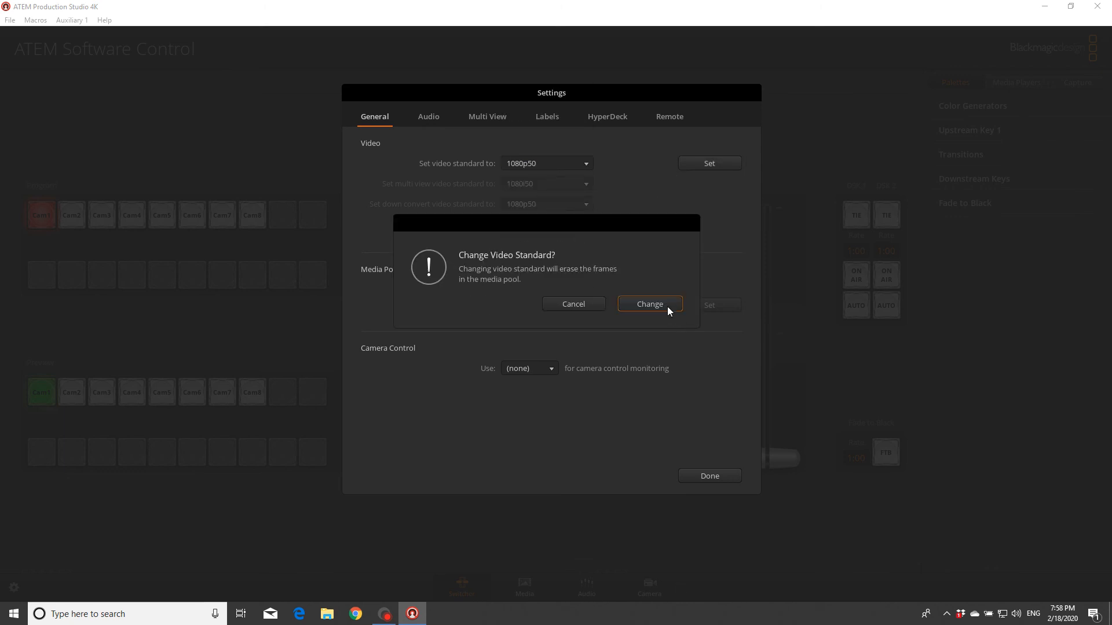
click(648, 303)
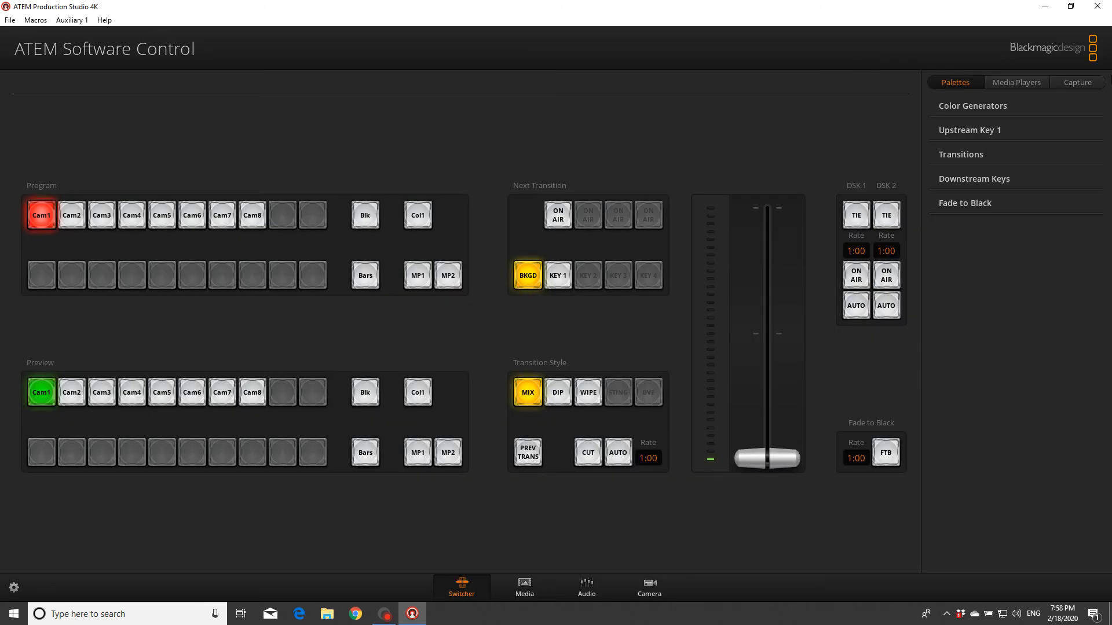
mouse_move(989, 119)
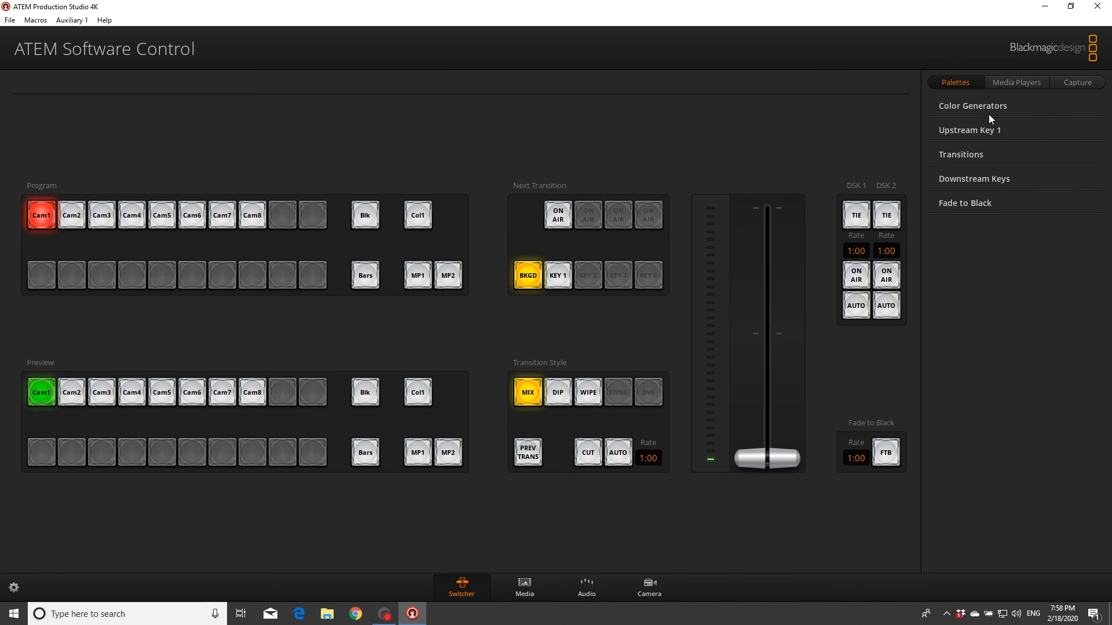
mouse_move(355, 614)
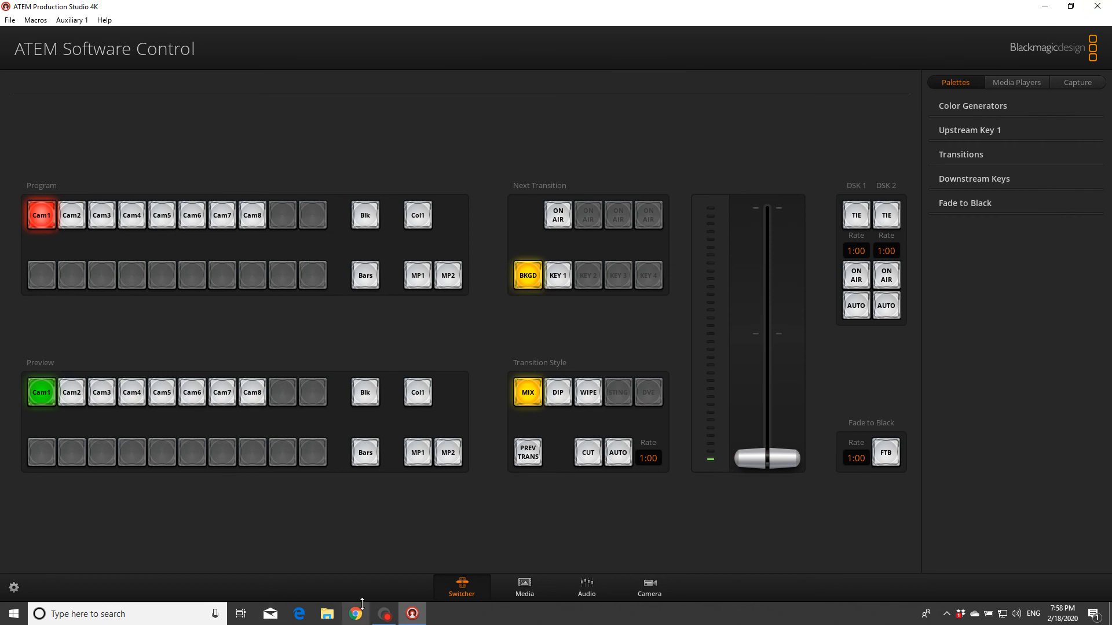
click(384, 613)
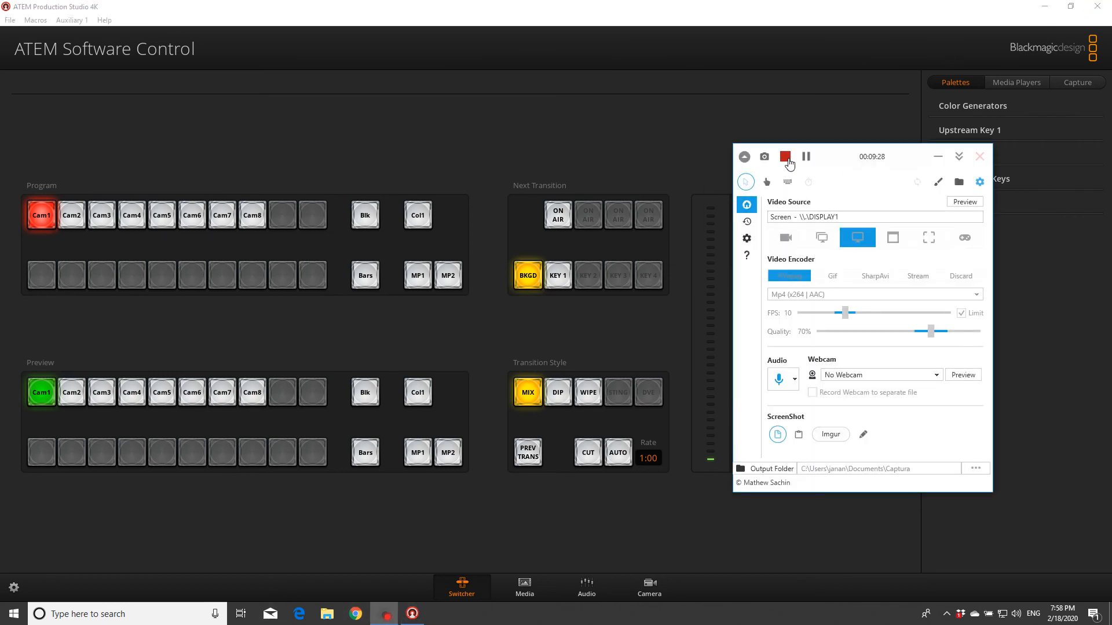